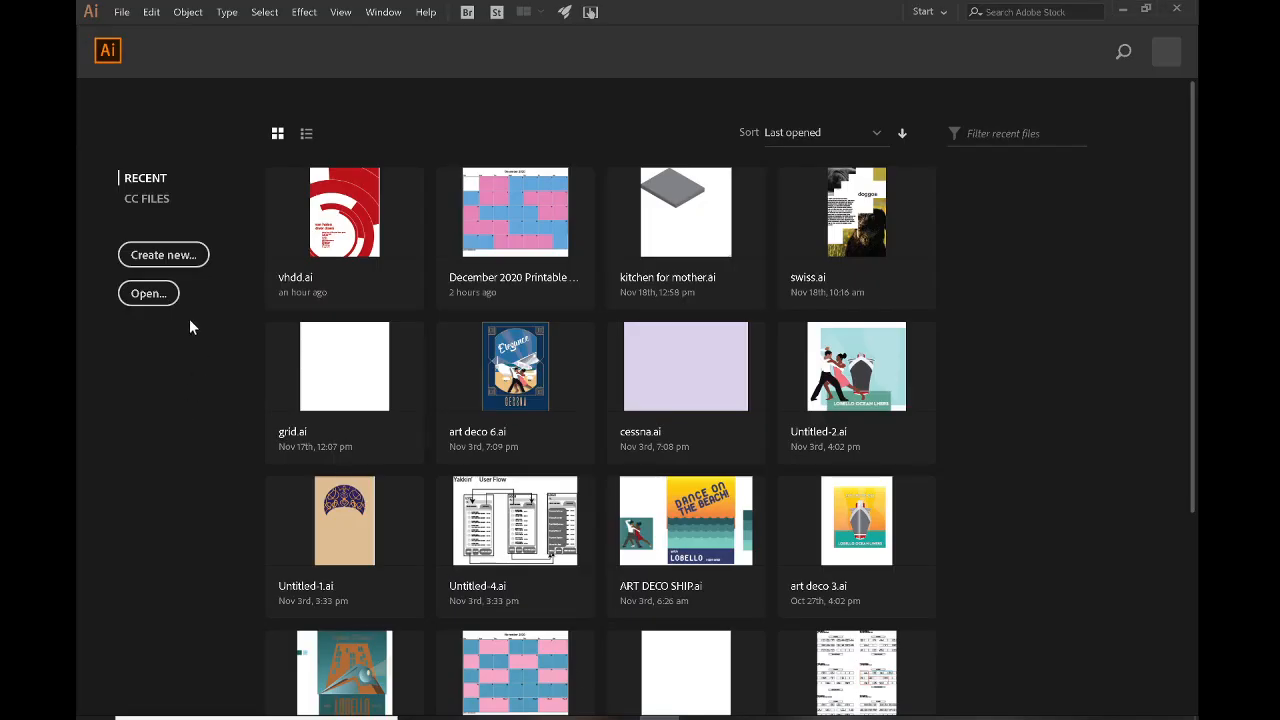
Create a new blank document using the A4 print preset
click(163, 254)
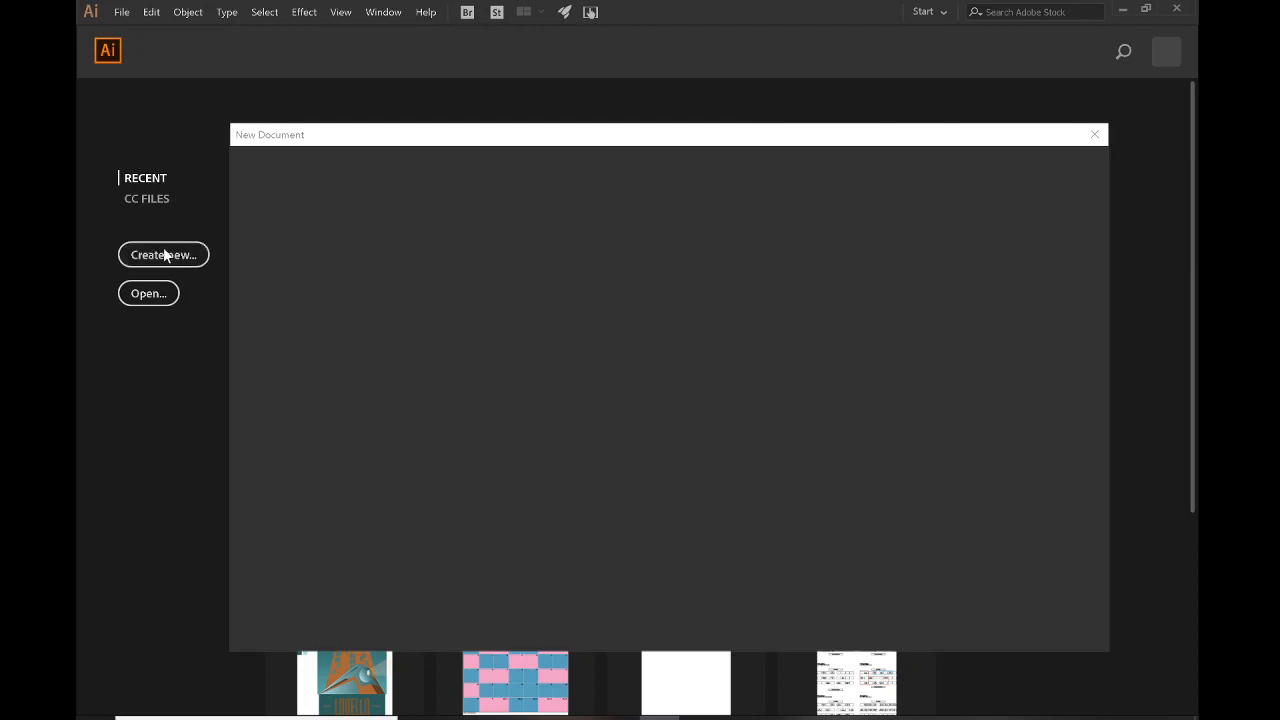
click(163, 254)
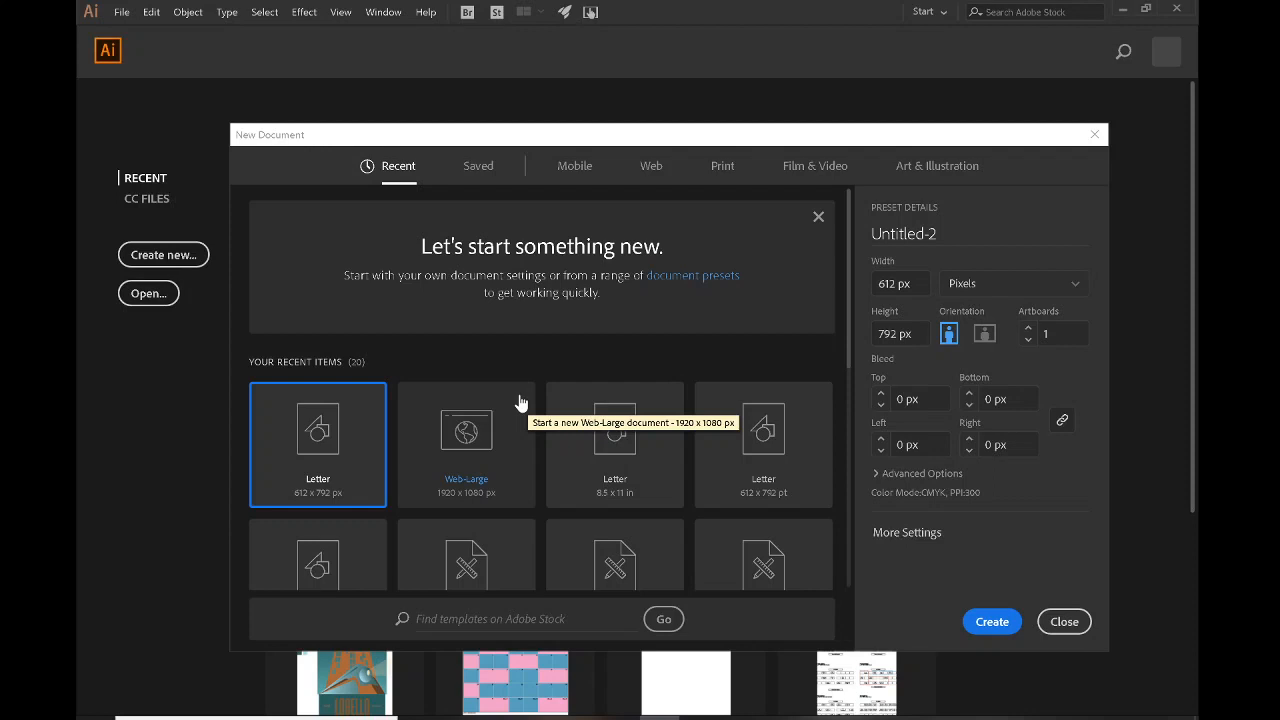
mouse_move(770, 217)
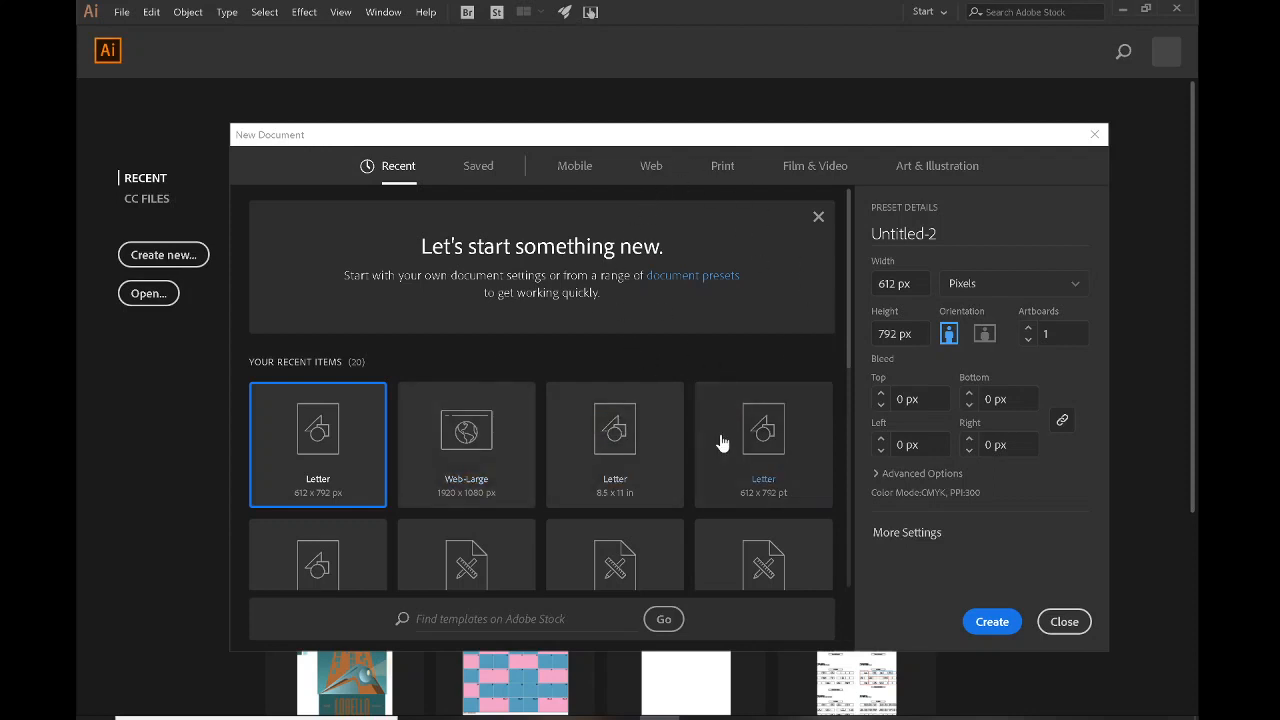
mouse_move(640, 373)
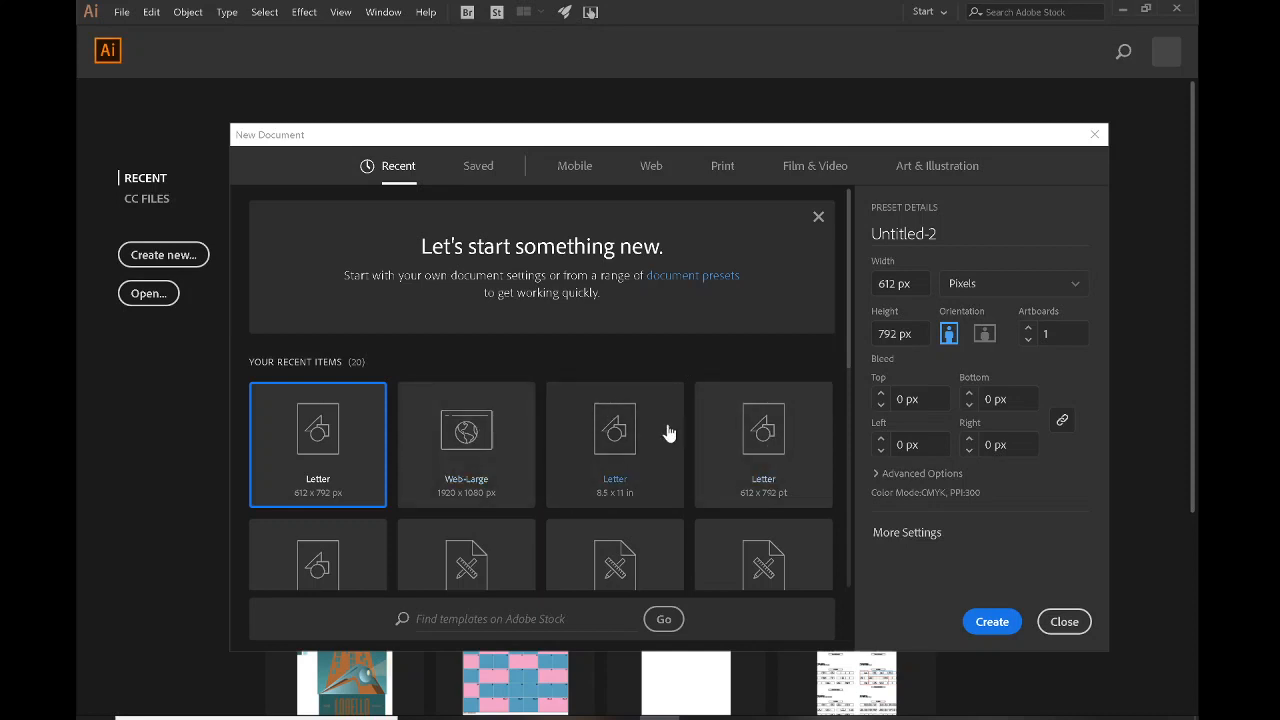
mouse_move(738, 278)
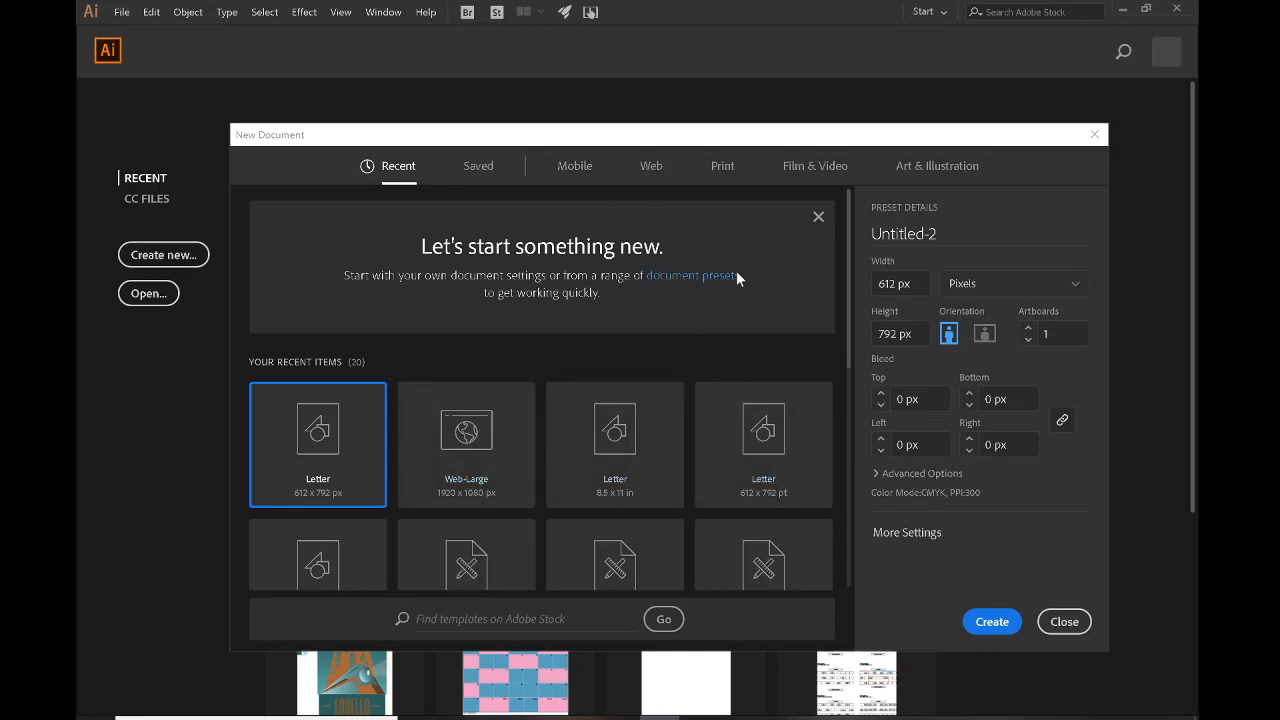
mouse_move(660, 183)
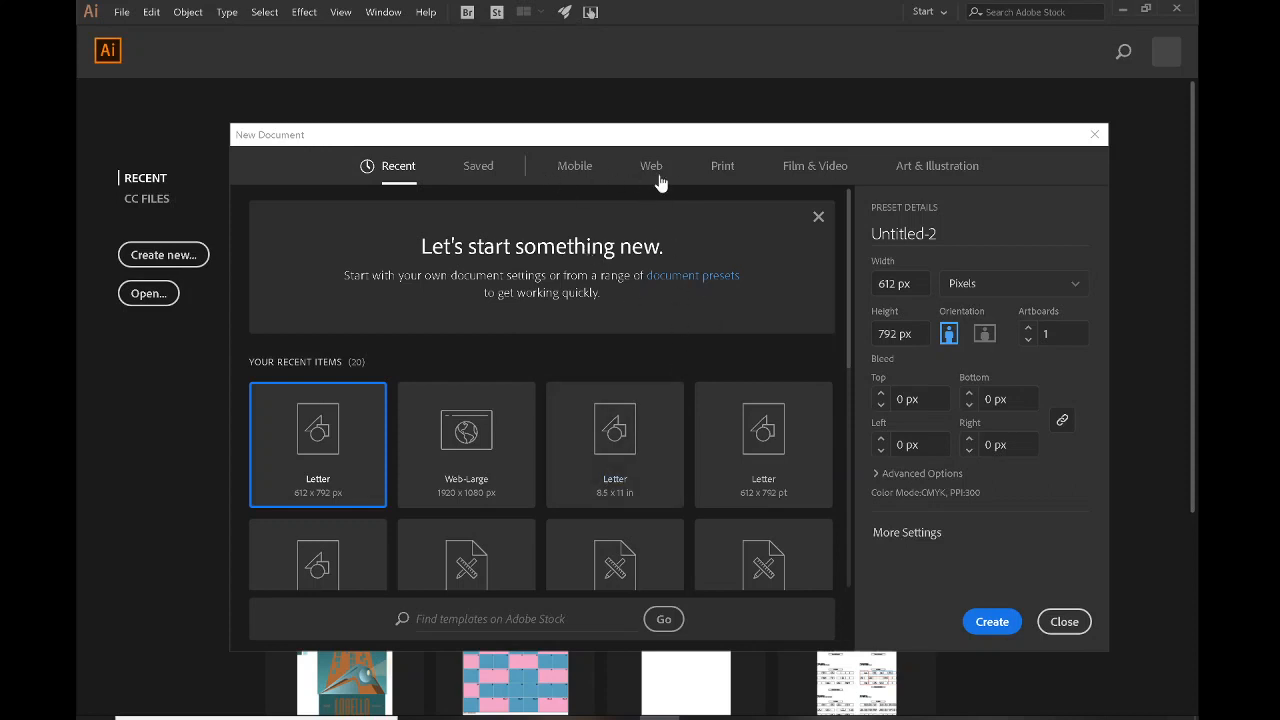
click(722, 165)
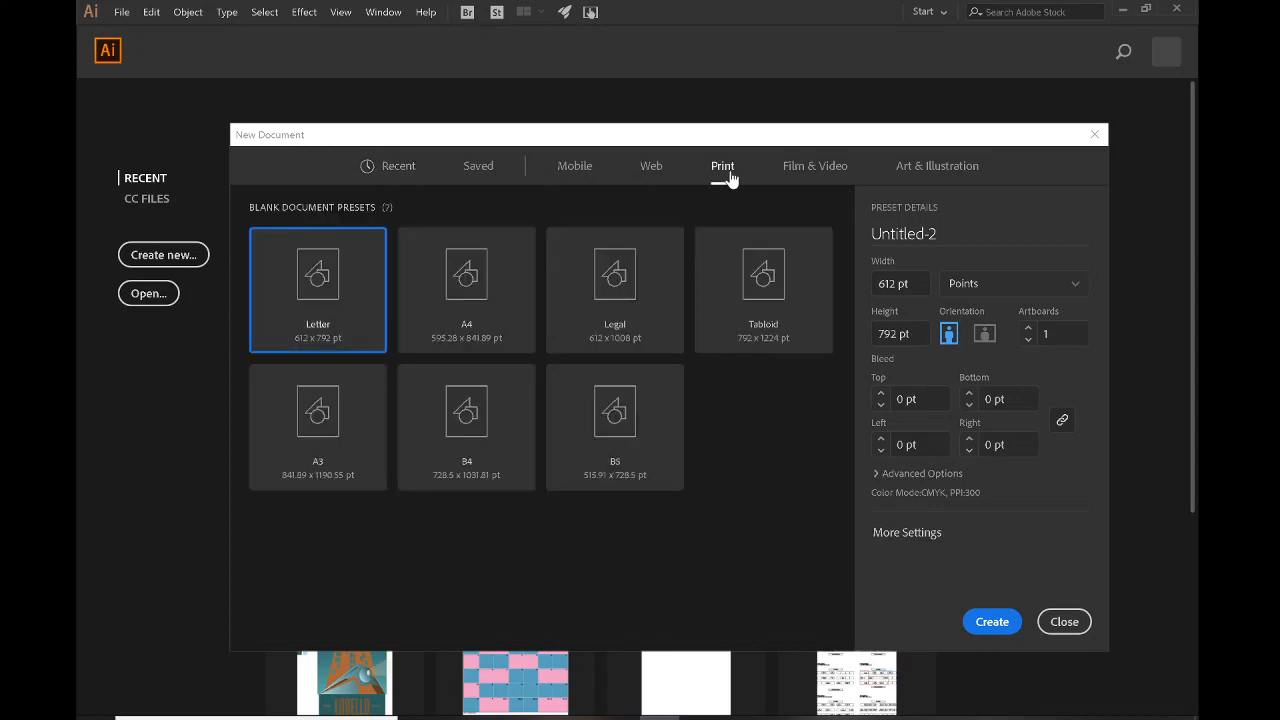
click(466, 290)
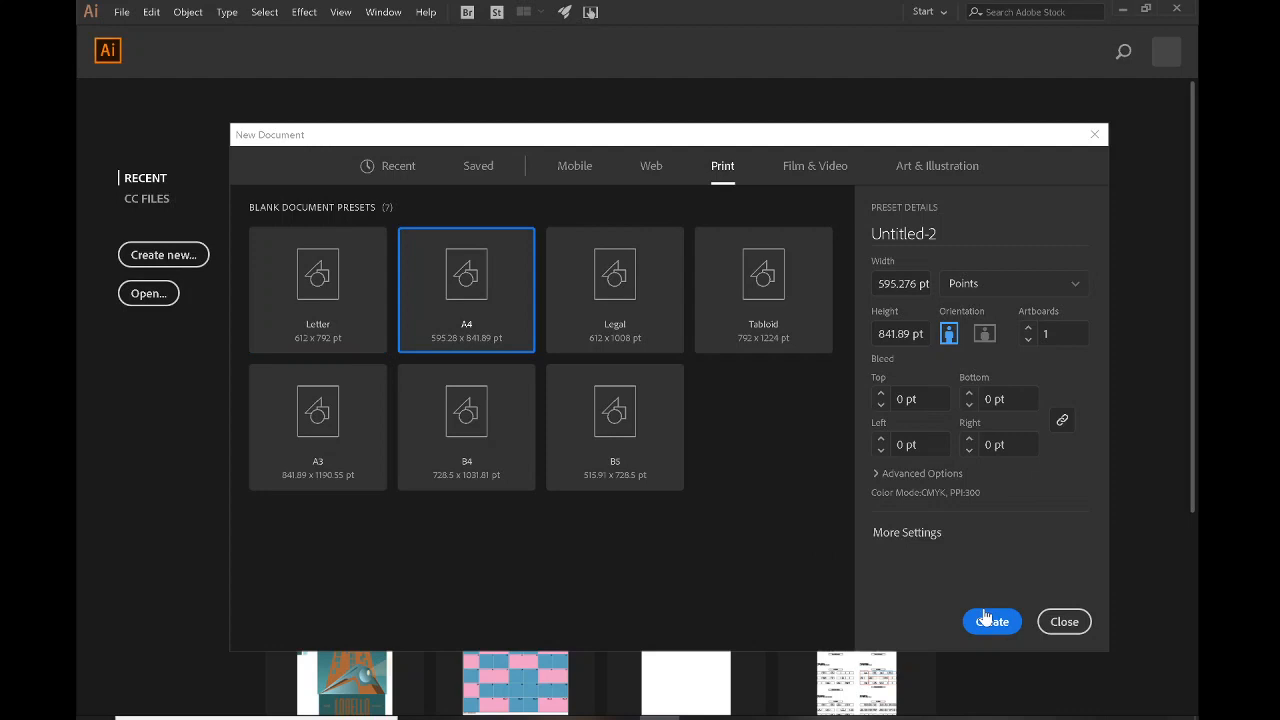
click(992, 621)
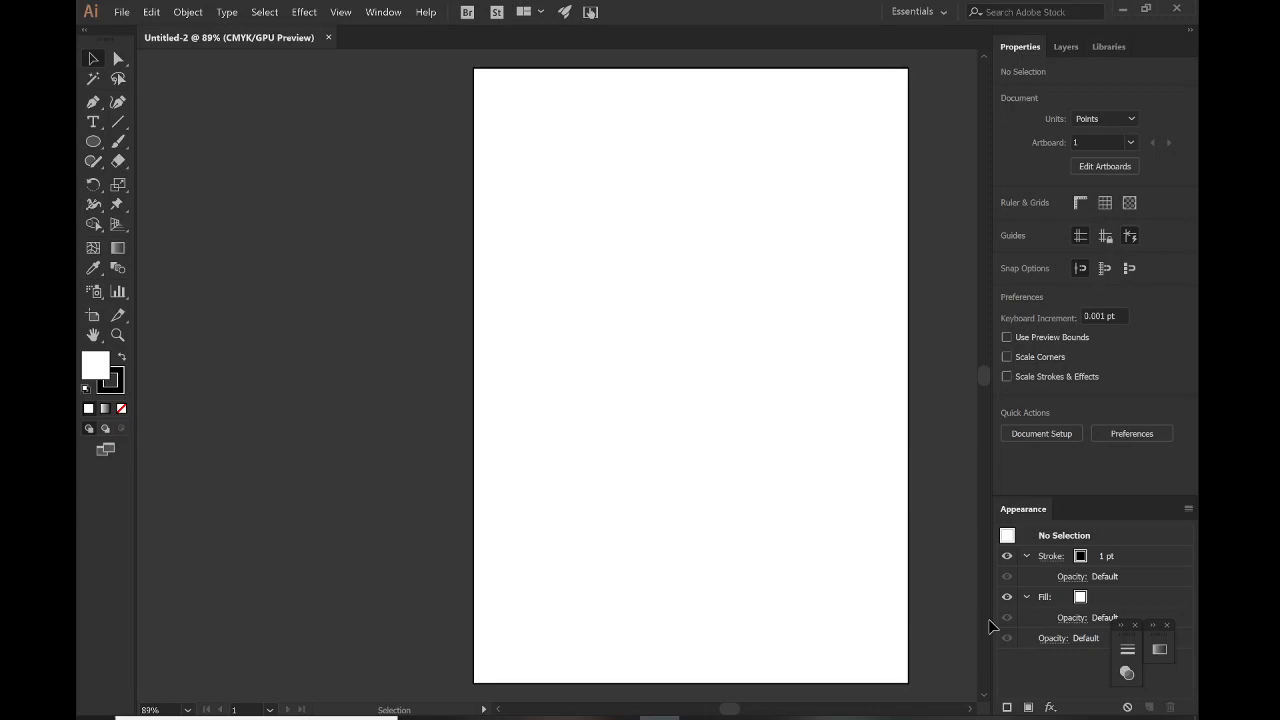
mouse_move(711, 533)
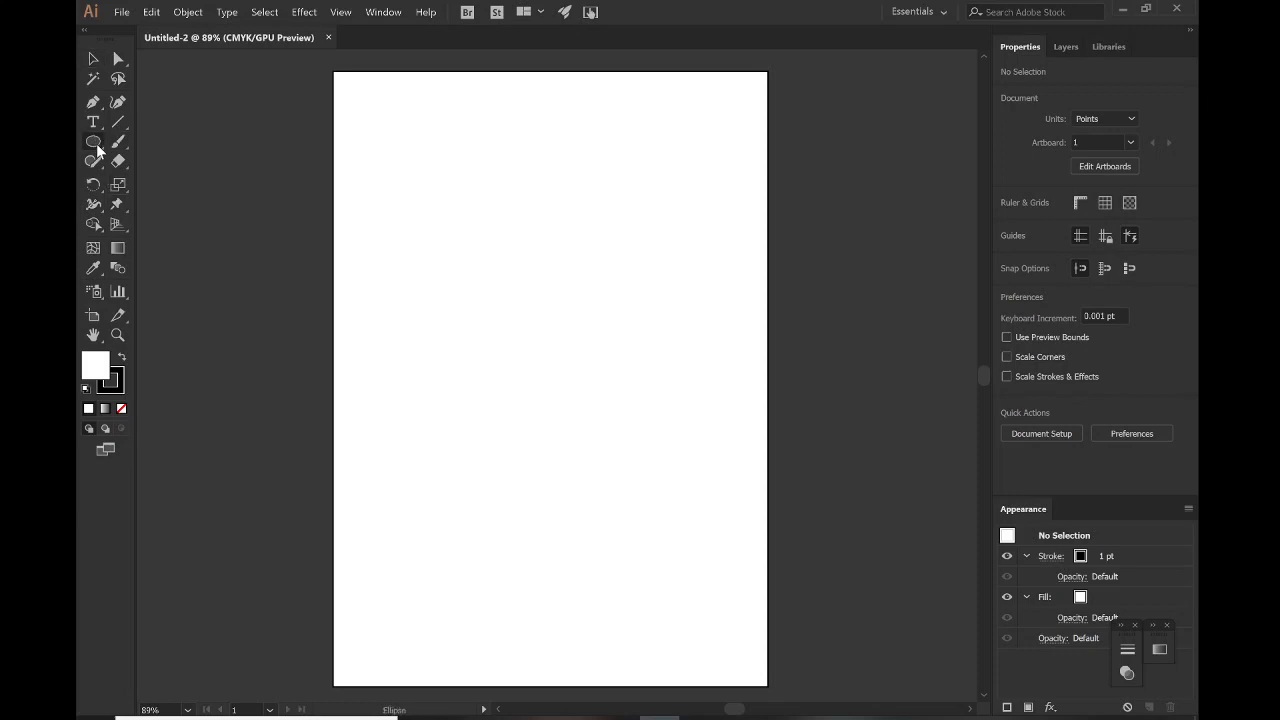
Draw a page-sized rectangle filled black with no stroke, stretched to the page bottom
click(93, 141)
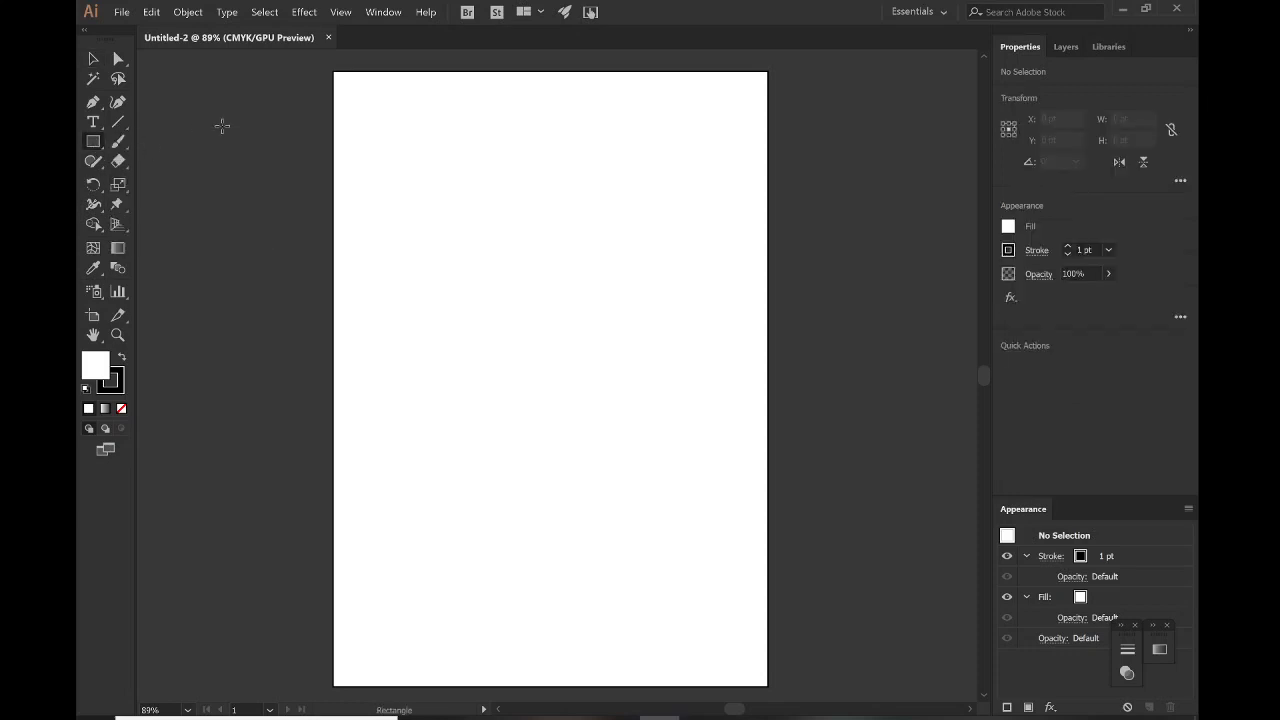
mouse_move(328, 66)
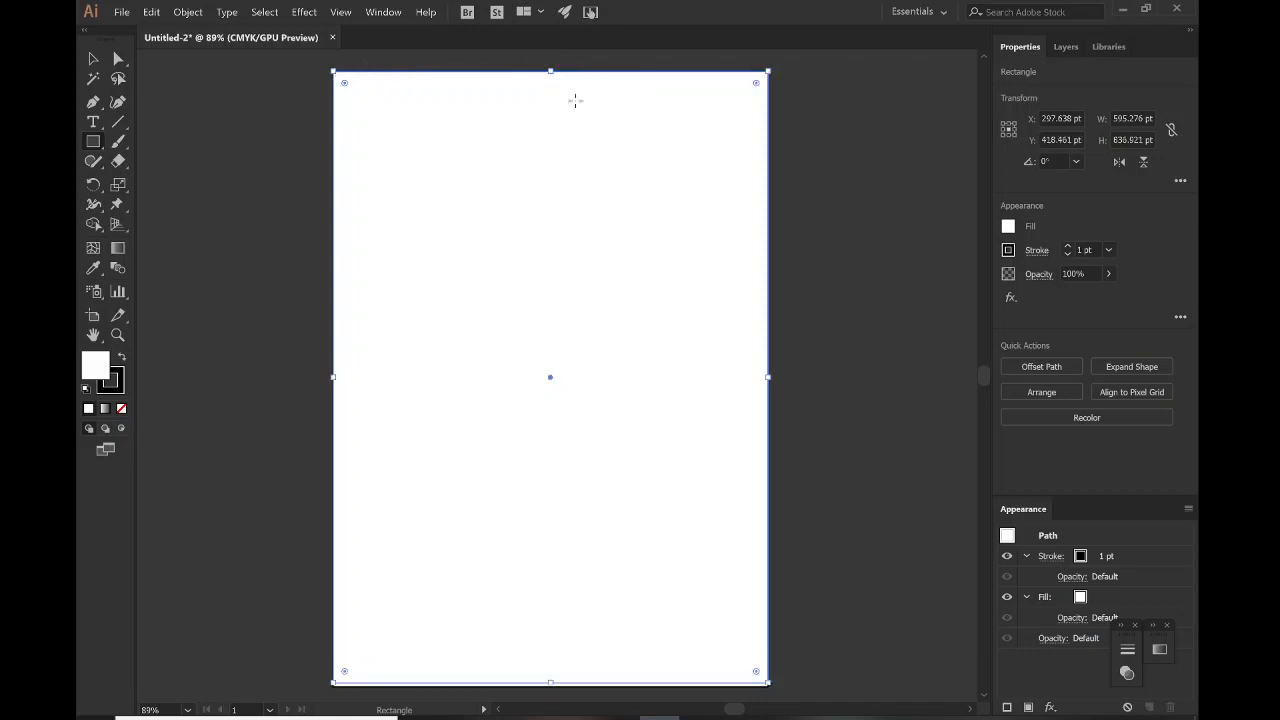
mouse_move(778, 394)
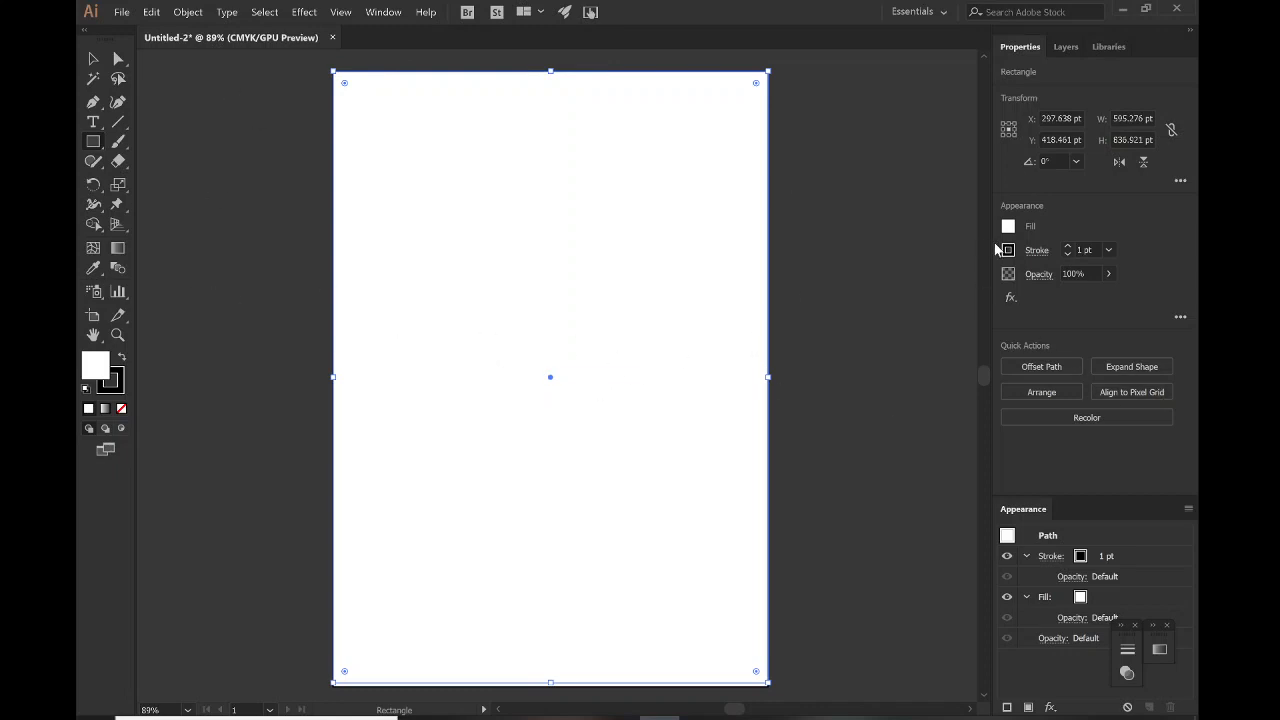
click(1008, 250)
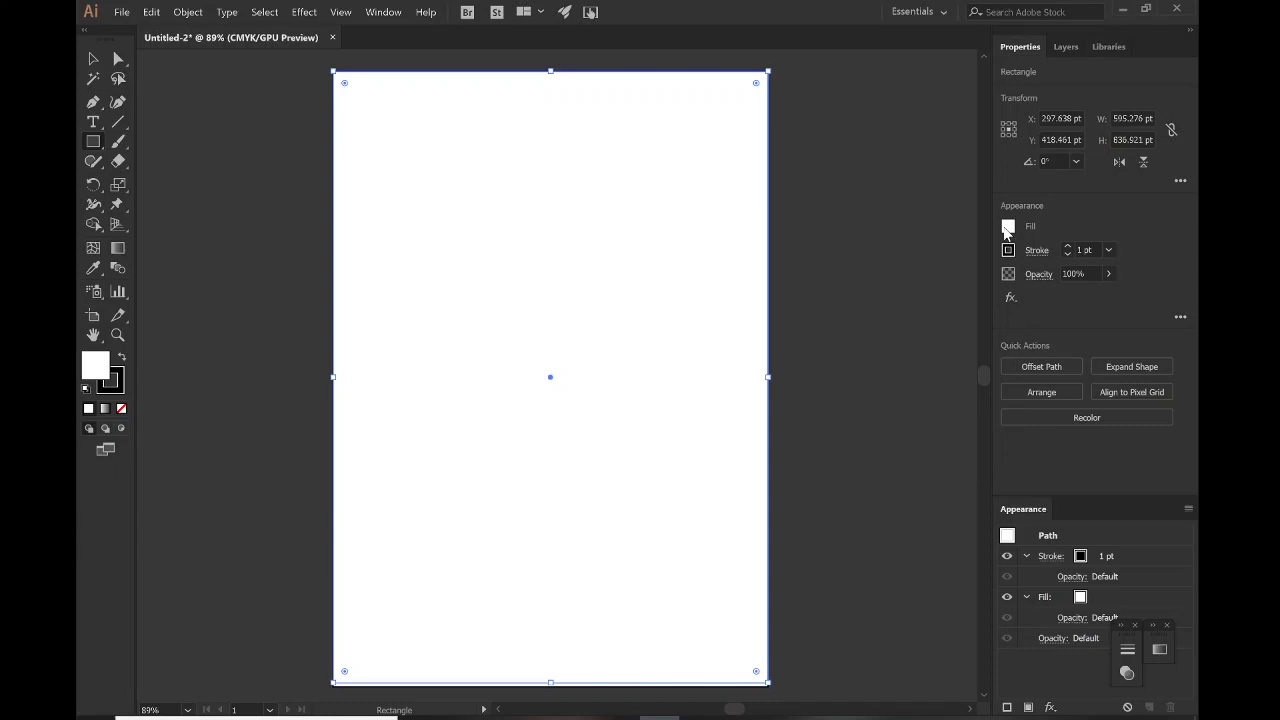
click(1008, 226)
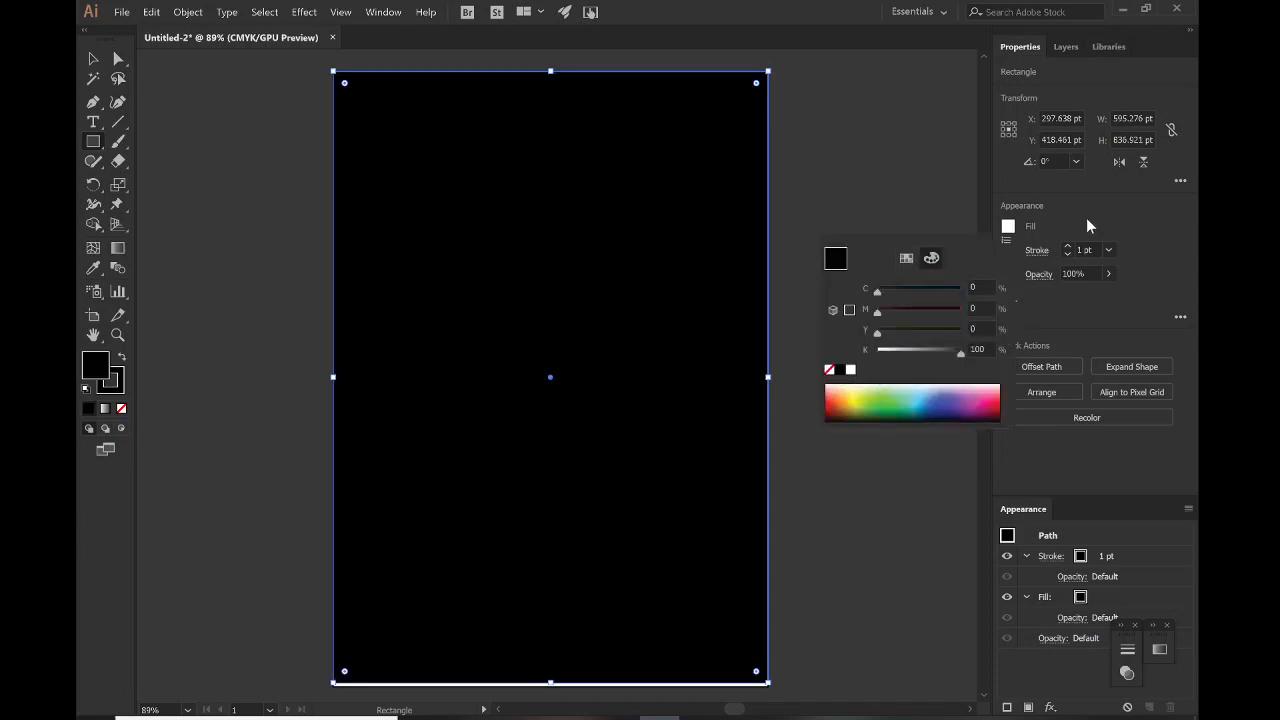
click(1008, 250)
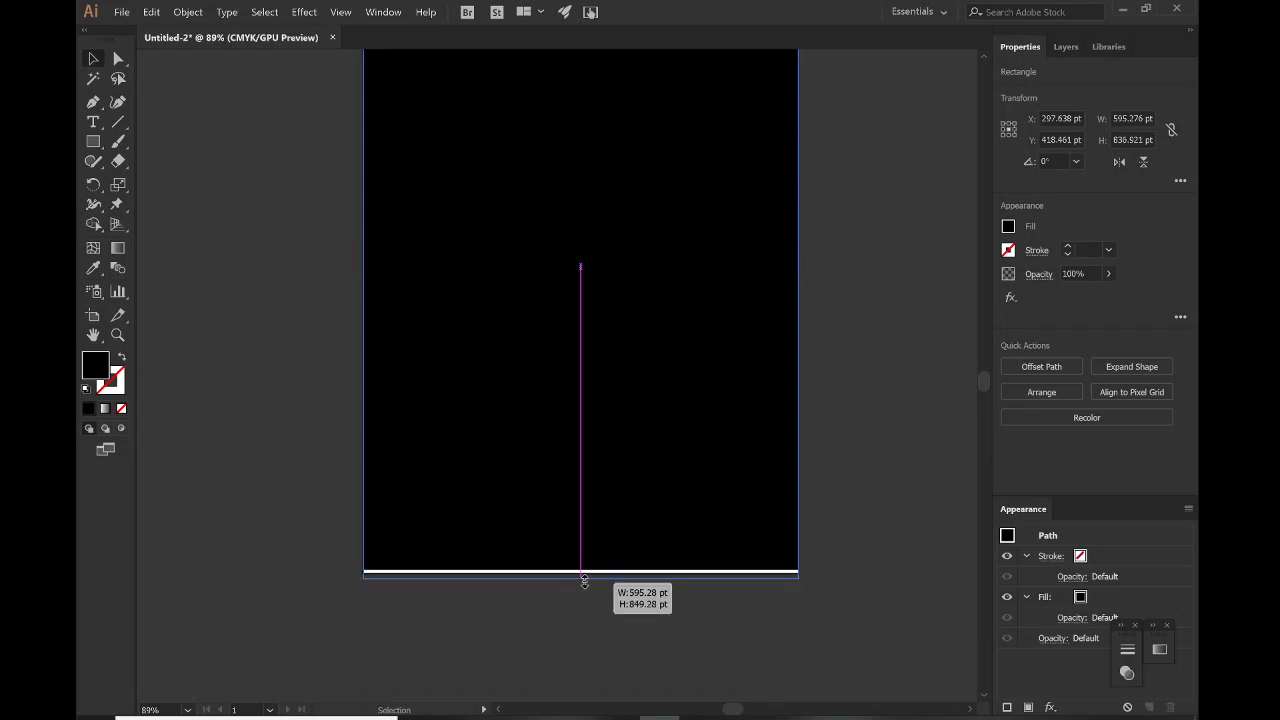
drag(581, 580, 581, 573)
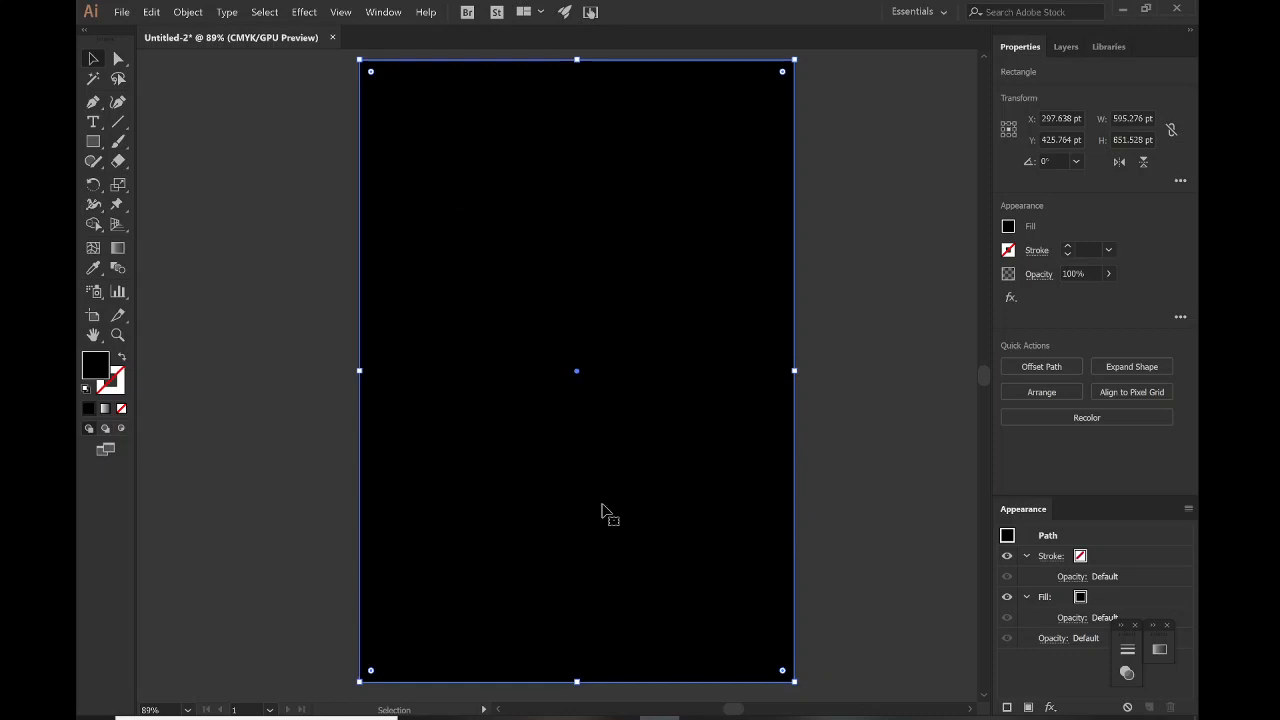
mouse_move(415, 147)
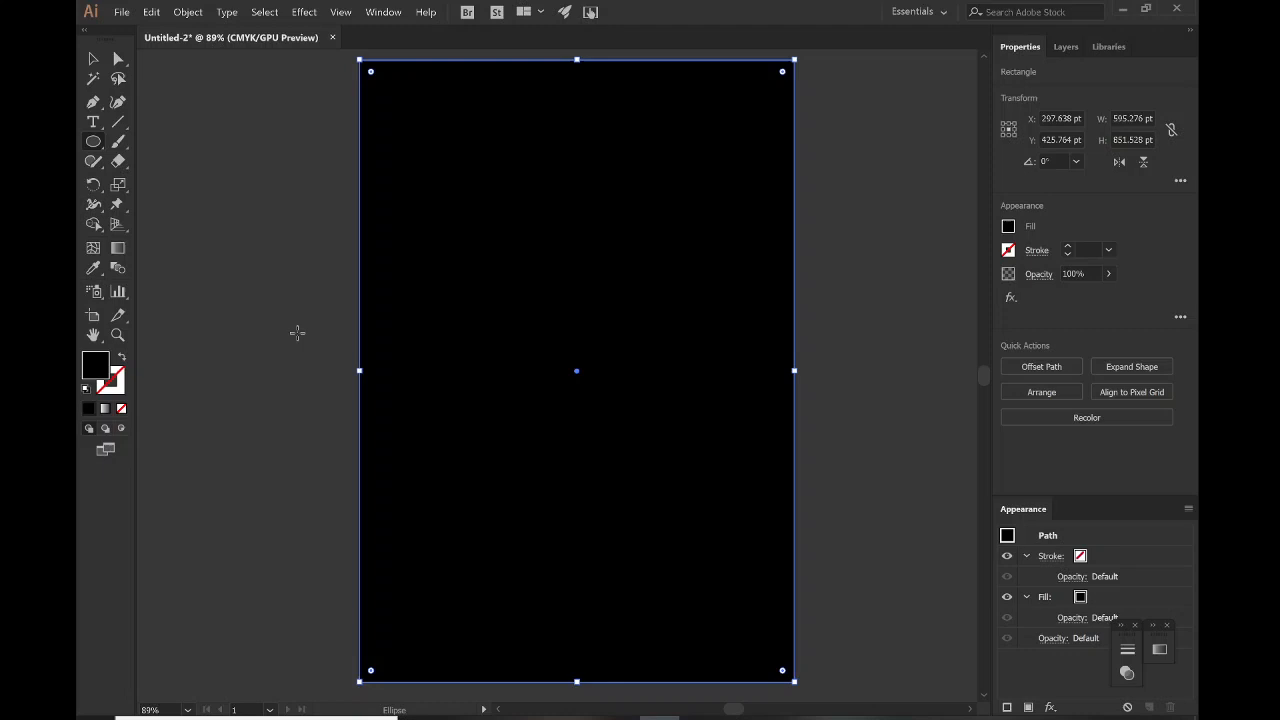
Draw a circle with a white 2 pt outline, then move it lower-left and enlarge it
drag(277, 318, 537, 577)
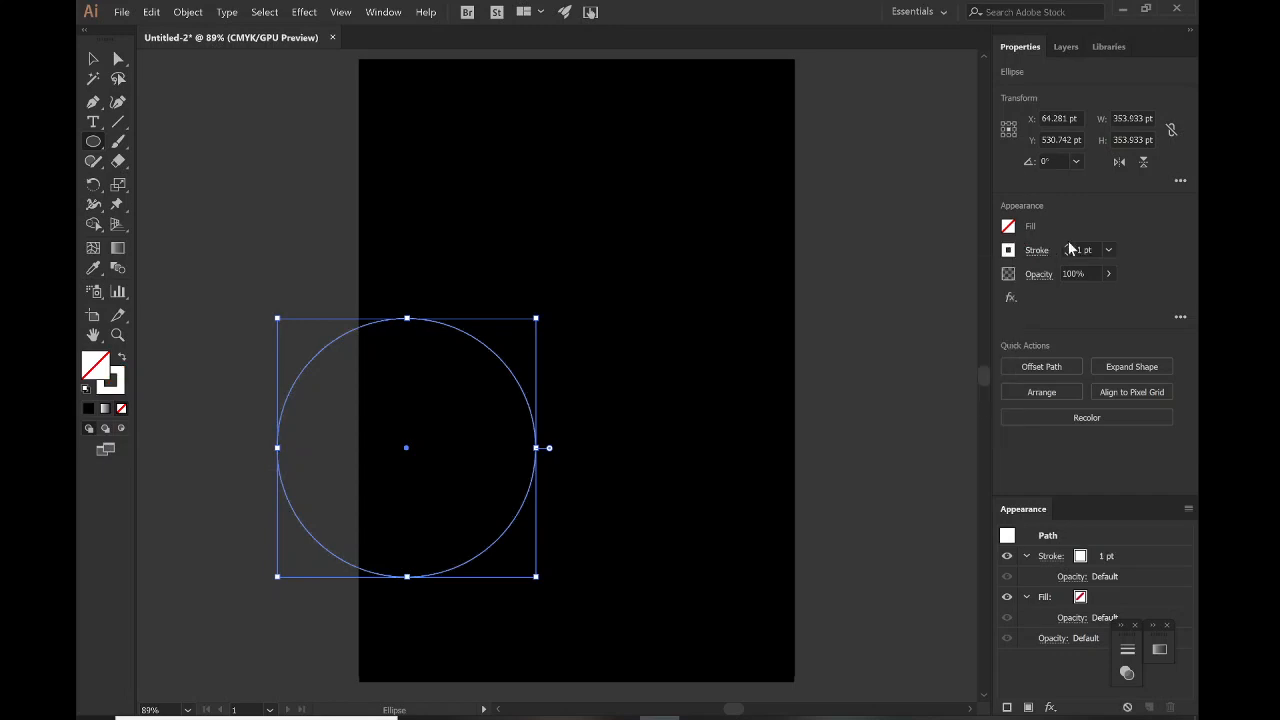
text(3)
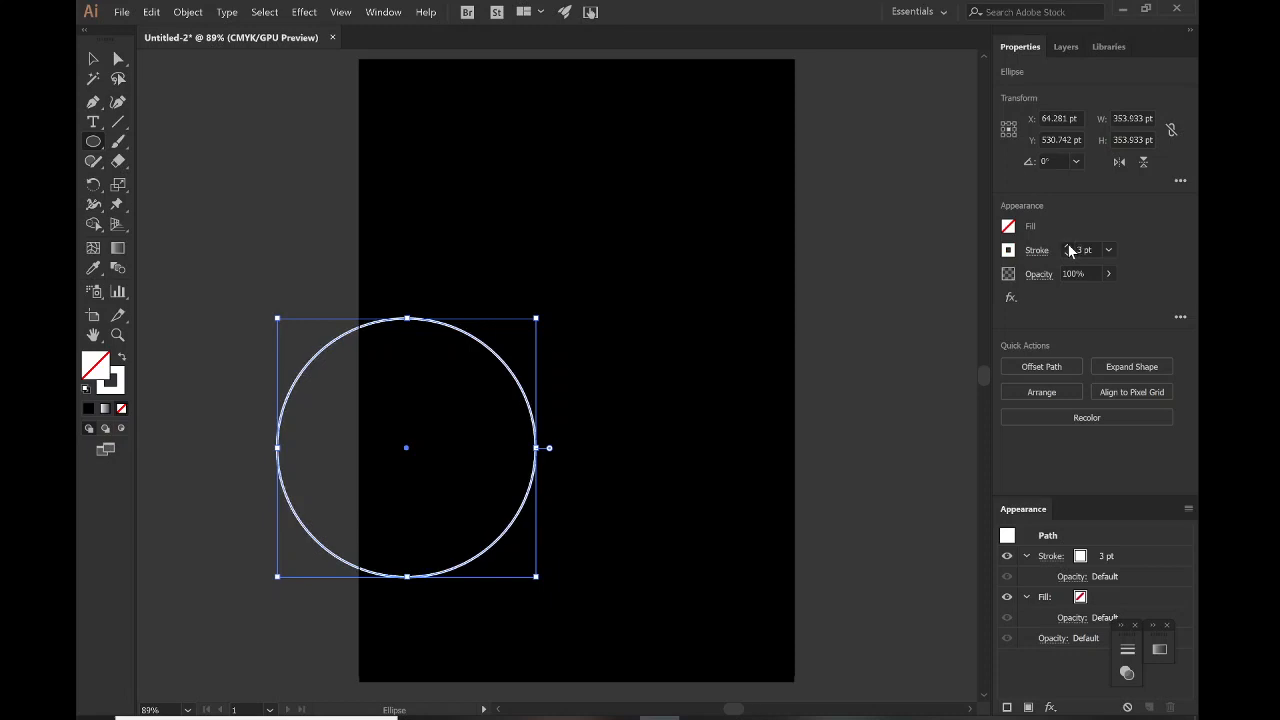
click(1067, 246)
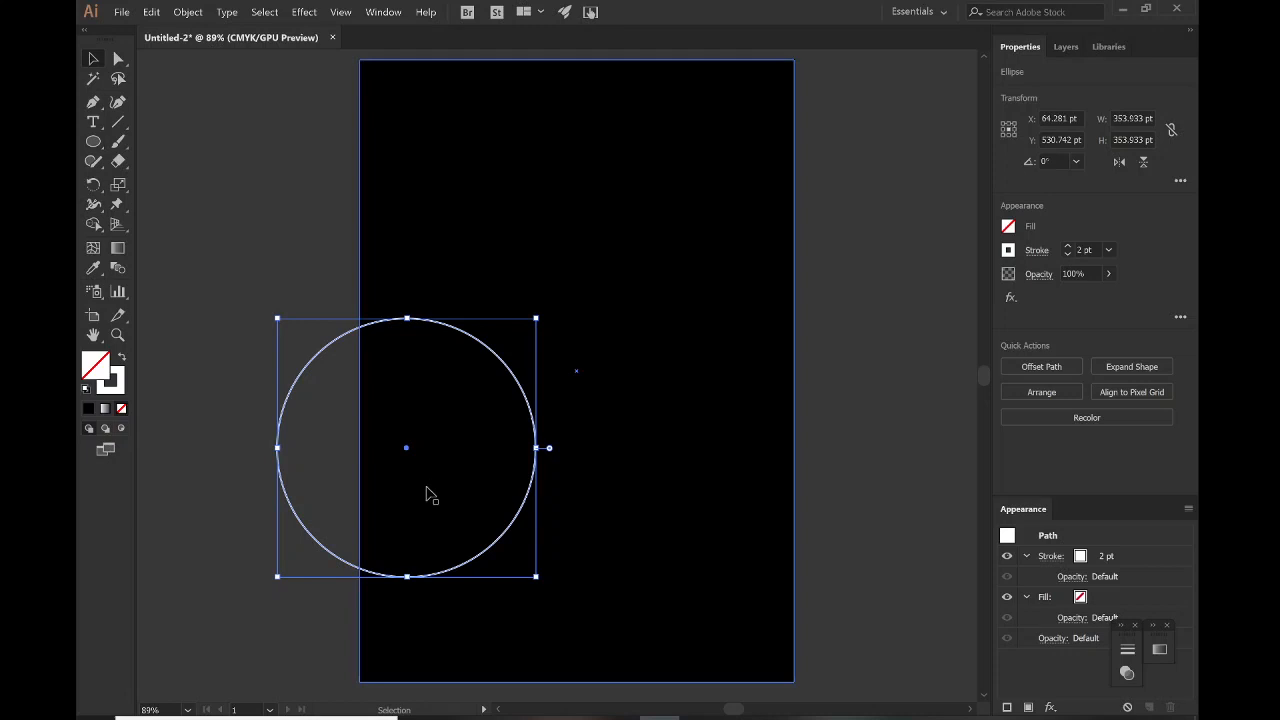
drag(405, 447, 471, 550)
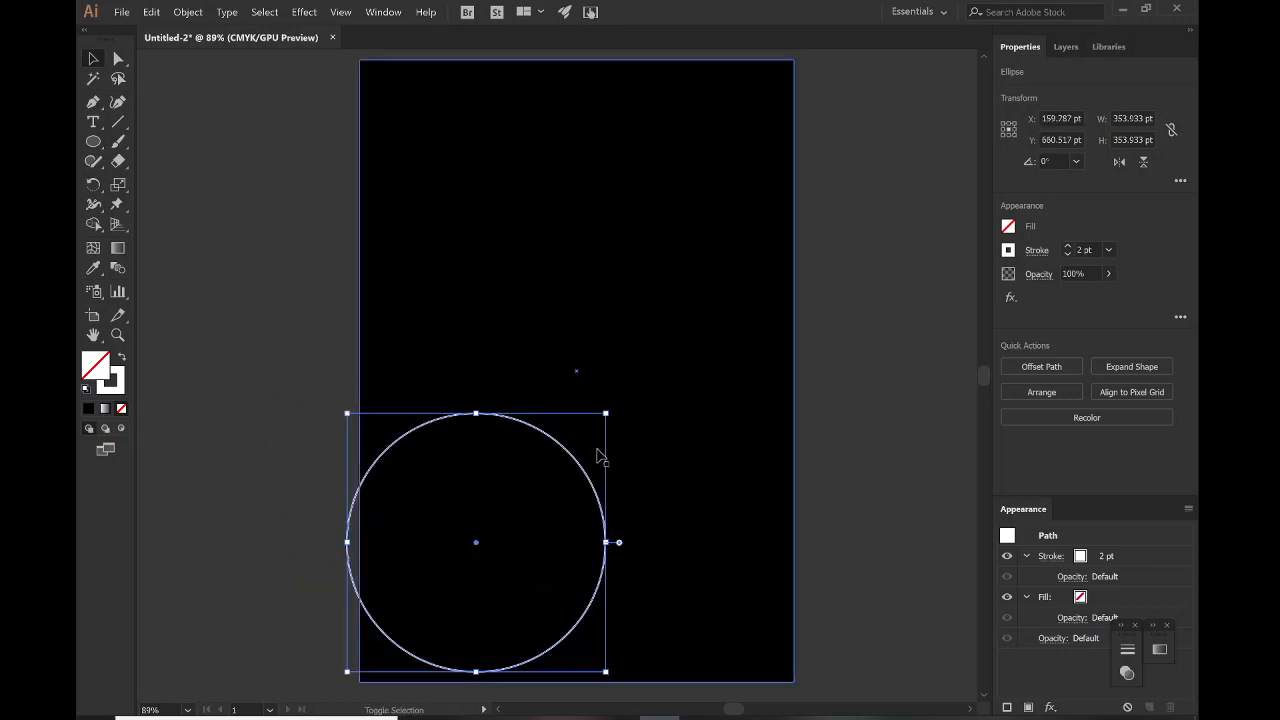
drag(607, 413, 653, 375)
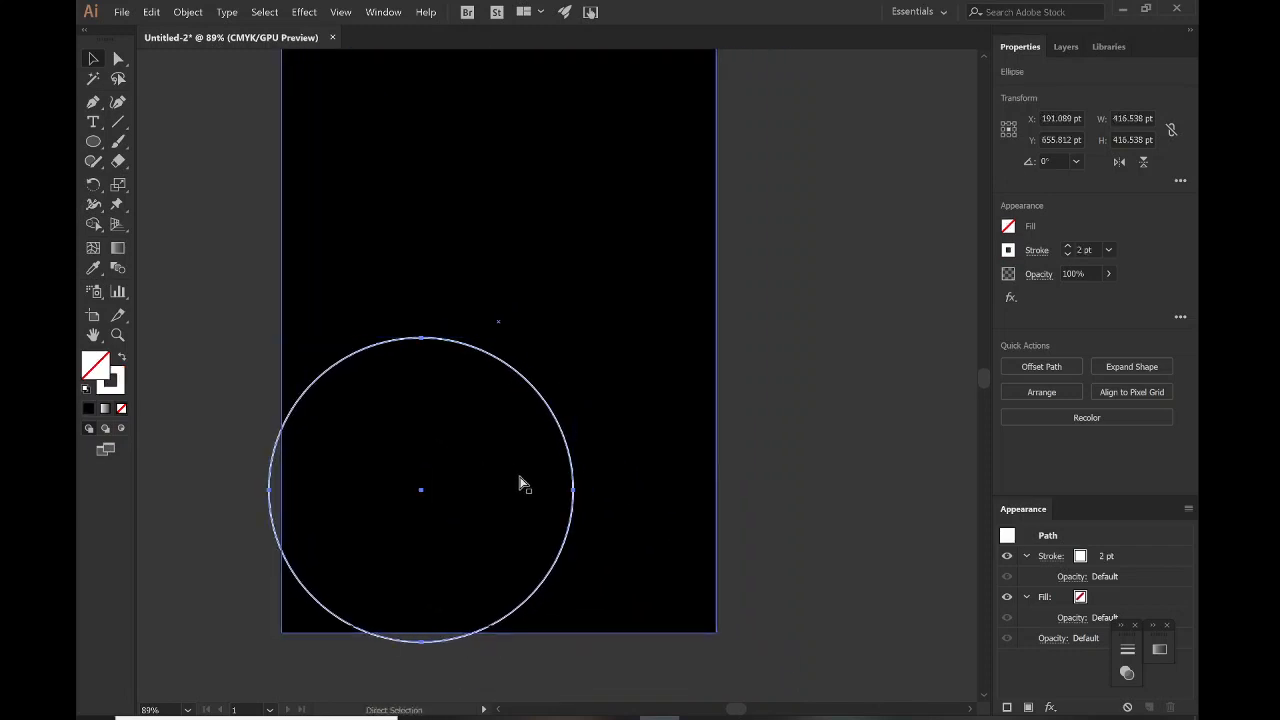
Select the circle and scale out the first few larger concentric copies
click(420, 490)
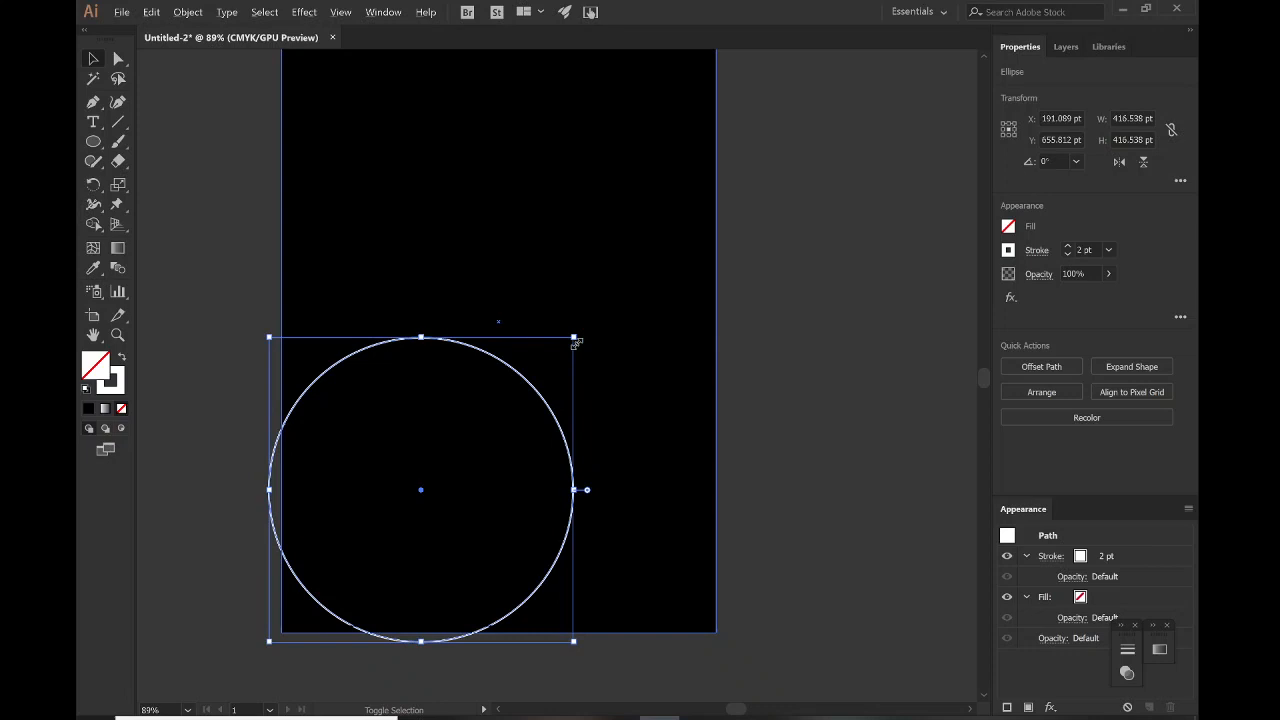
drag(573, 337, 588, 330)
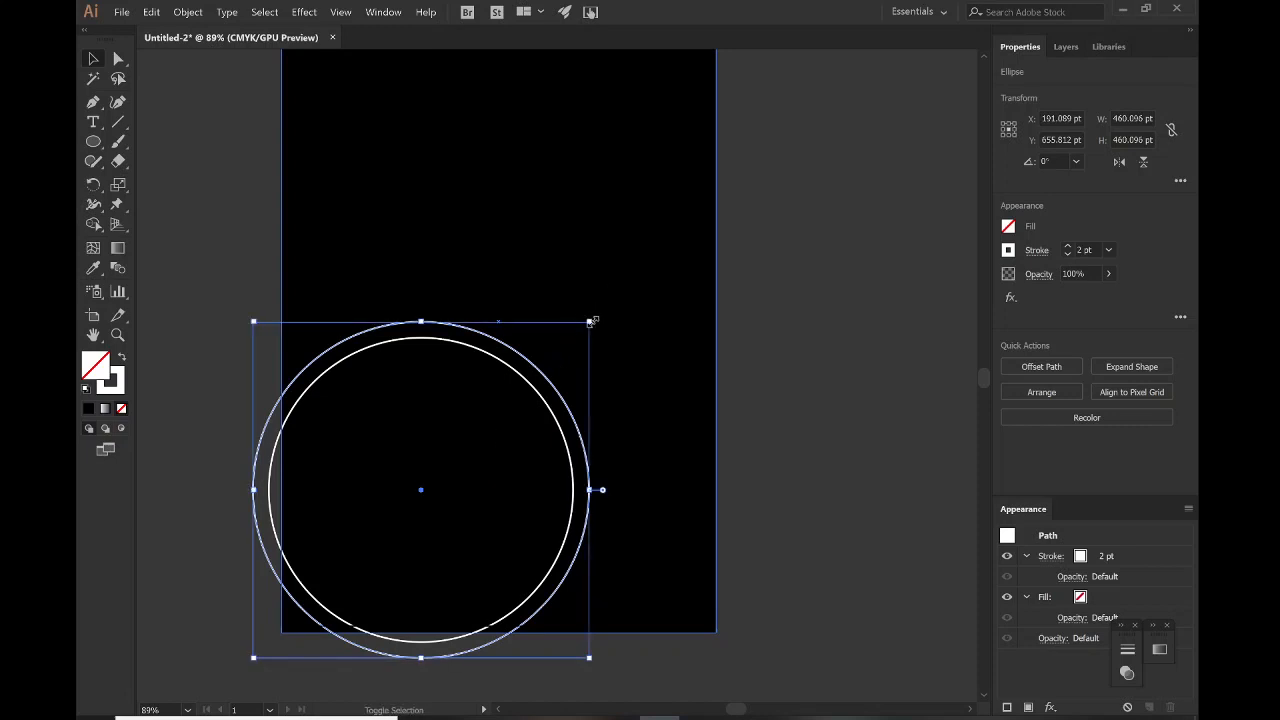
drag(592, 321, 623, 296)
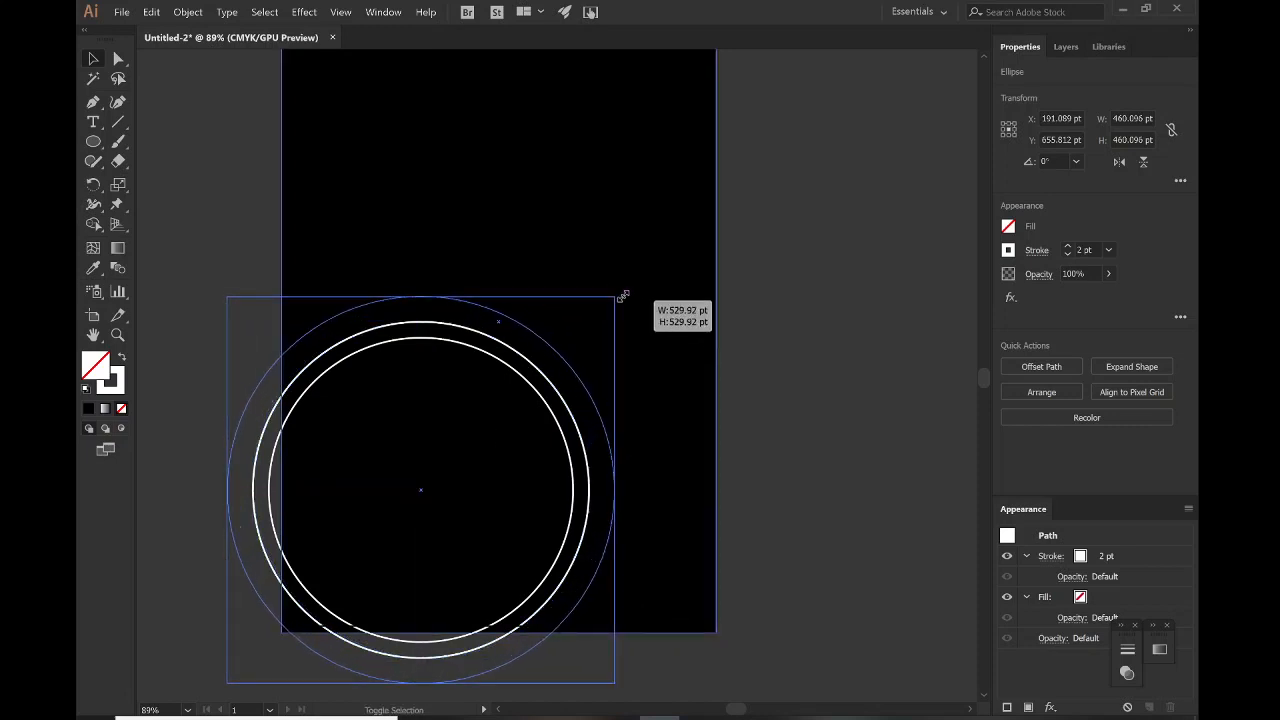
drag(619, 297, 628, 283)
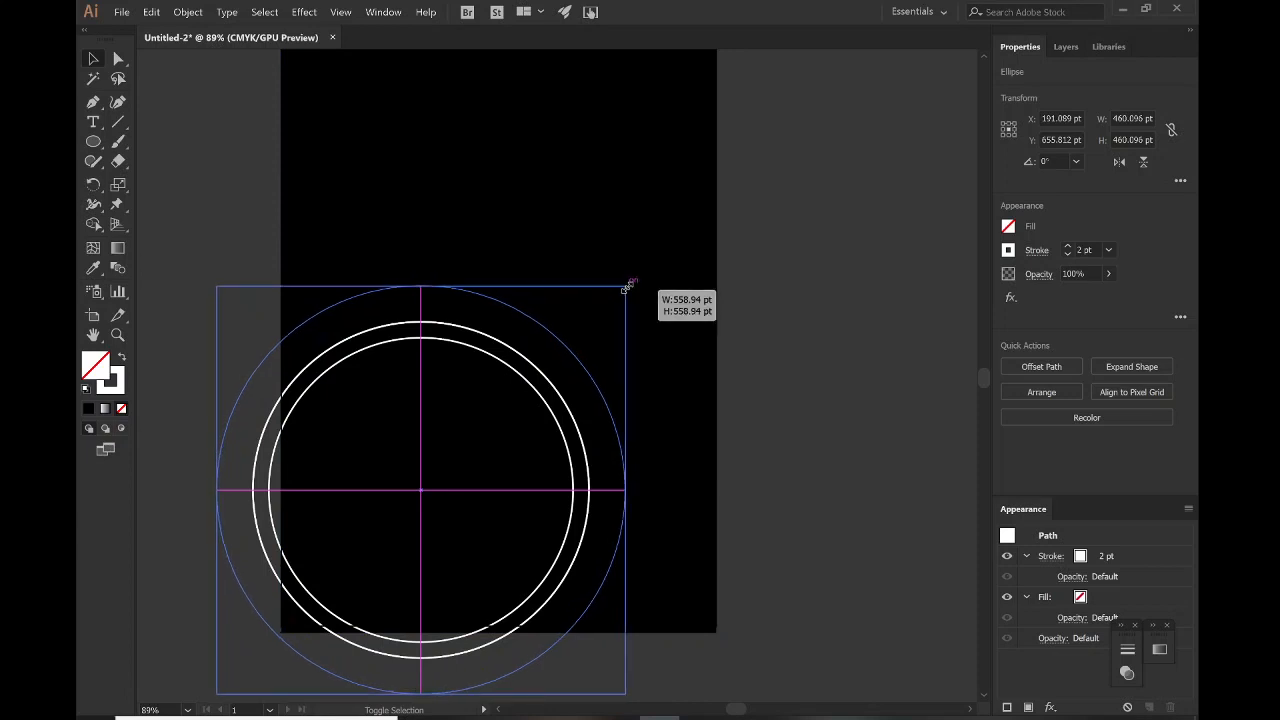
drag(628, 288, 630, 286)
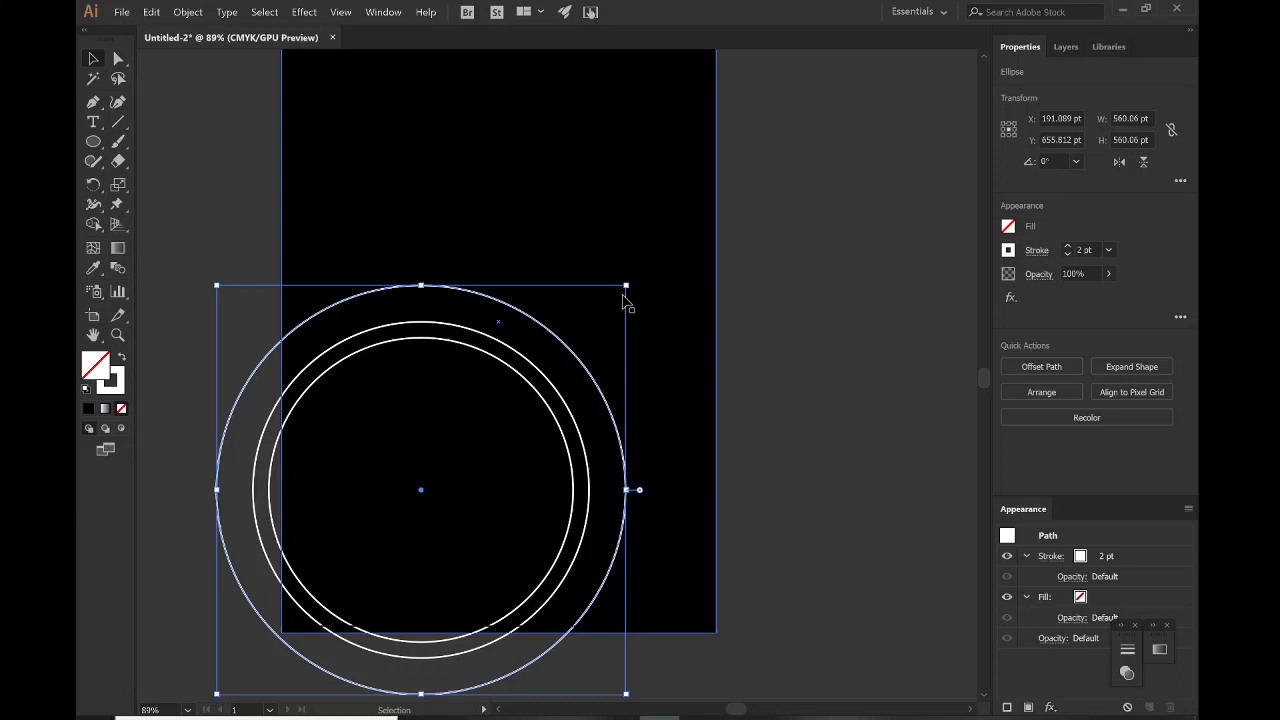
drag(625, 286, 665, 247)
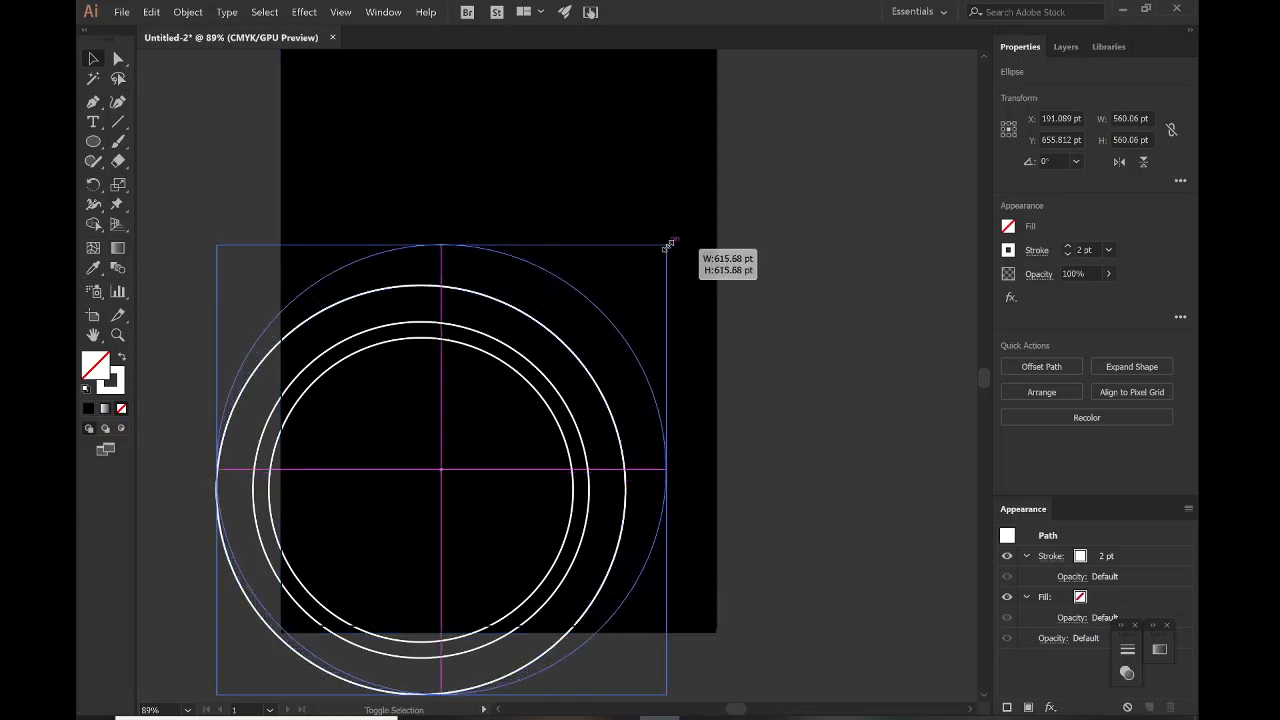
drag(668, 247, 685, 228)
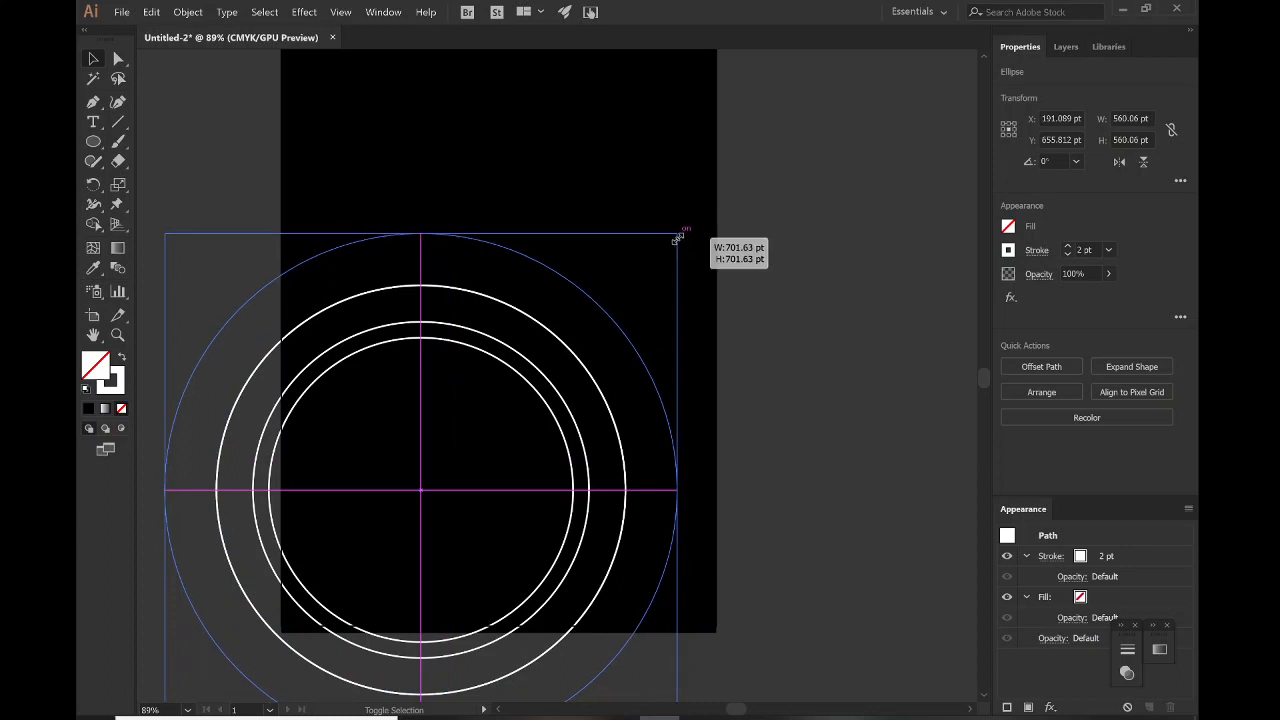
Add bigger concentric circle copies extending beyond the poster edges
drag(678, 238, 700, 213)
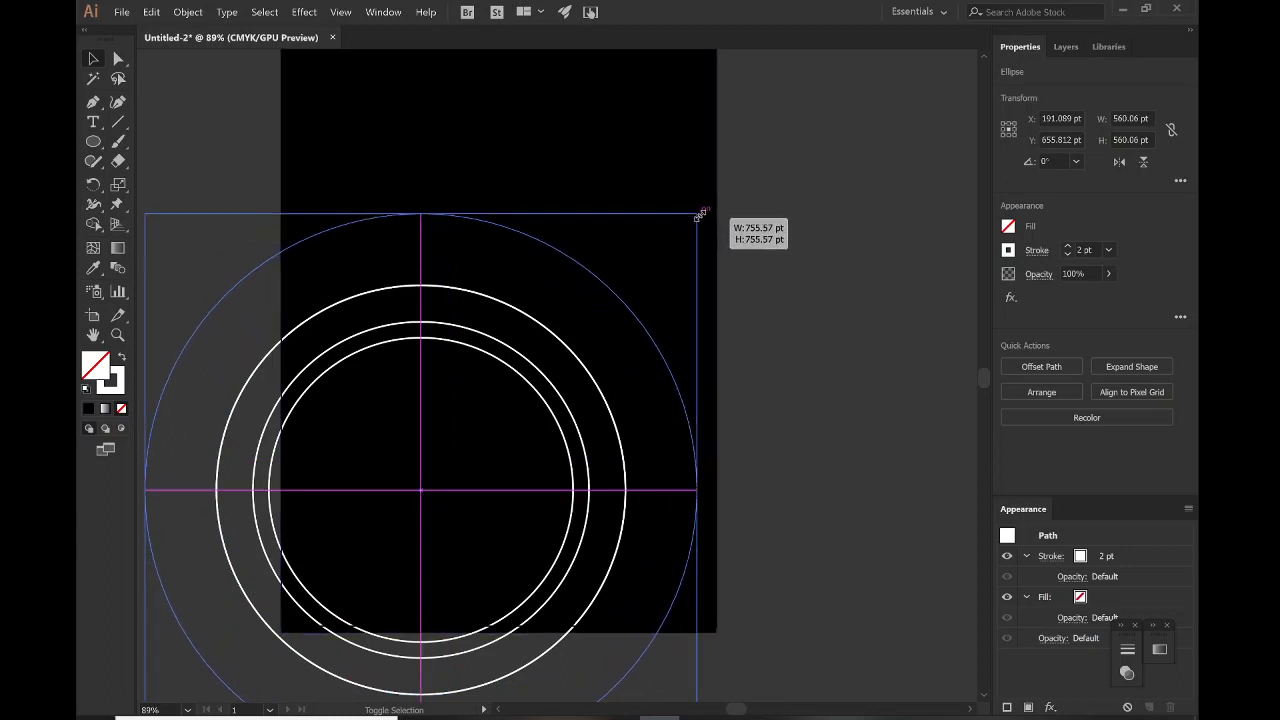
drag(698, 216, 697, 215)
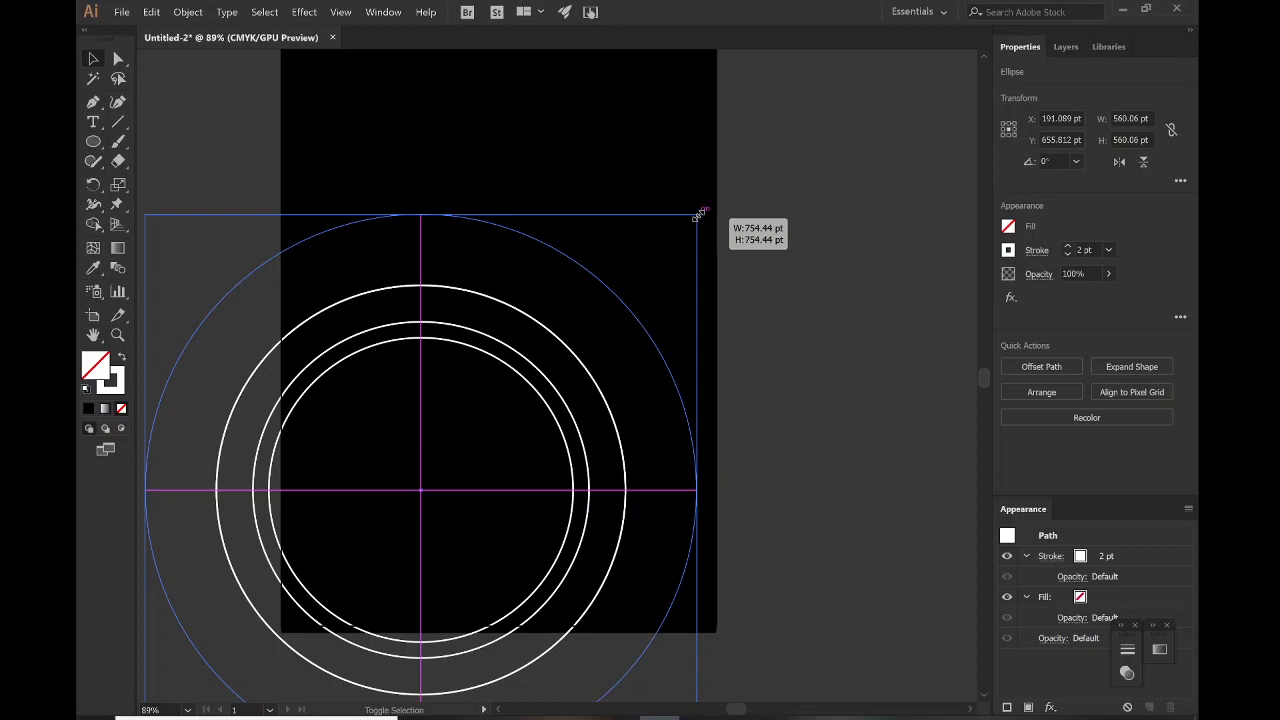
drag(697, 216, 702, 214)
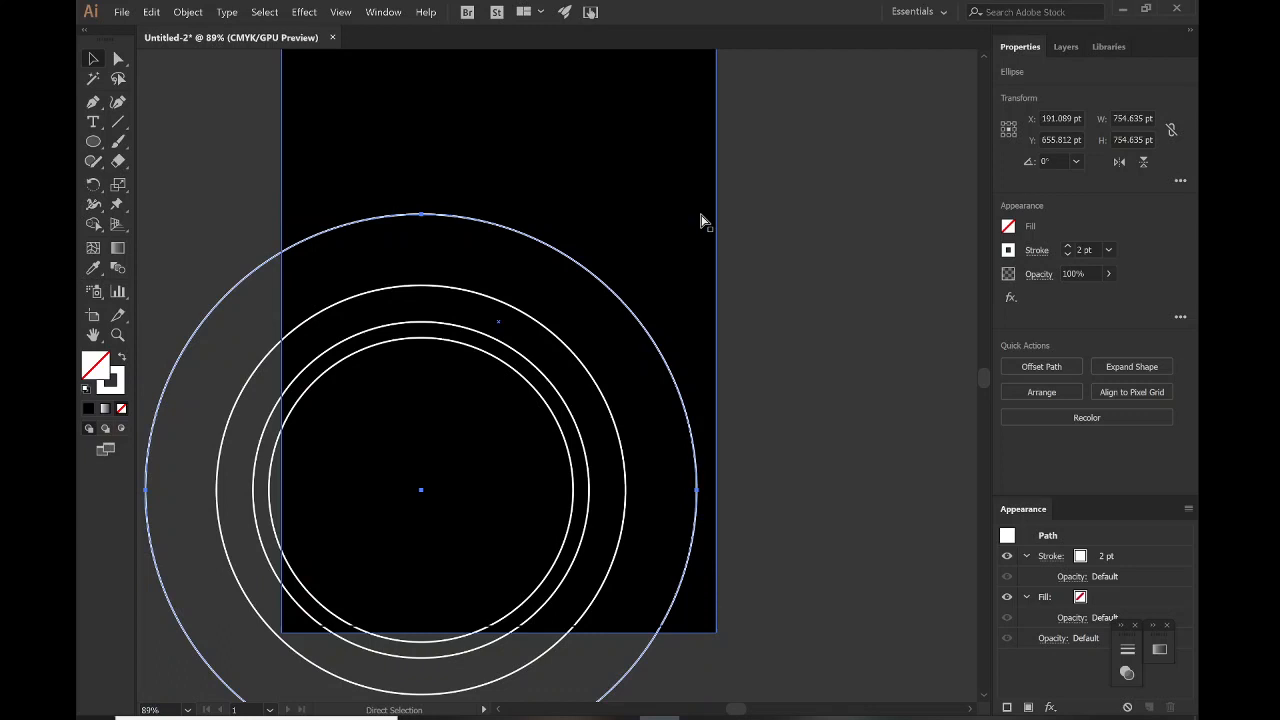
drag(700, 217, 735, 192)
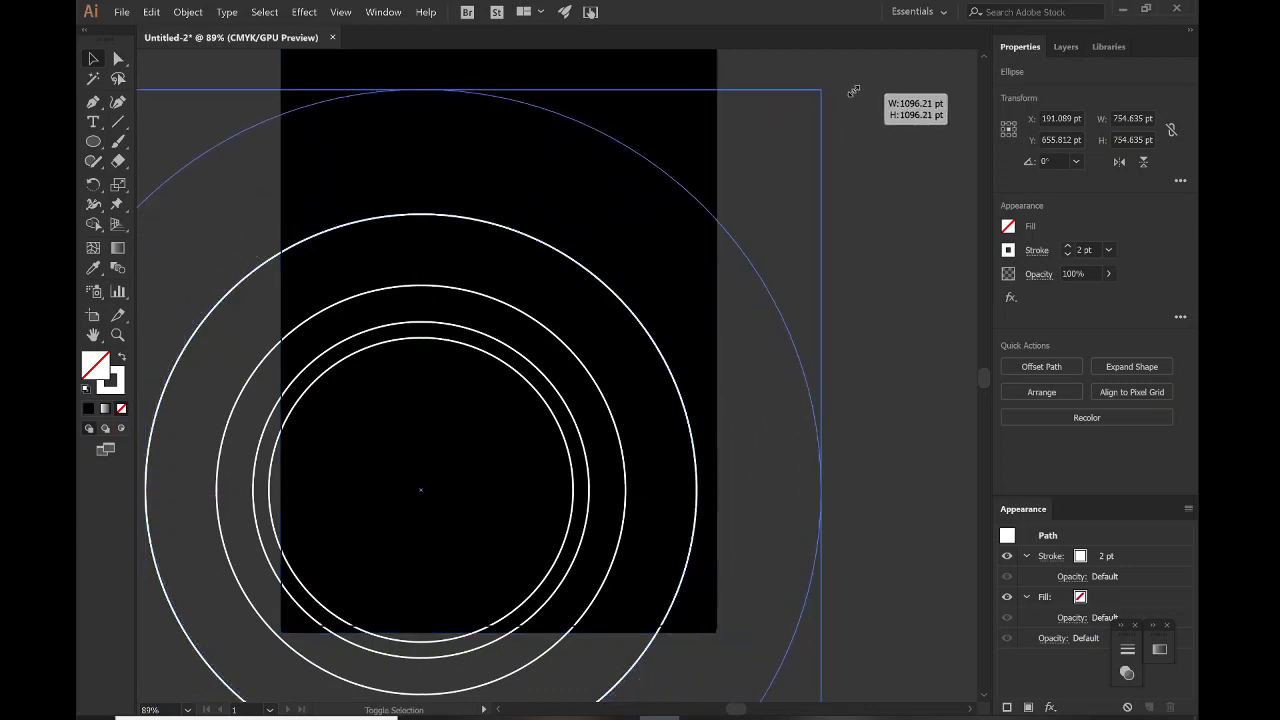
drag(850, 91, 847, 100)
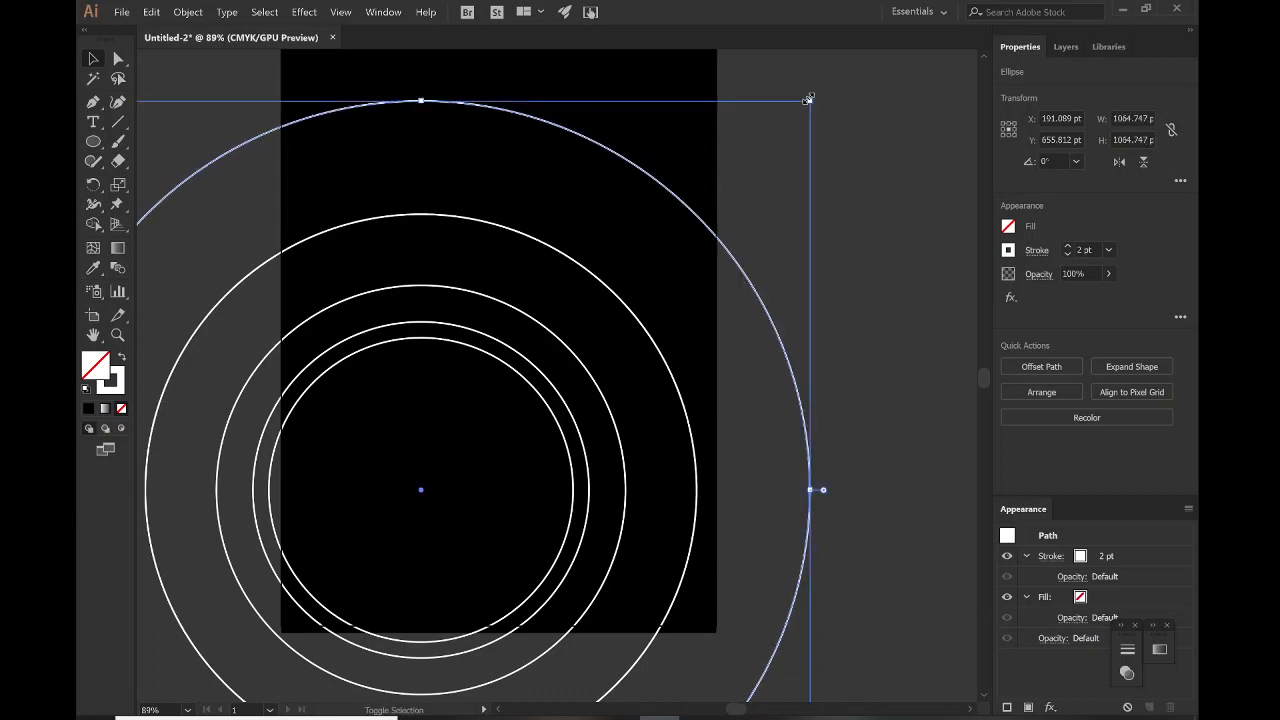
drag(808, 98, 888, 50)
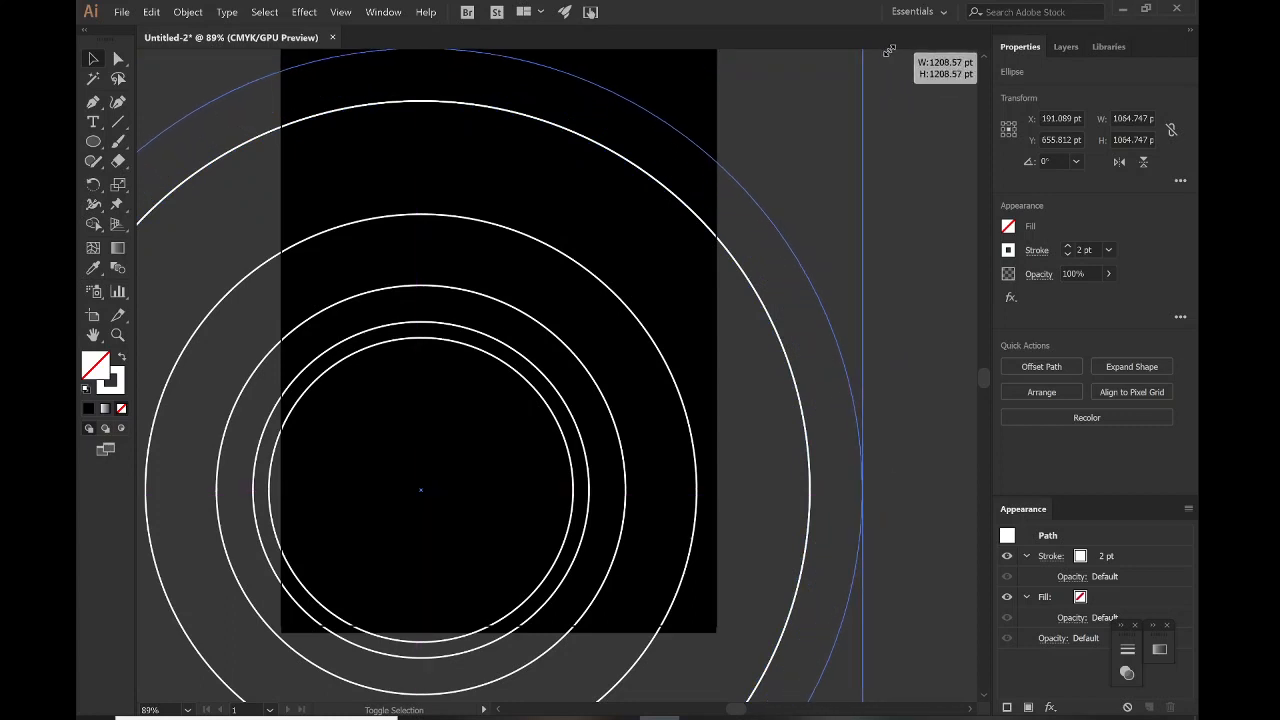
drag(885, 55, 910, 30)
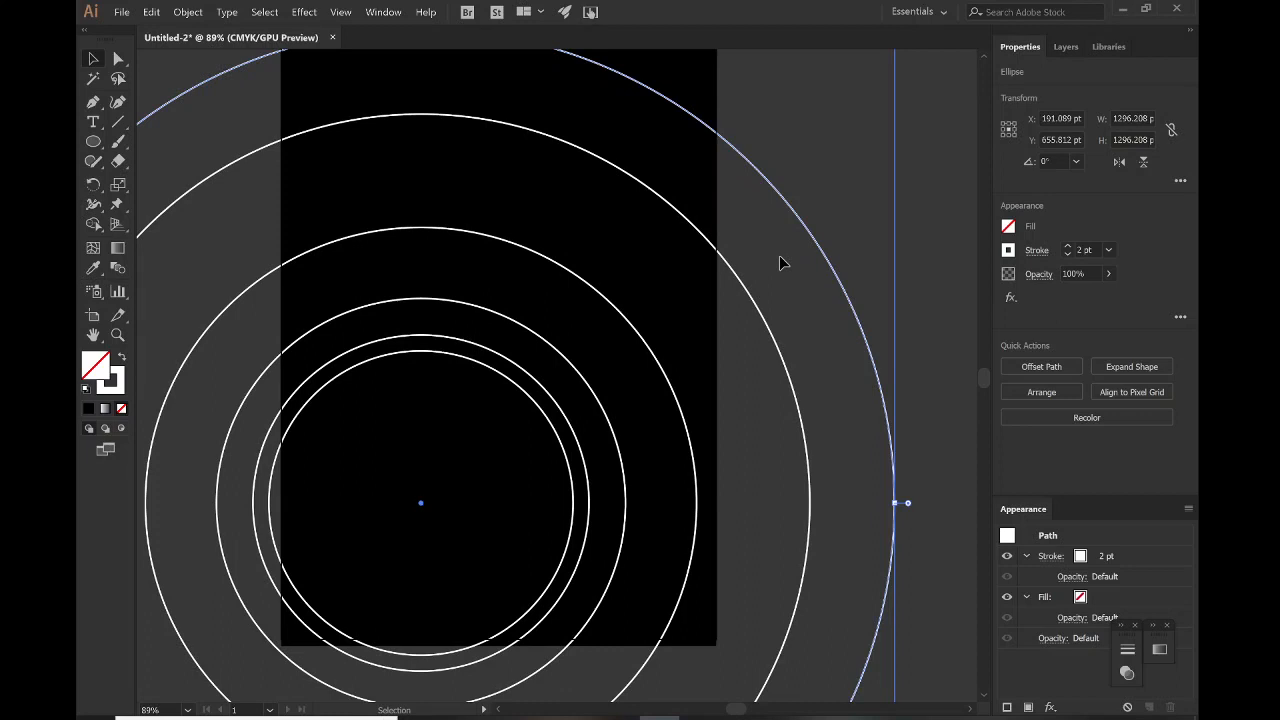
Clip the rings to the black page rectangle and pick the inner circle to fill white
click(867, 258)
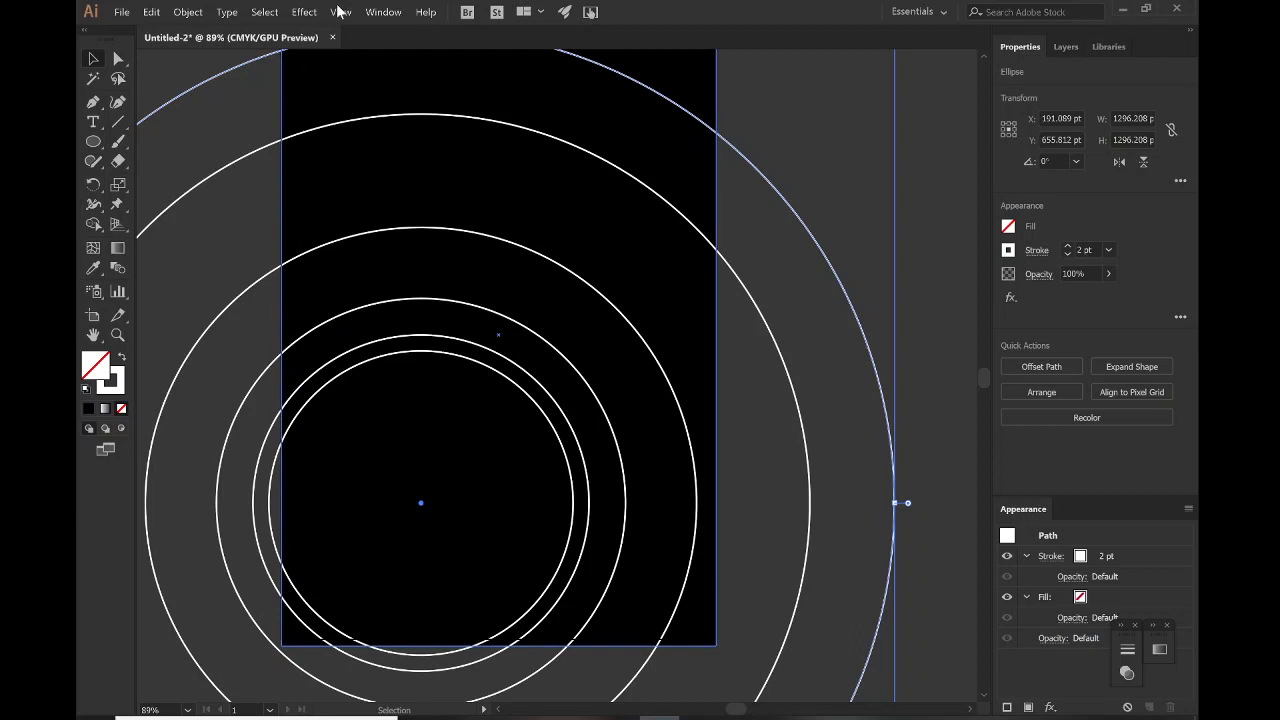
click(264, 12)
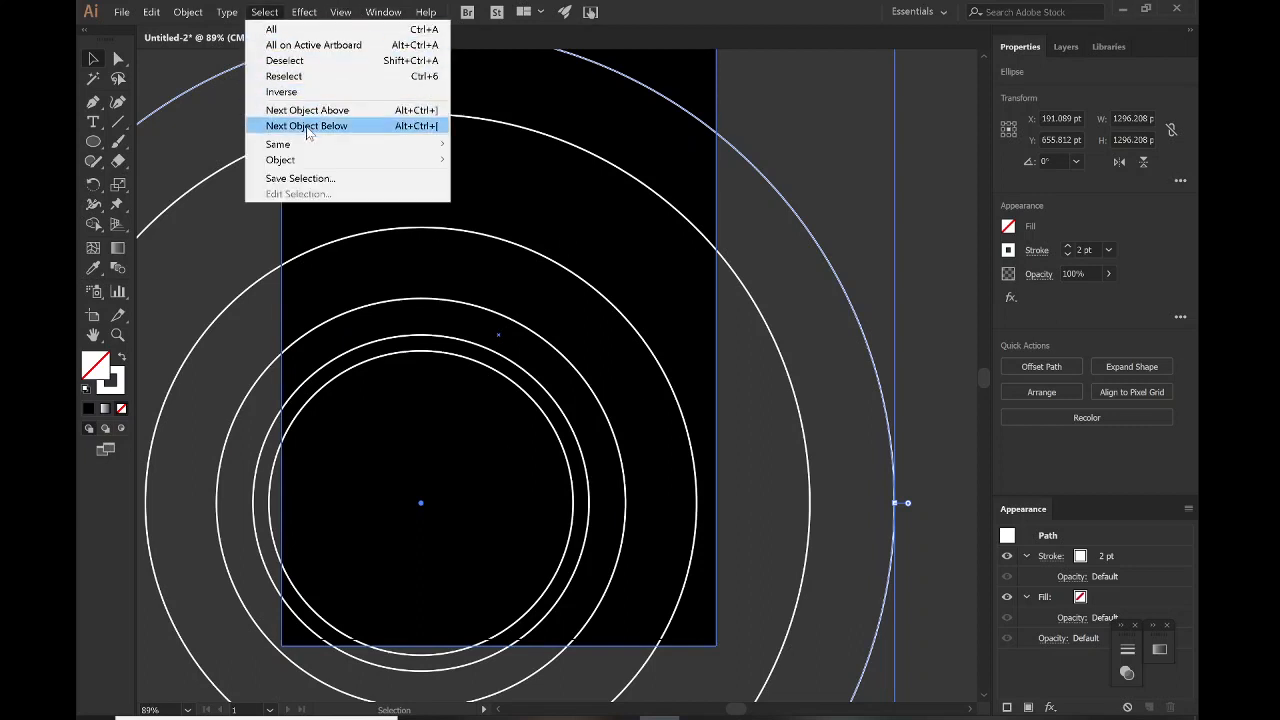
mouse_move(278, 144)
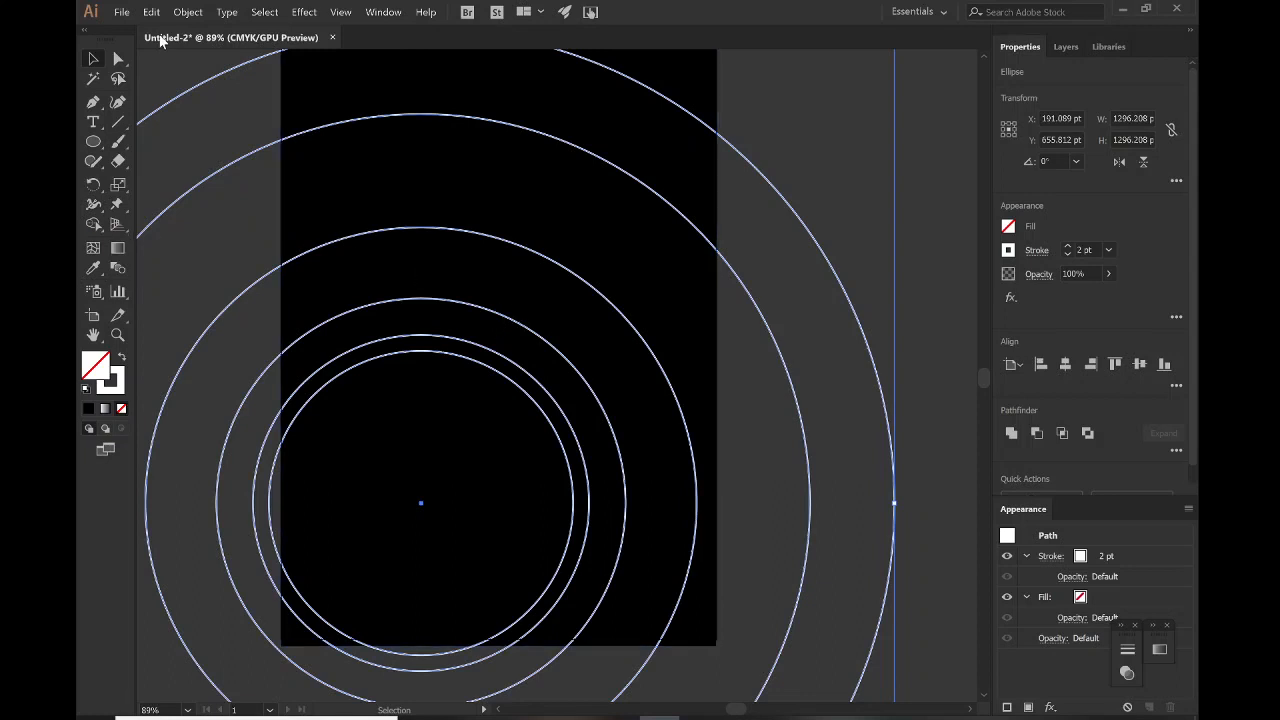
click(188, 12)
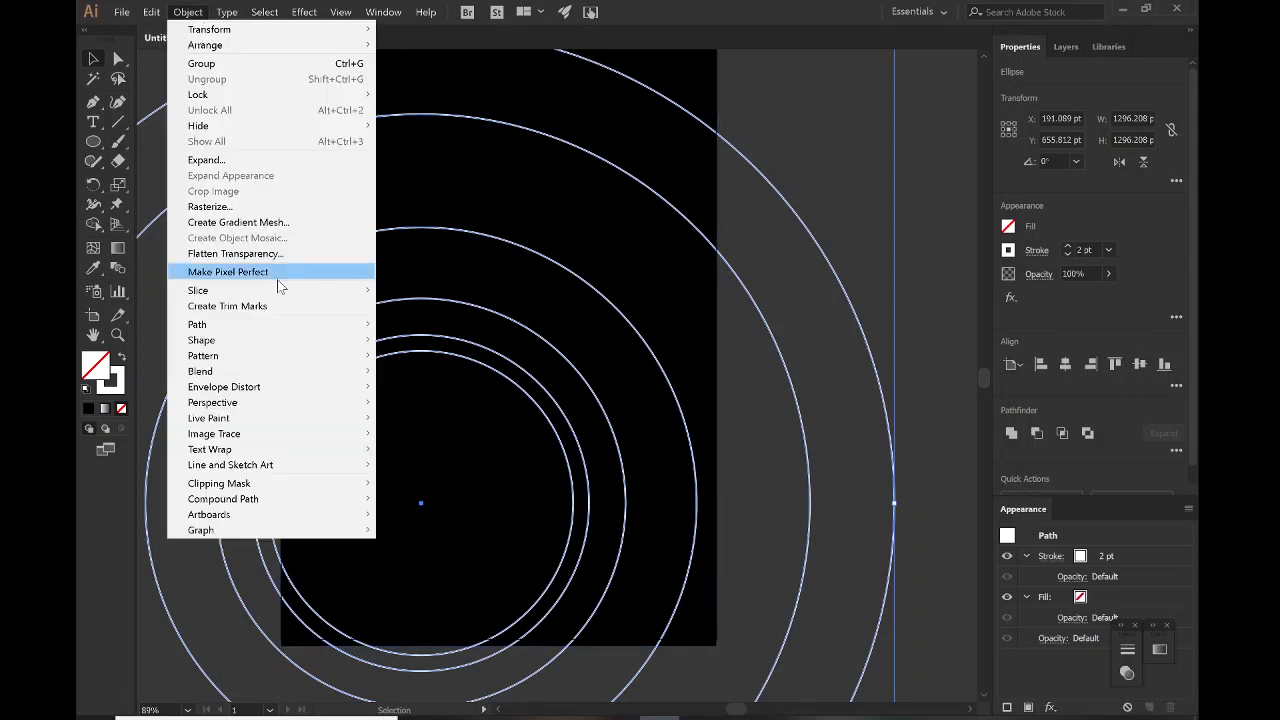
mouse_move(203, 355)
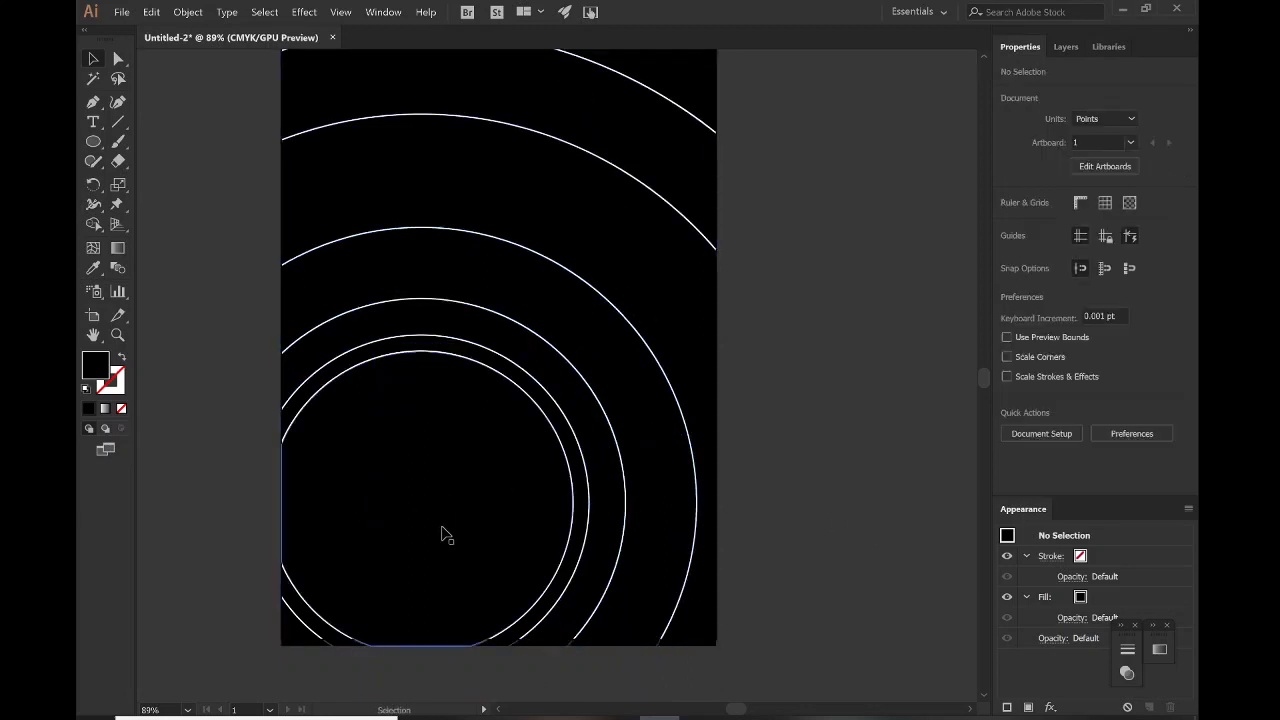
click(420, 504)
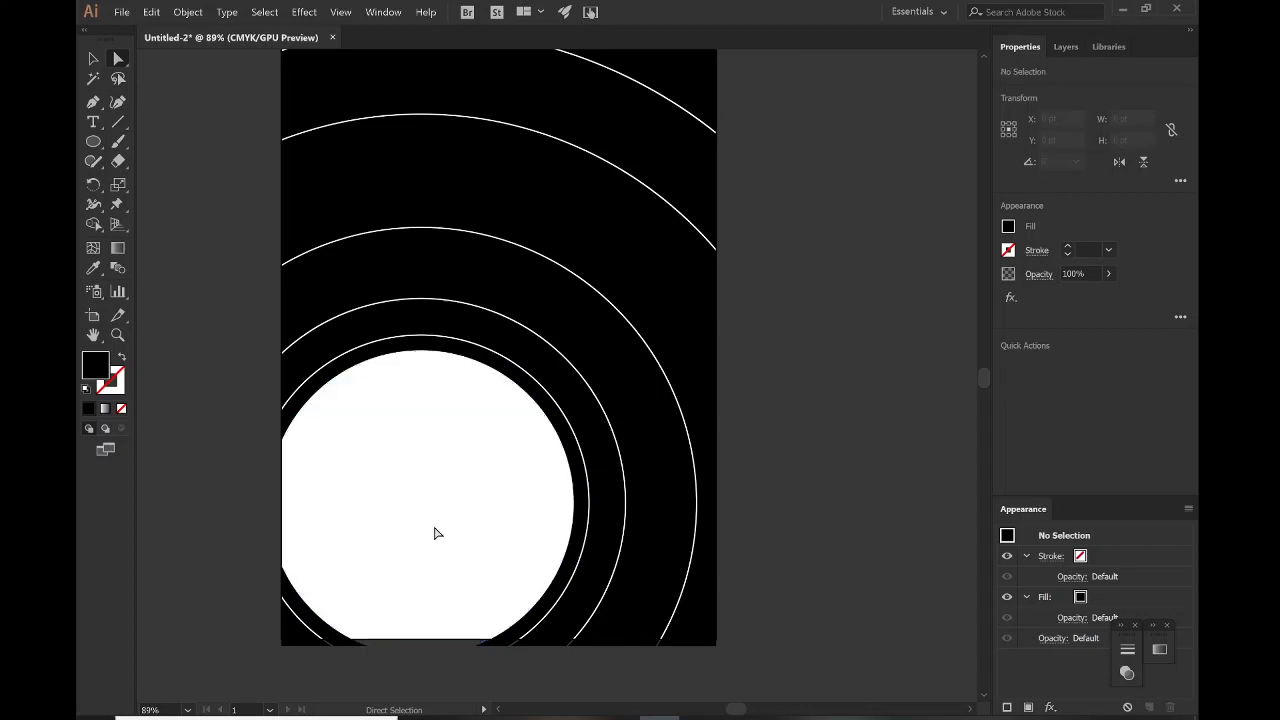
mouse_move(446, 551)
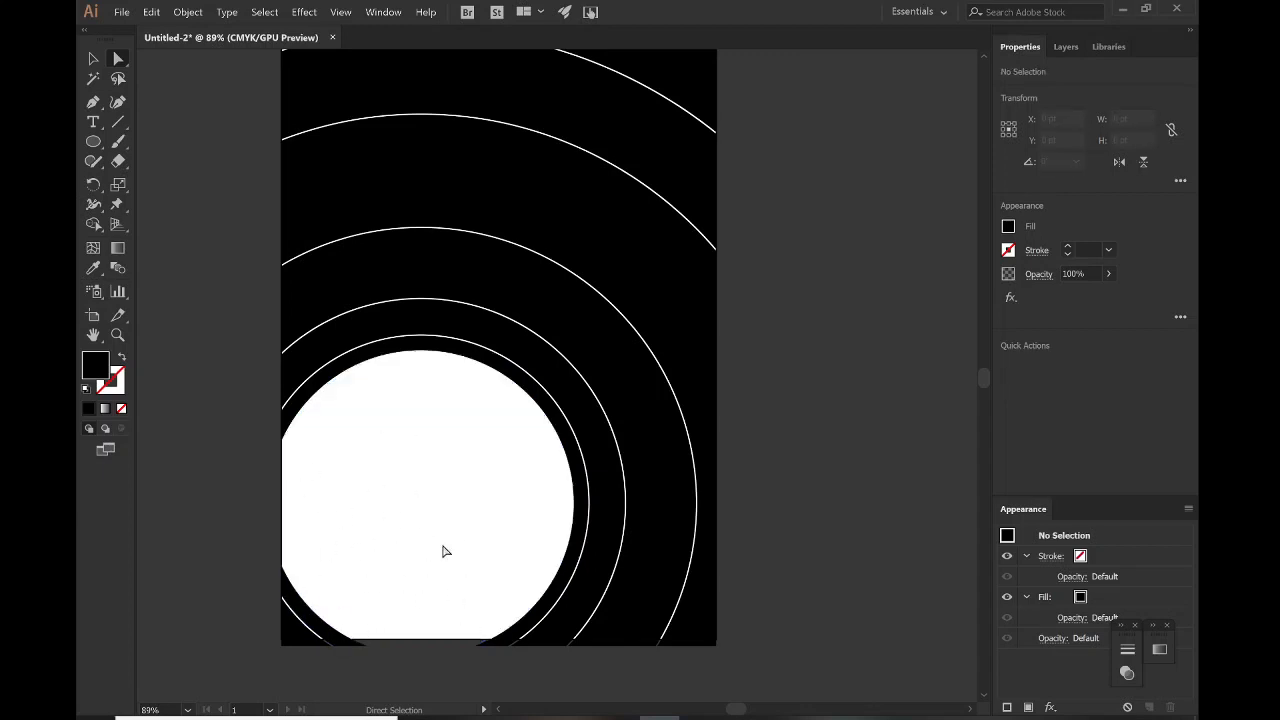
mouse_move(405, 507)
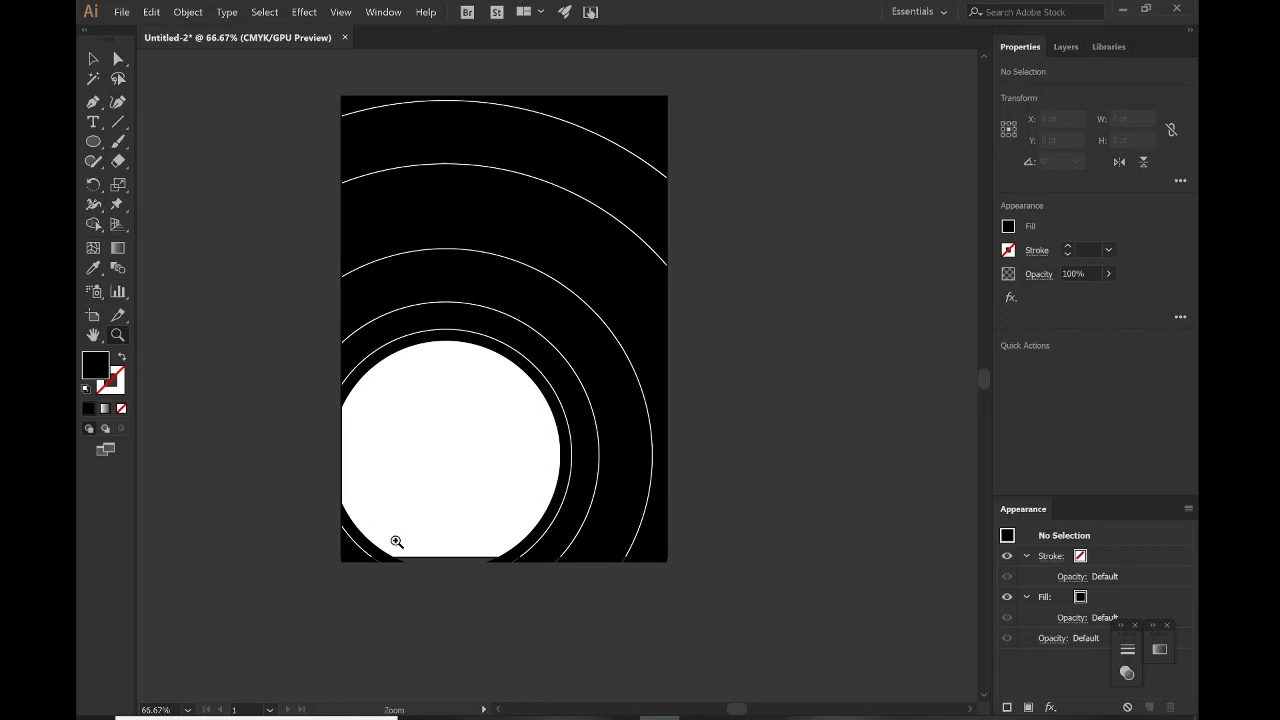
mouse_move(119, 124)
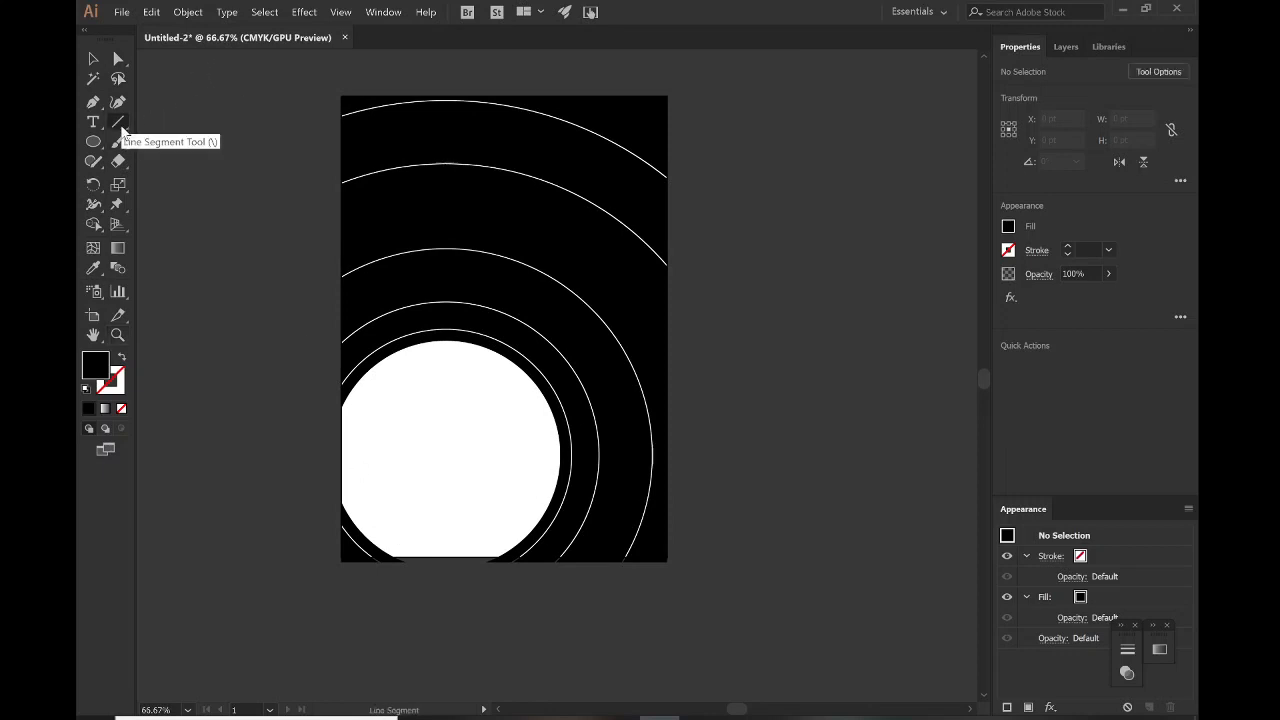
mouse_move(157, 134)
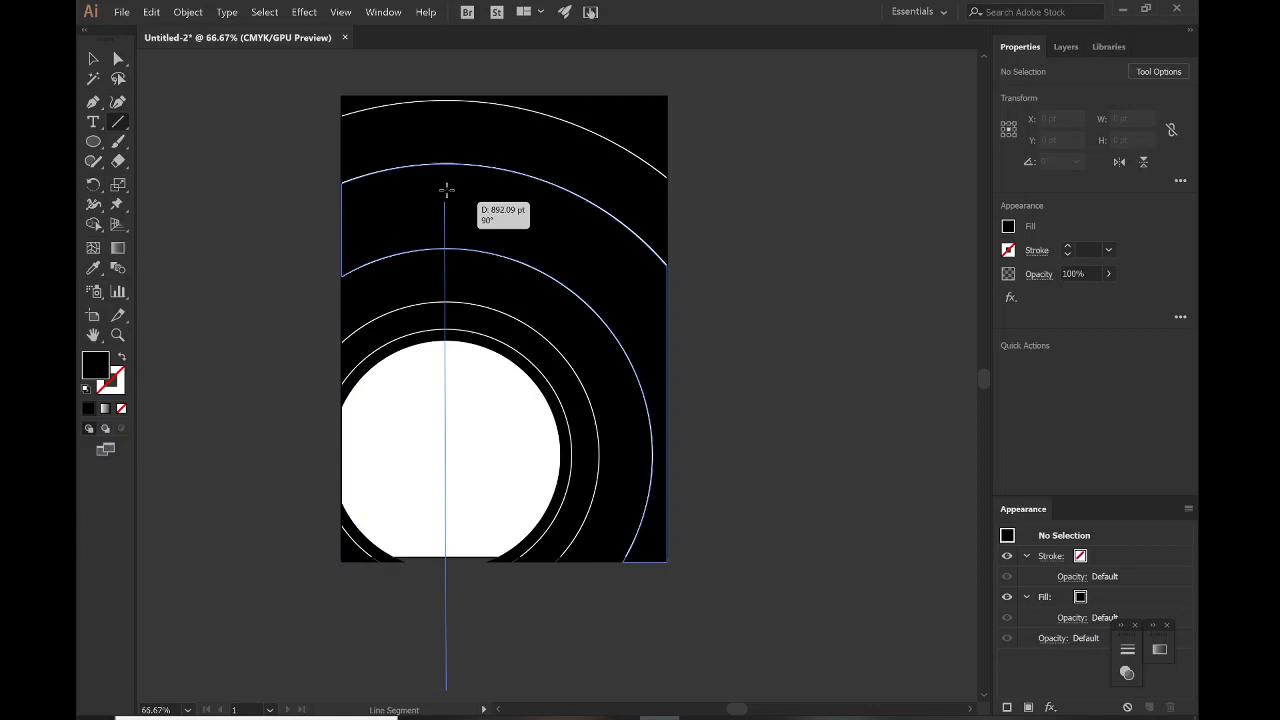
Draw a vertical line through the rings' centre and give it a white stroke
drag(446, 190, 450, 75)
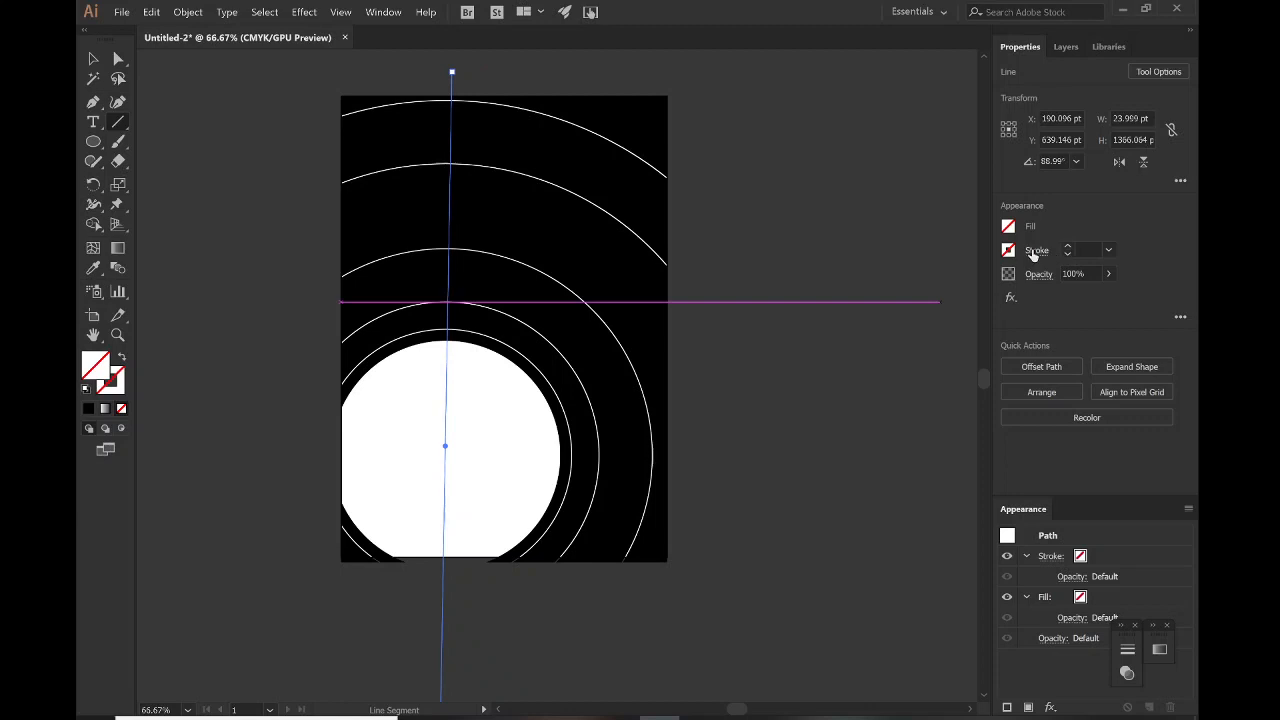
click(1008, 250)
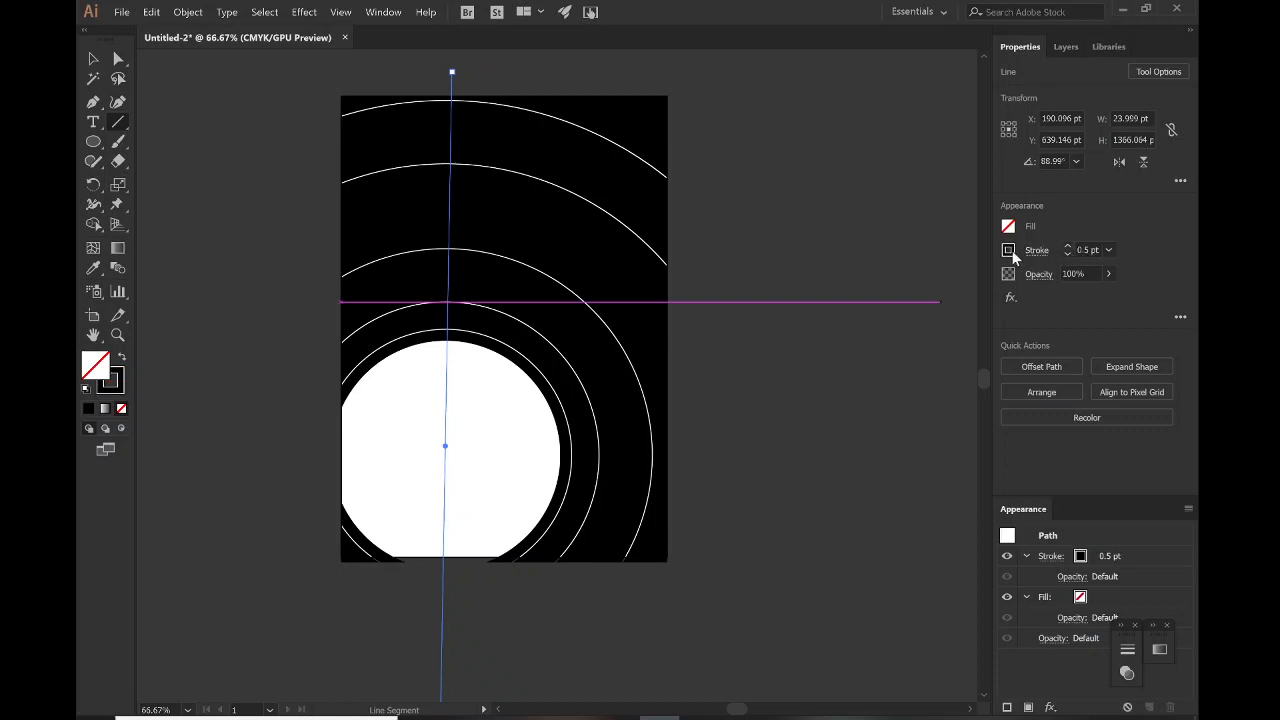
click(1008, 250)
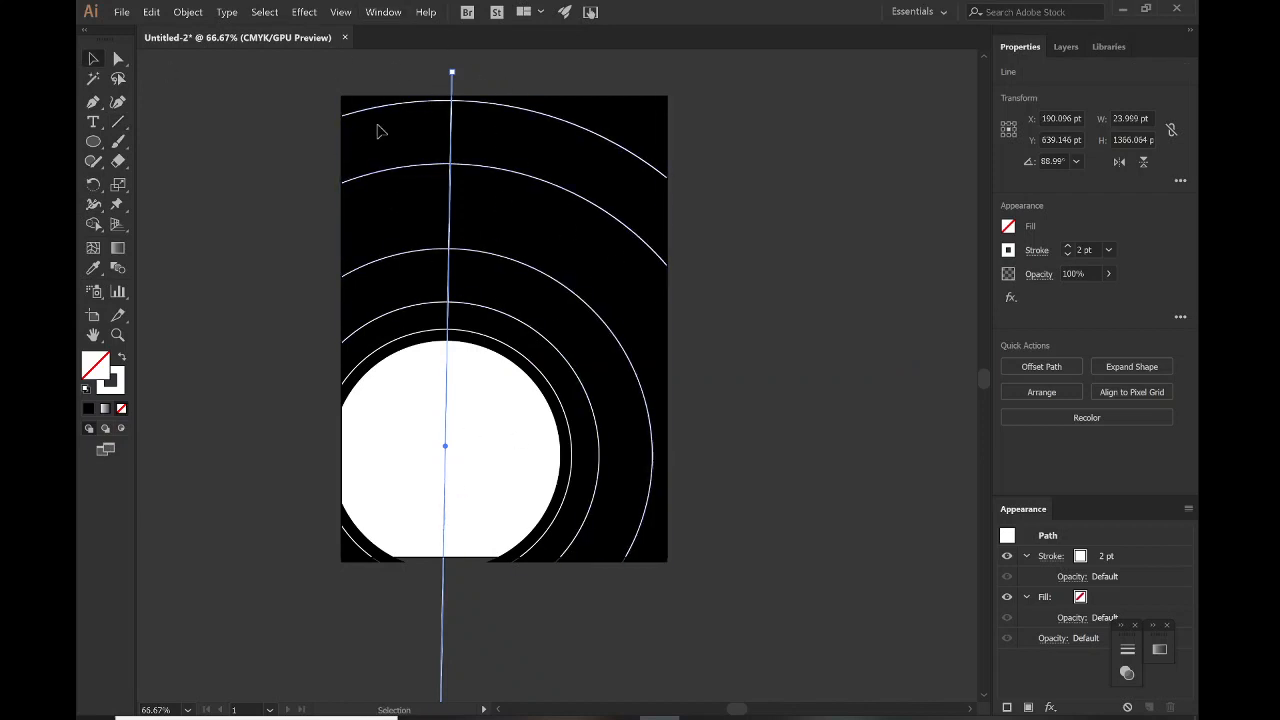
mouse_move(490, 226)
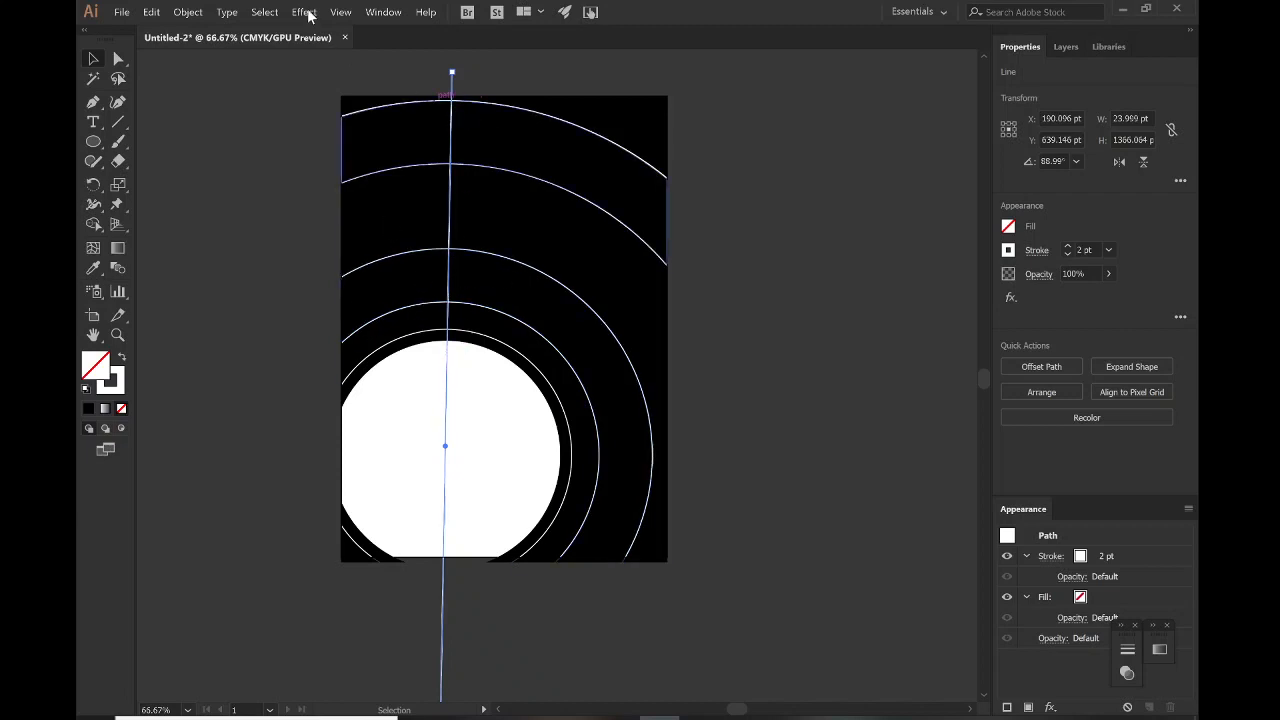
right_click(445, 130)
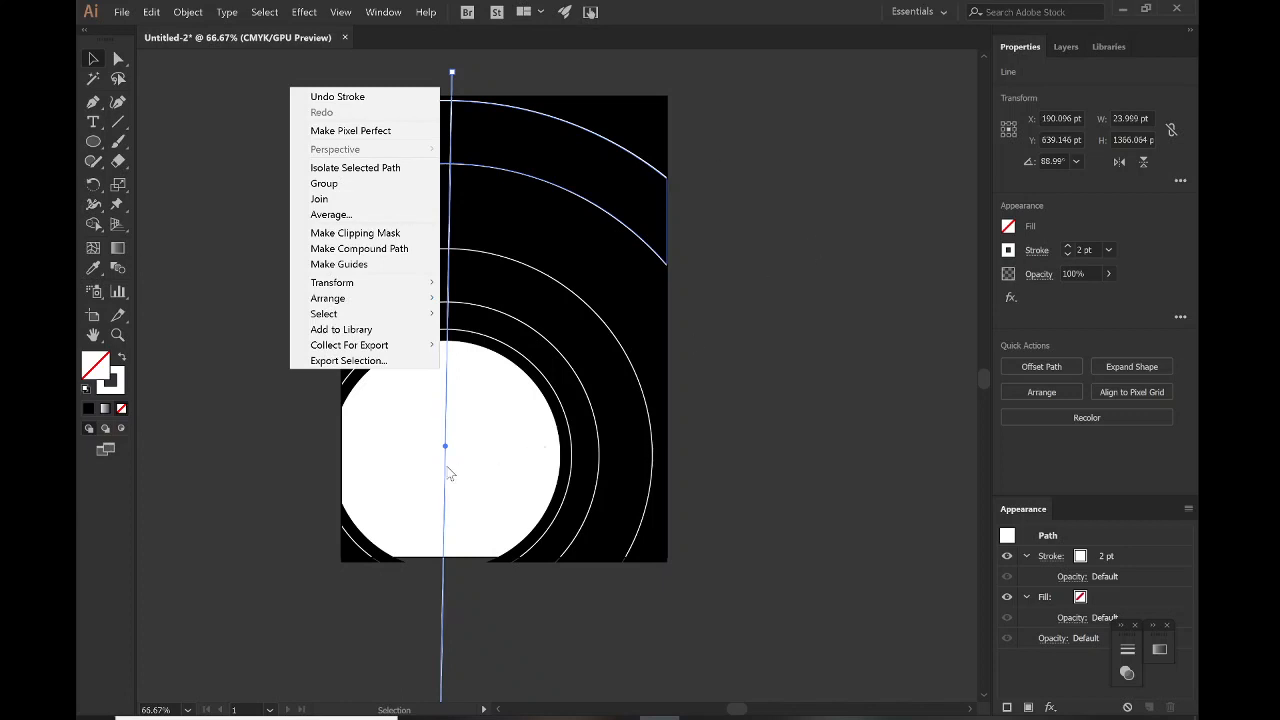
mouse_move(333, 453)
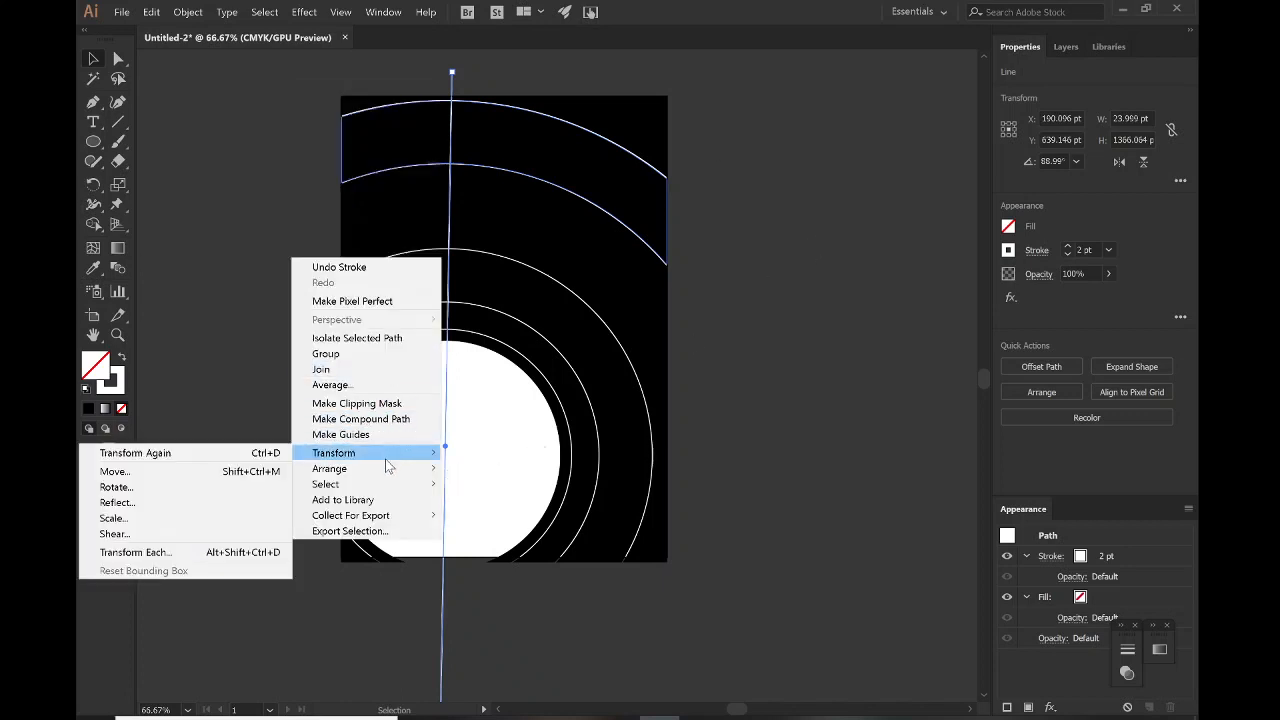
Rotate copies of the line at 15° intervals, then select all the artwork
click(115, 486)
text(1)
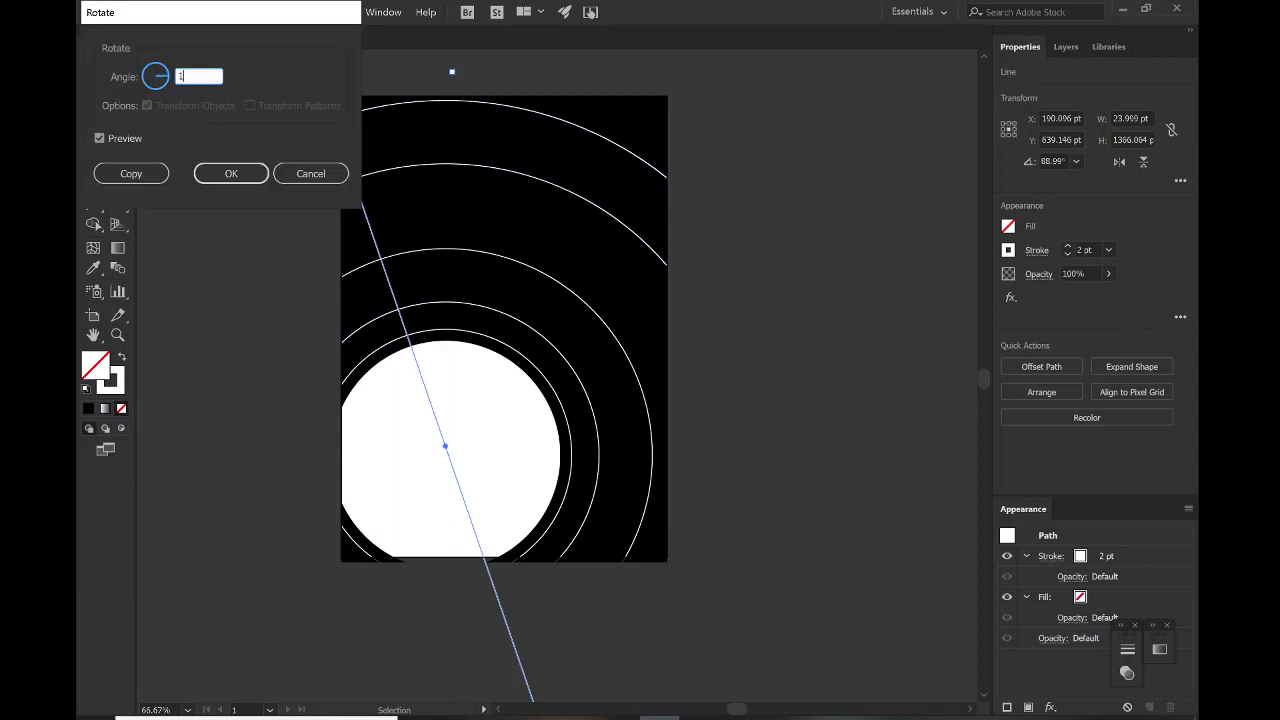
text(5)
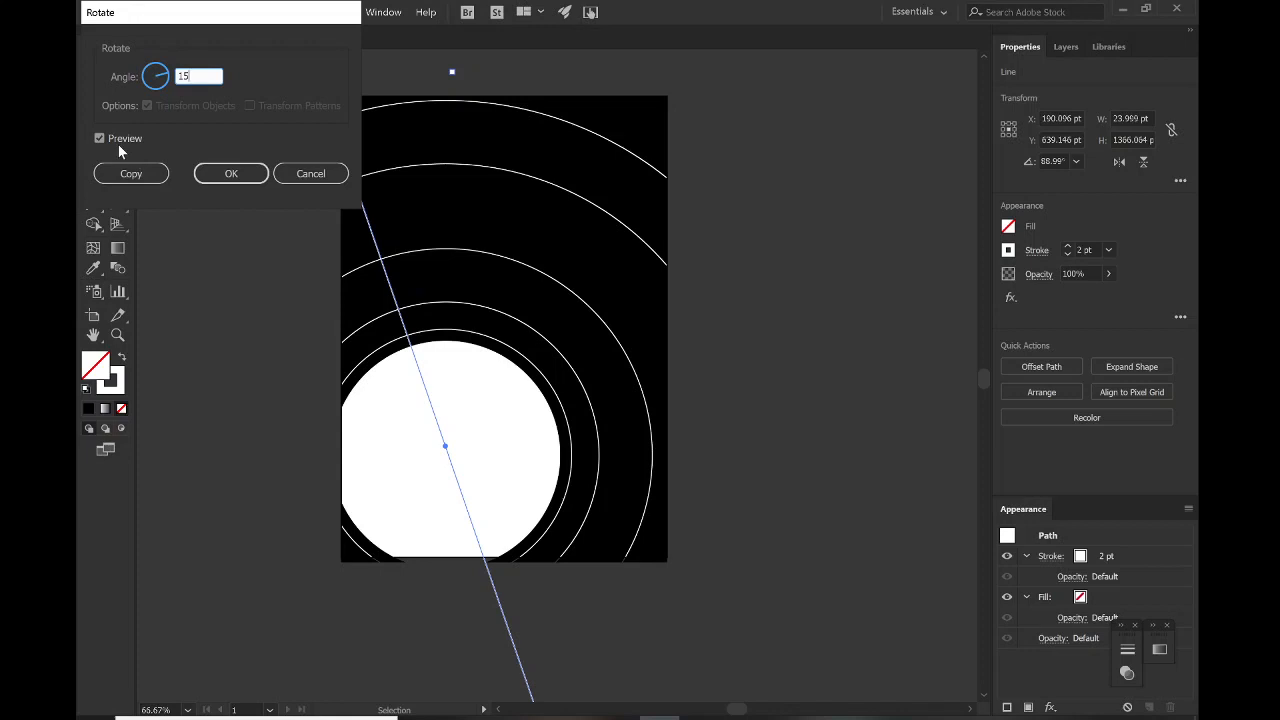
mouse_move(120, 152)
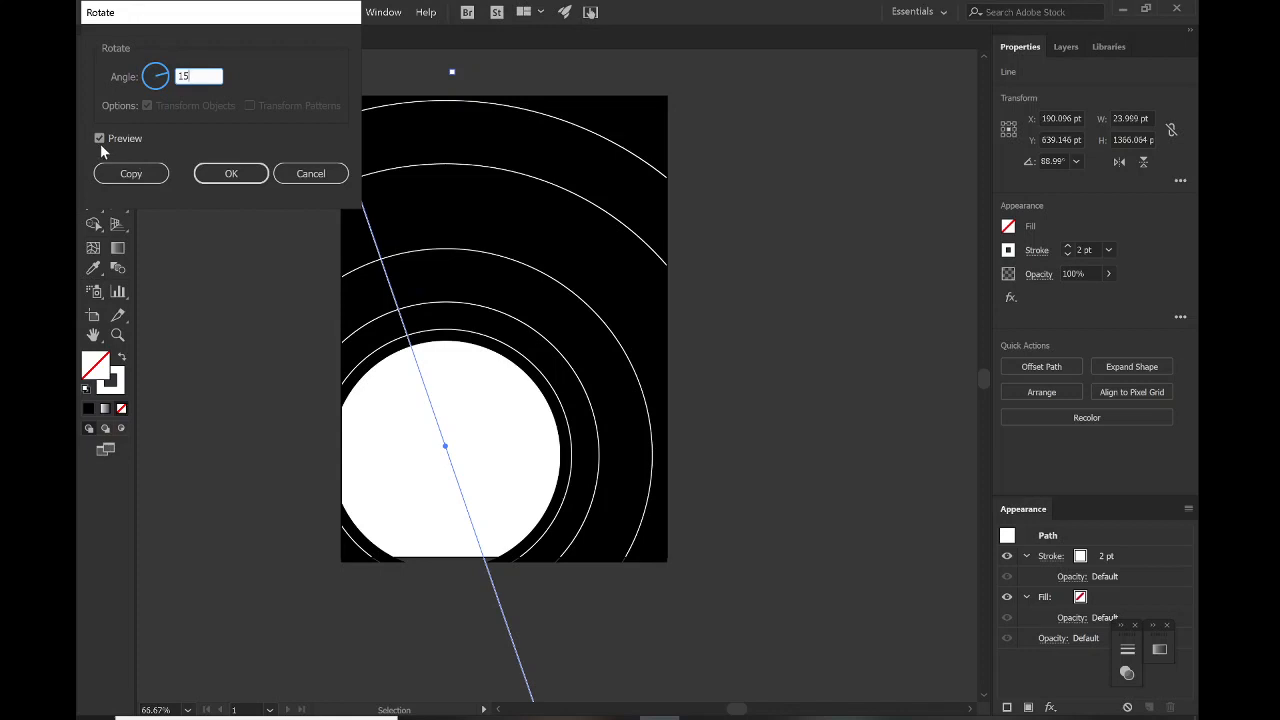
click(99, 138)
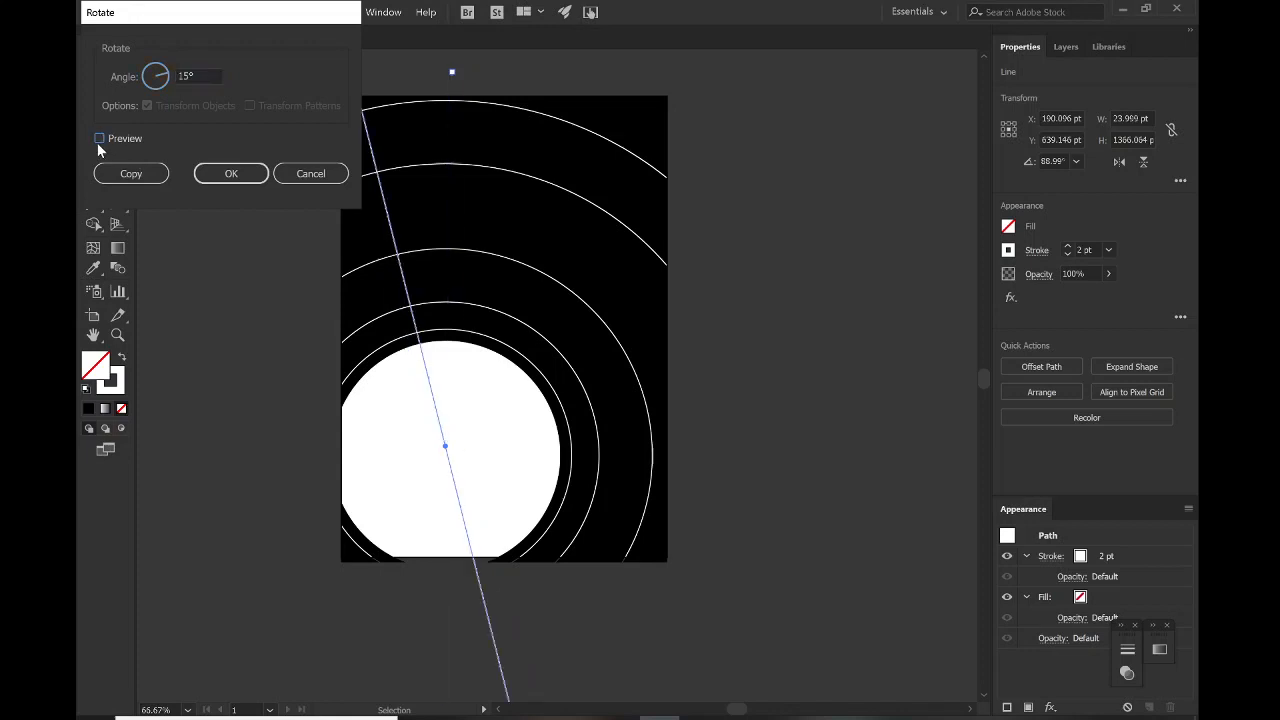
click(99, 138)
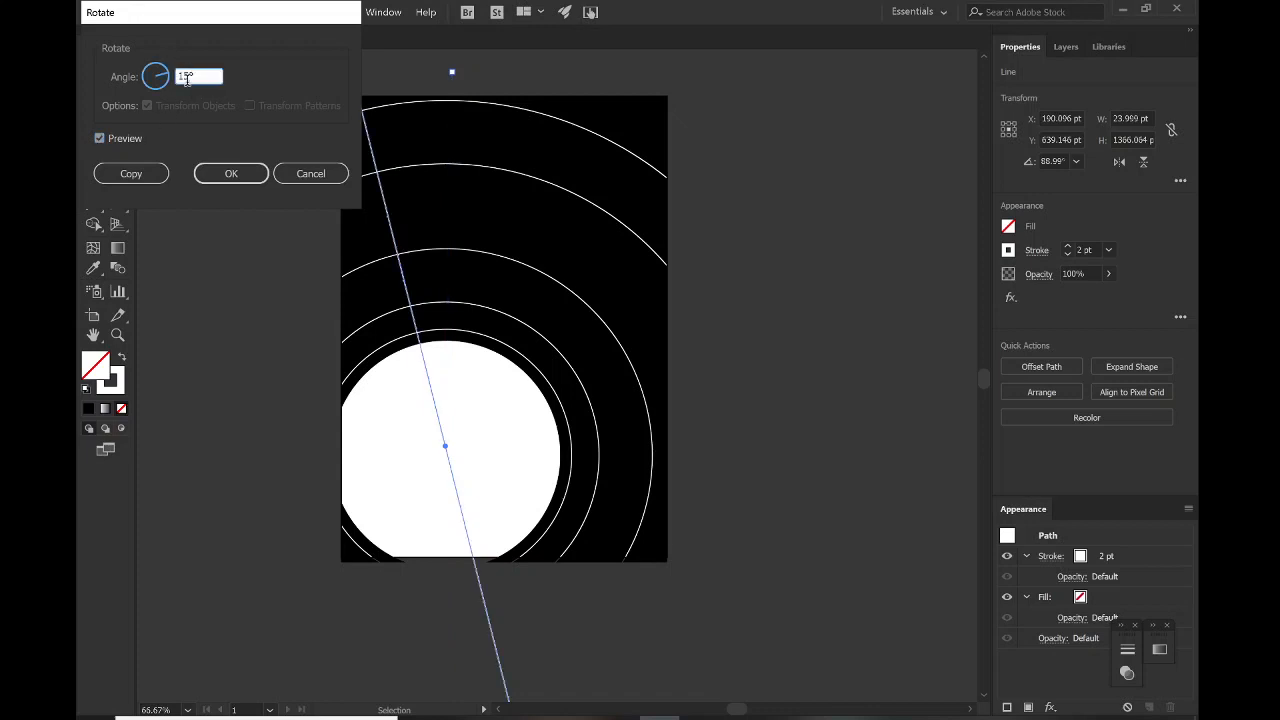
click(99, 138)
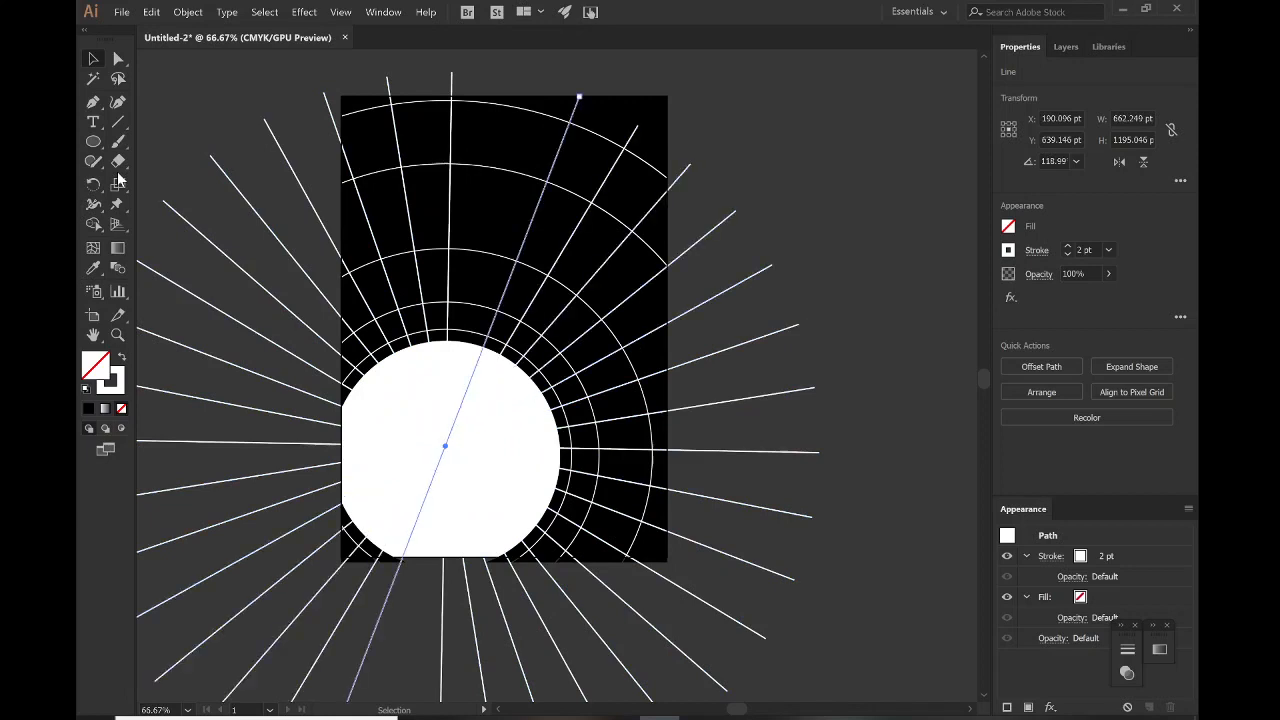
drag(578, 97, 517, 80)
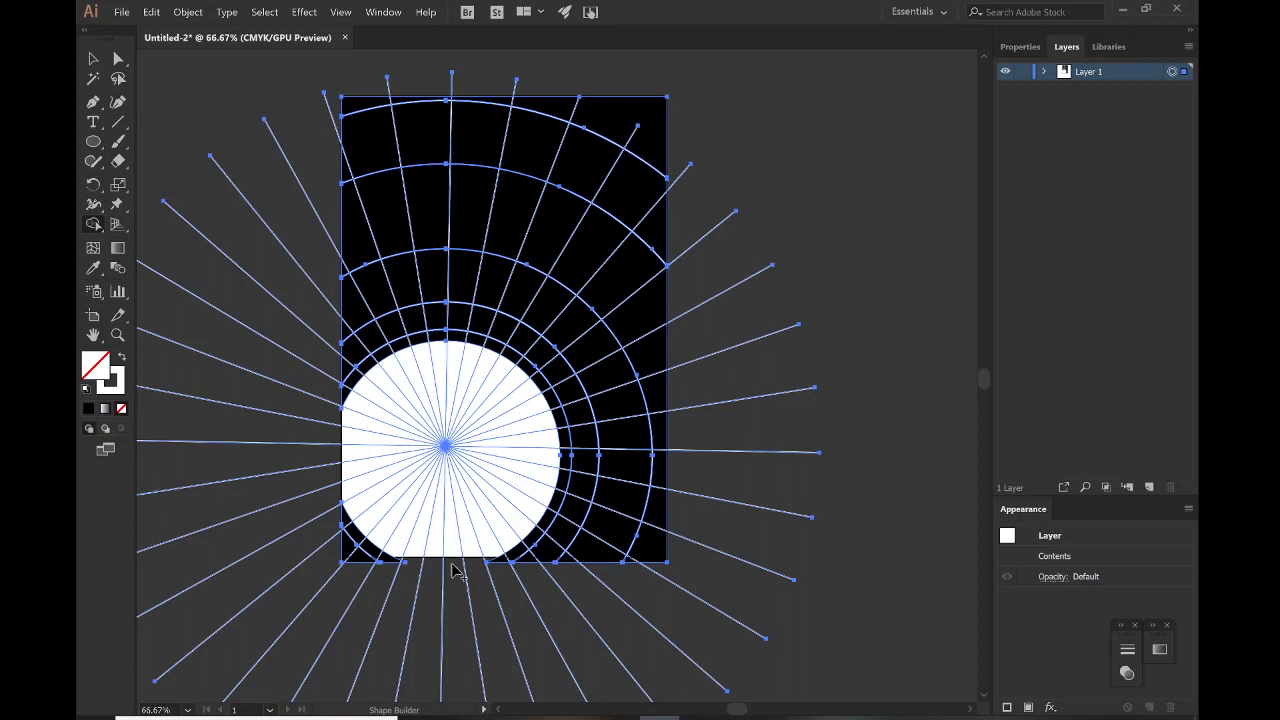
mouse_move(397, 594)
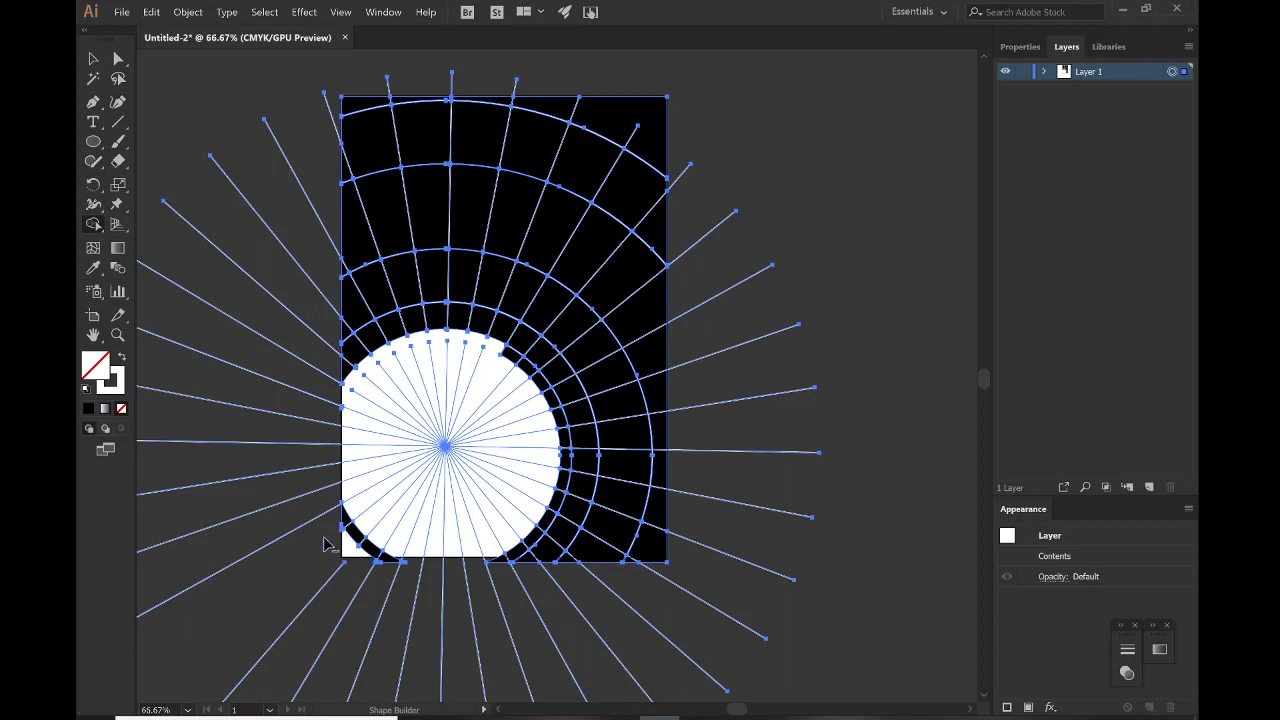
mouse_move(355, 378)
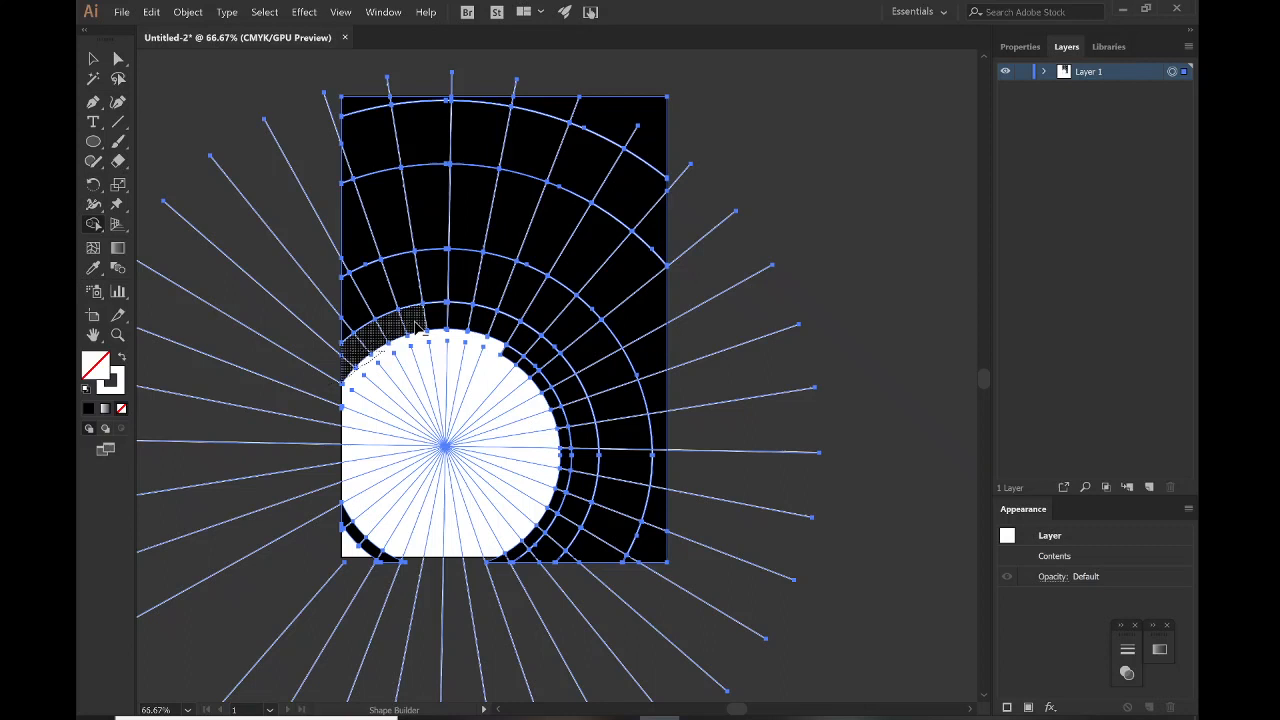
mouse_move(505, 332)
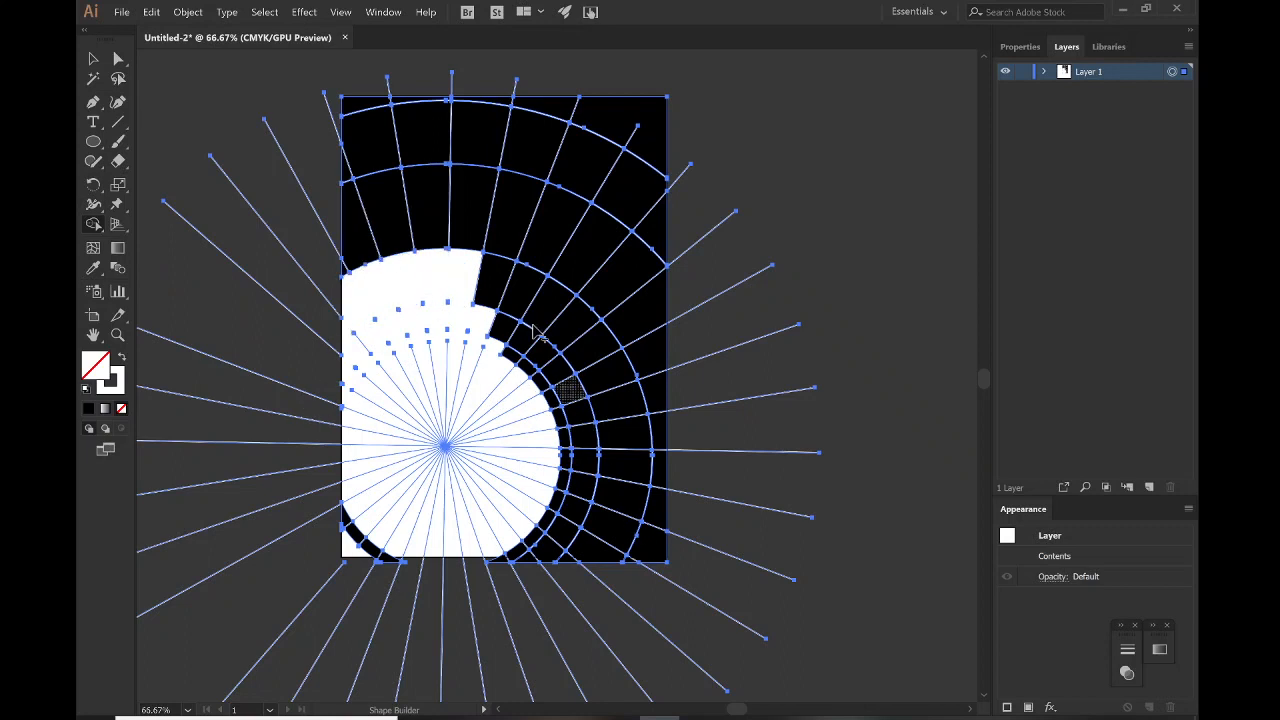
mouse_move(525, 595)
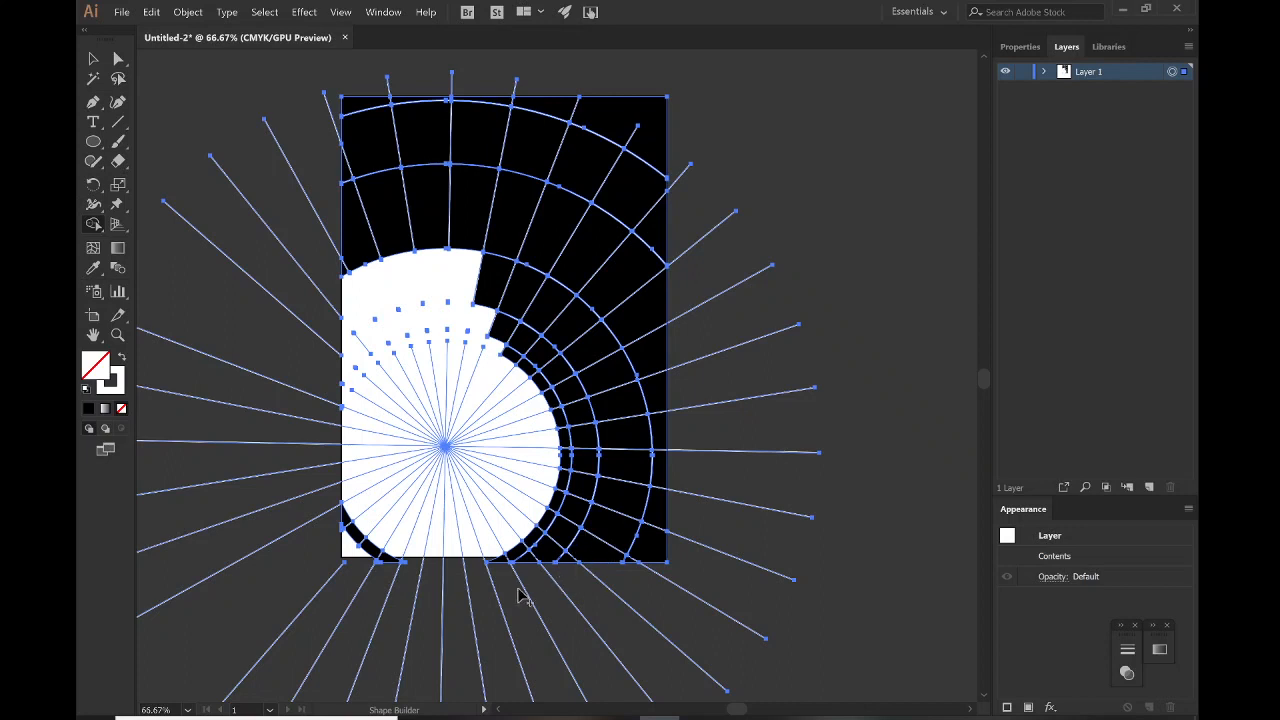
mouse_move(530, 582)
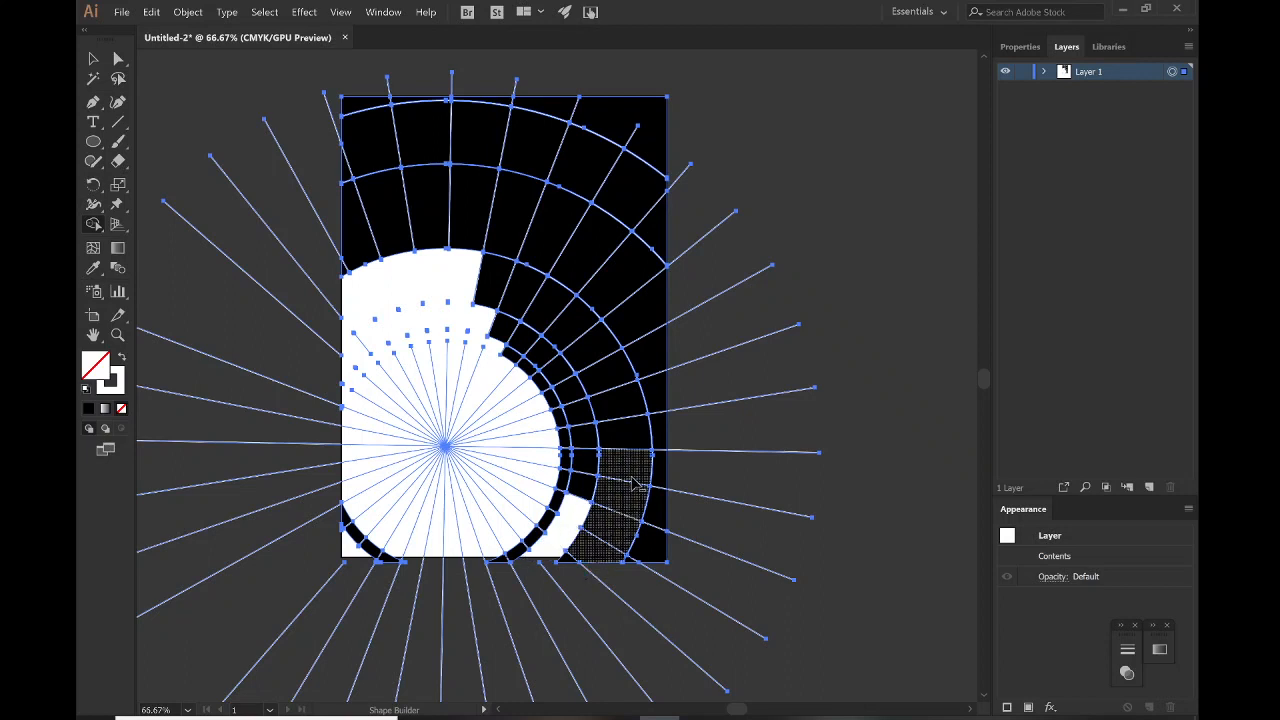
Merge the lower-right grid cells beside the circle into white with Shape Builder
click(605, 500)
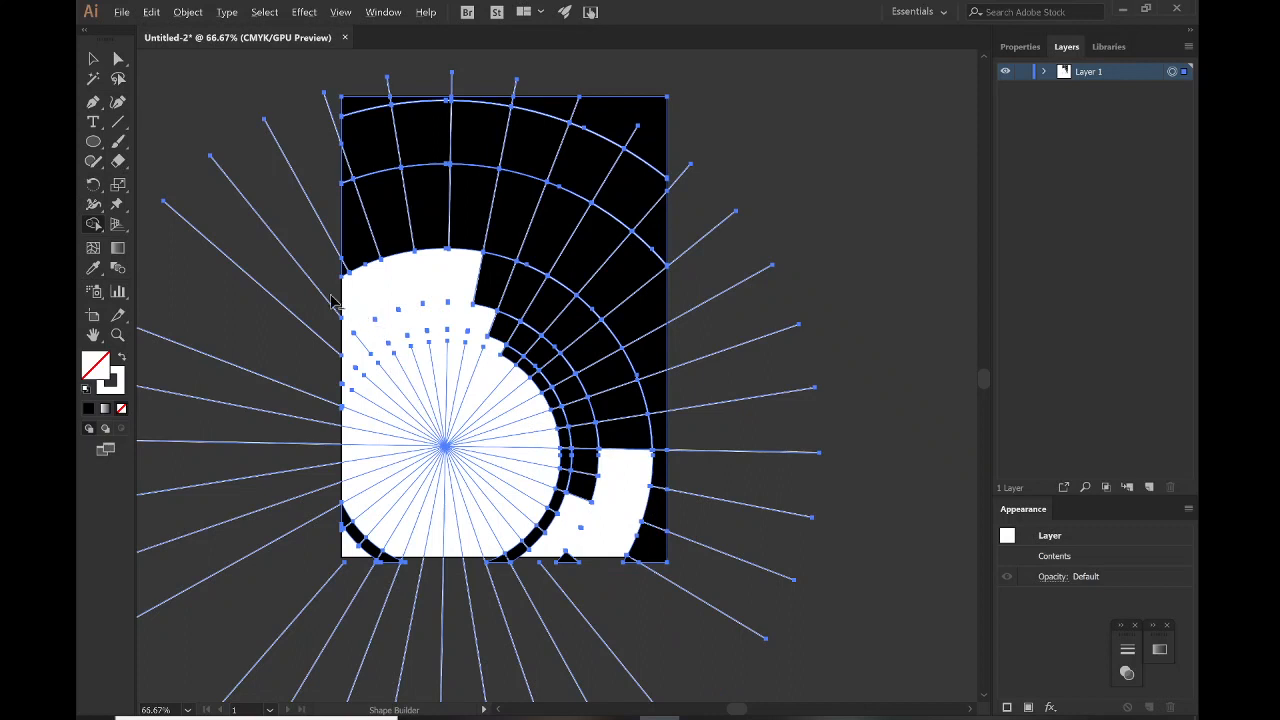
mouse_move(547, 256)
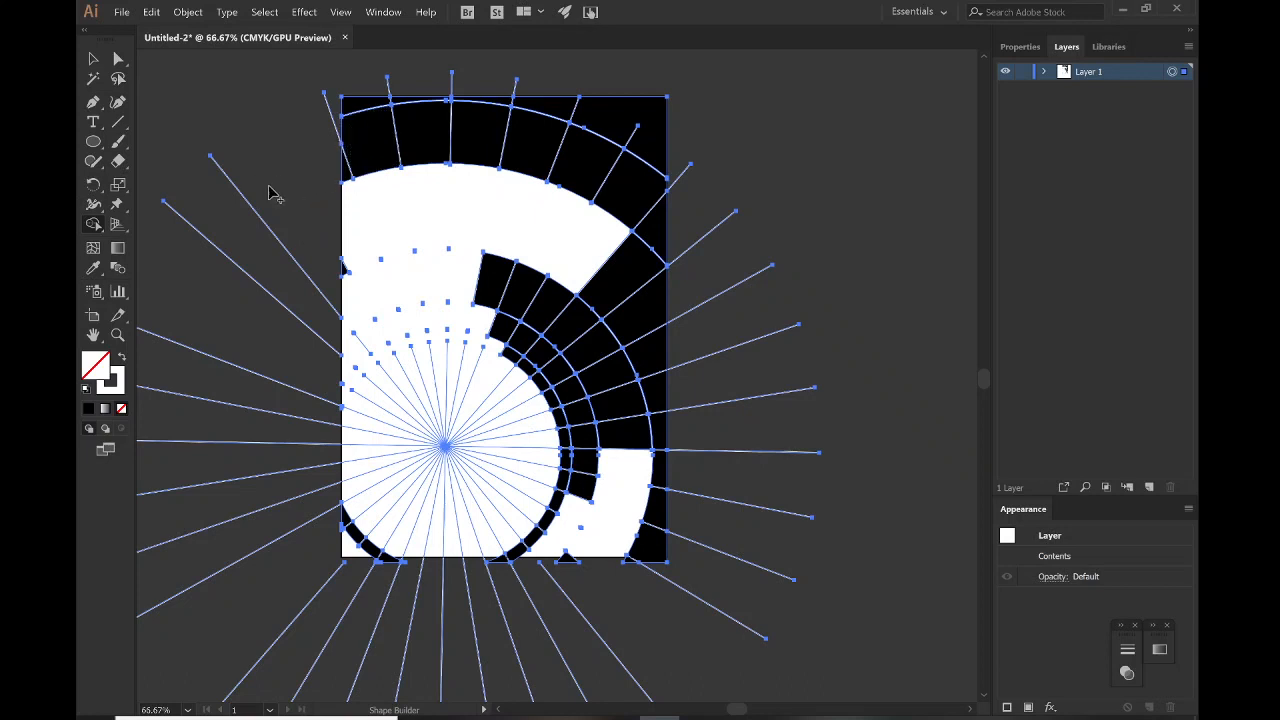
mouse_move(350, 270)
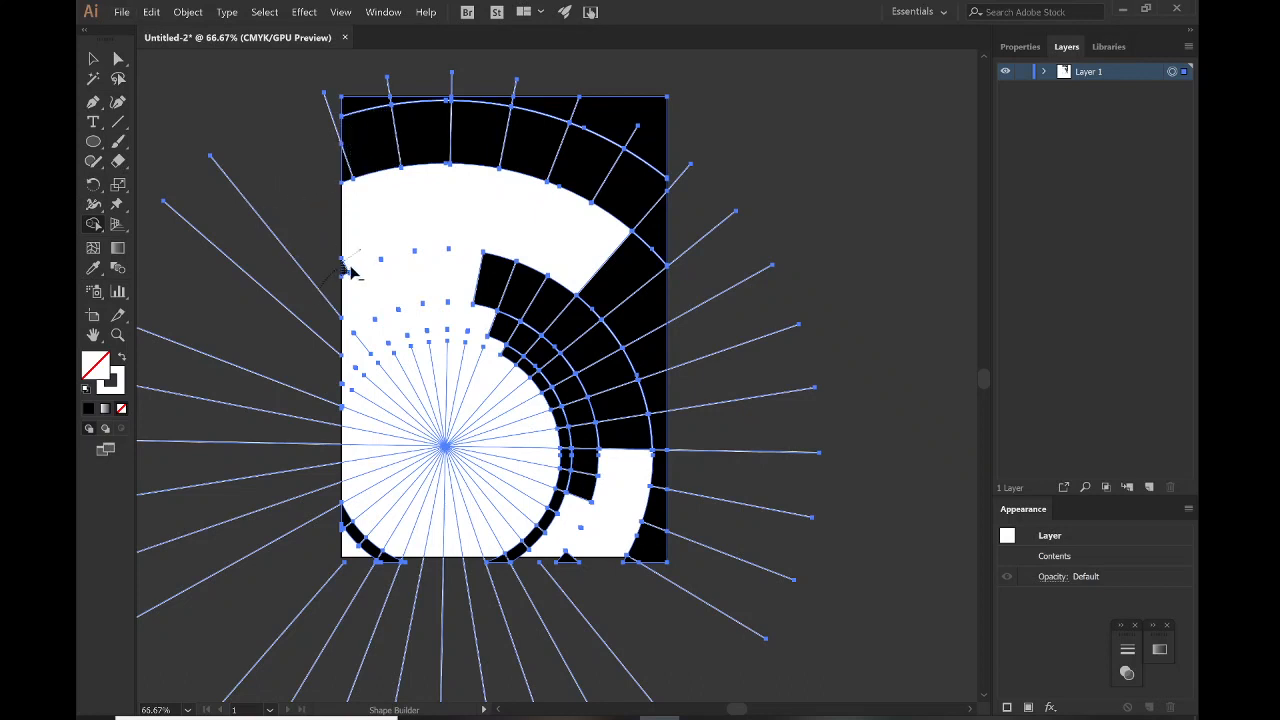
mouse_move(283, 188)
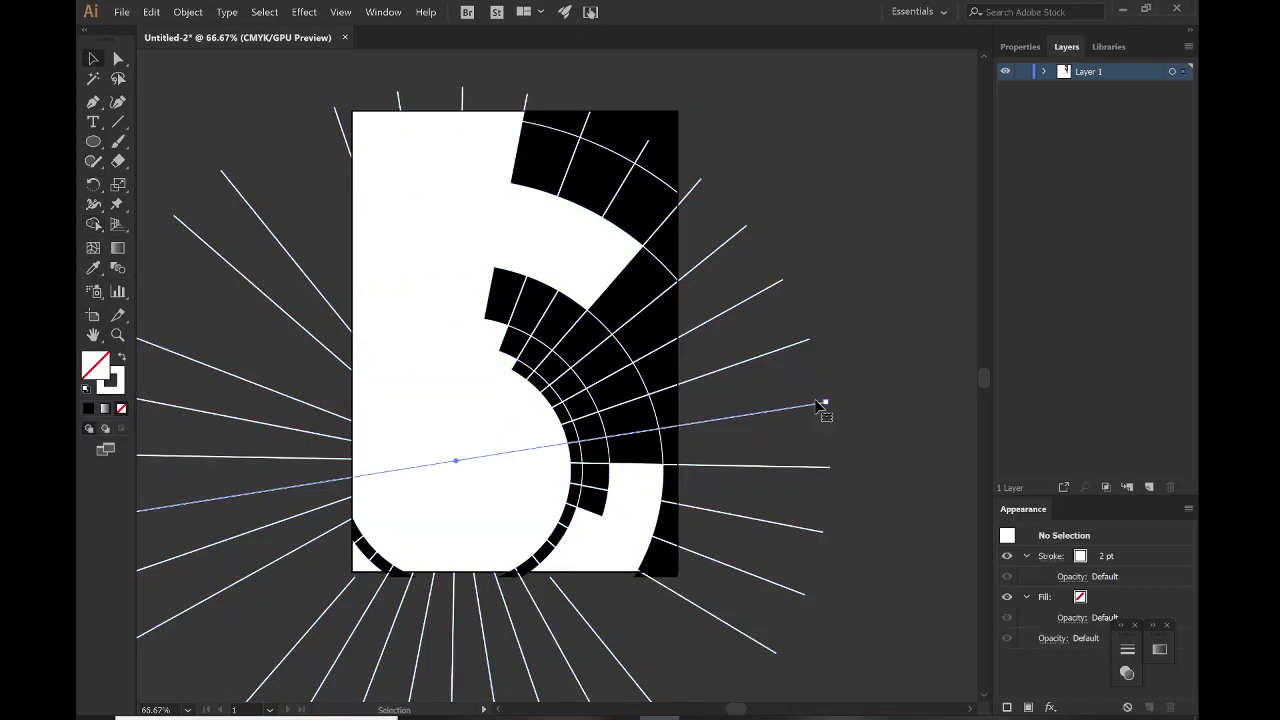
Select all the artwork from the Select menu
click(264, 12)
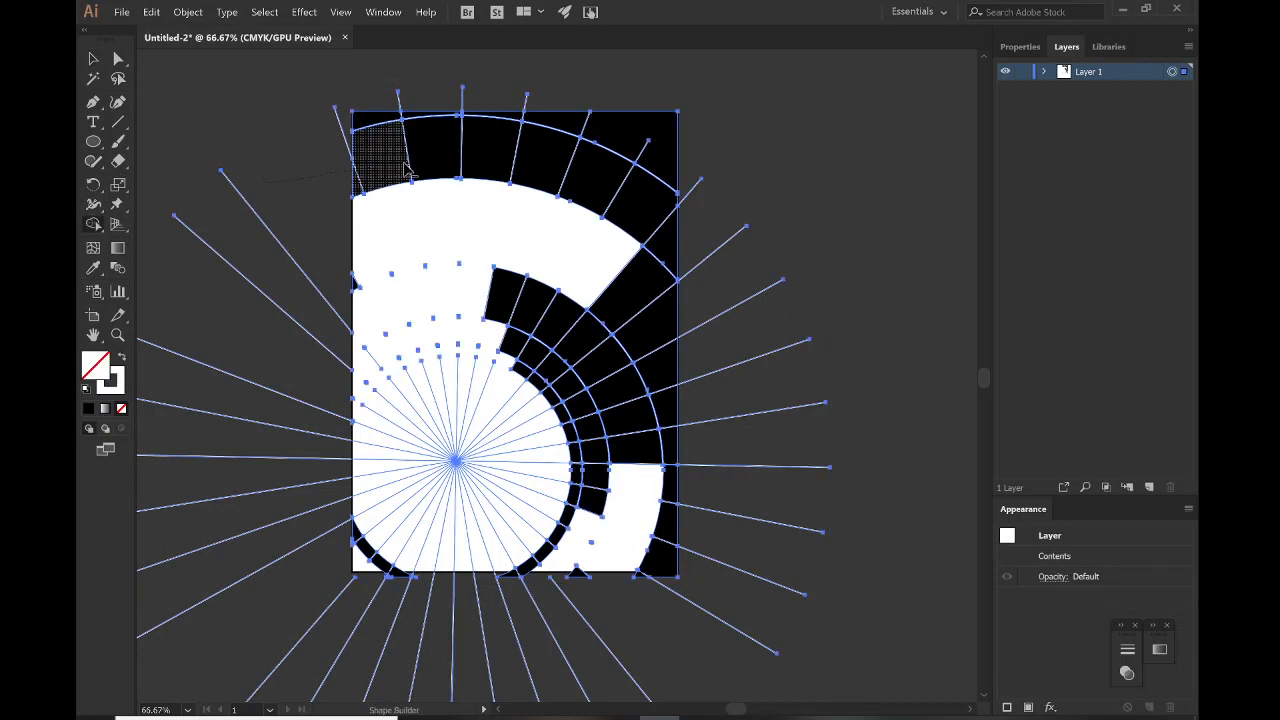
Merge the top-left corner cell into the white area with Shape Builder
click(385, 150)
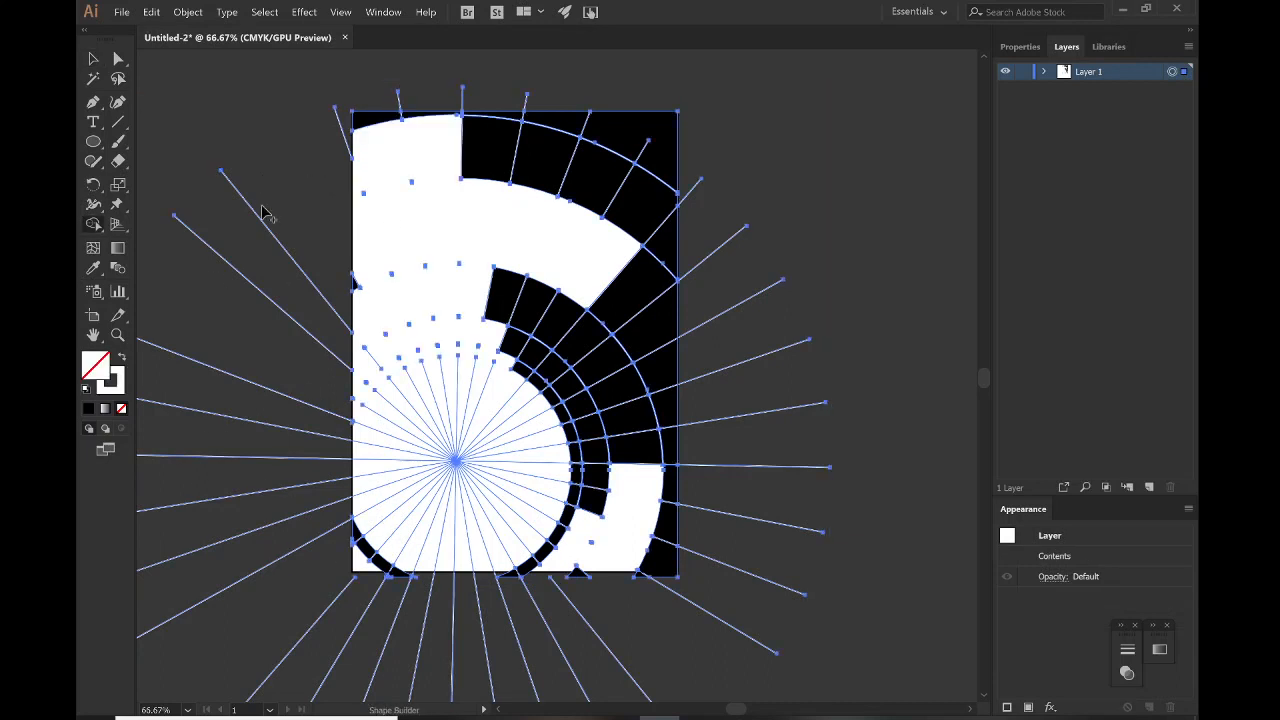
mouse_move(348, 218)
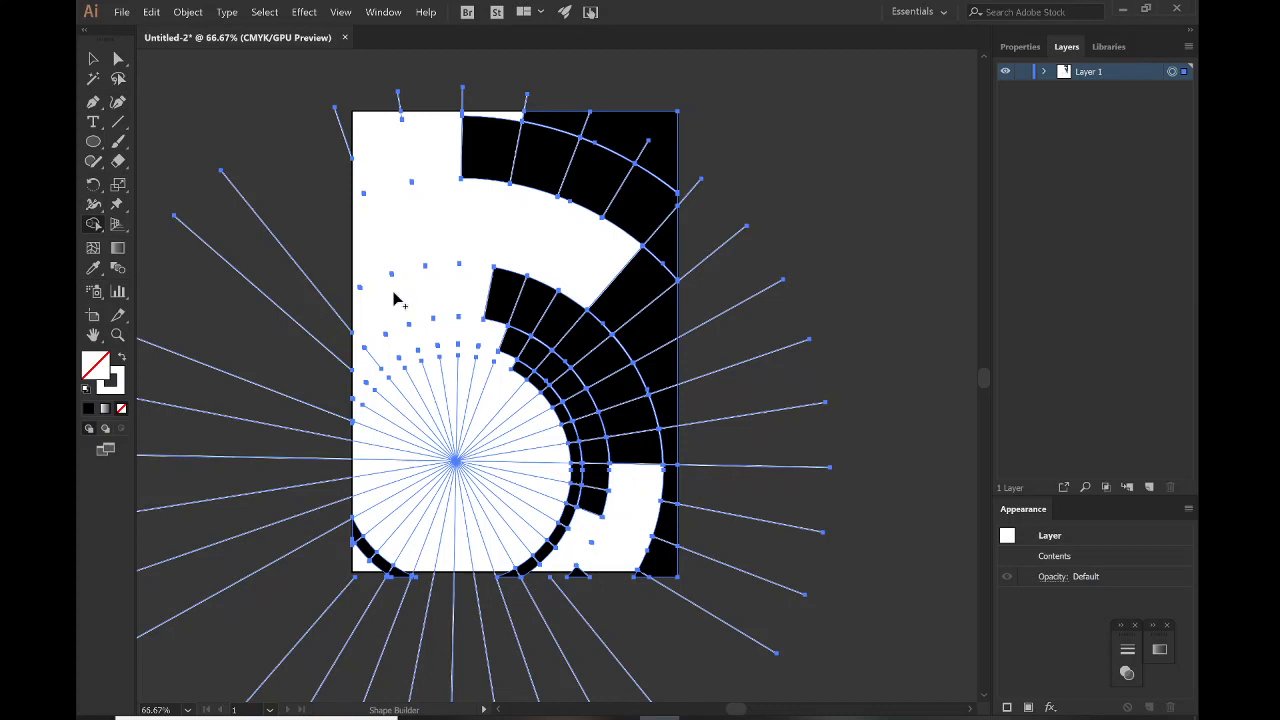
mouse_move(222, 328)
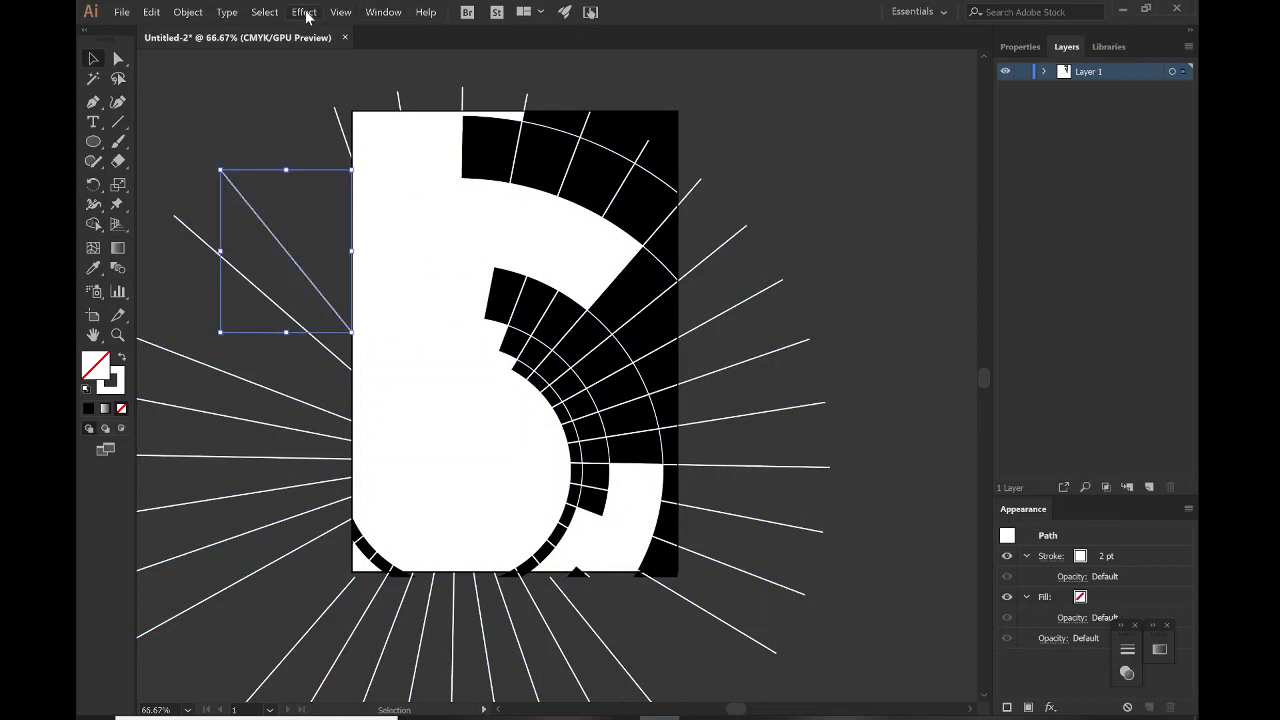
With a white radial line selected, open the Select > Same options to pick similar strokes
click(264, 12)
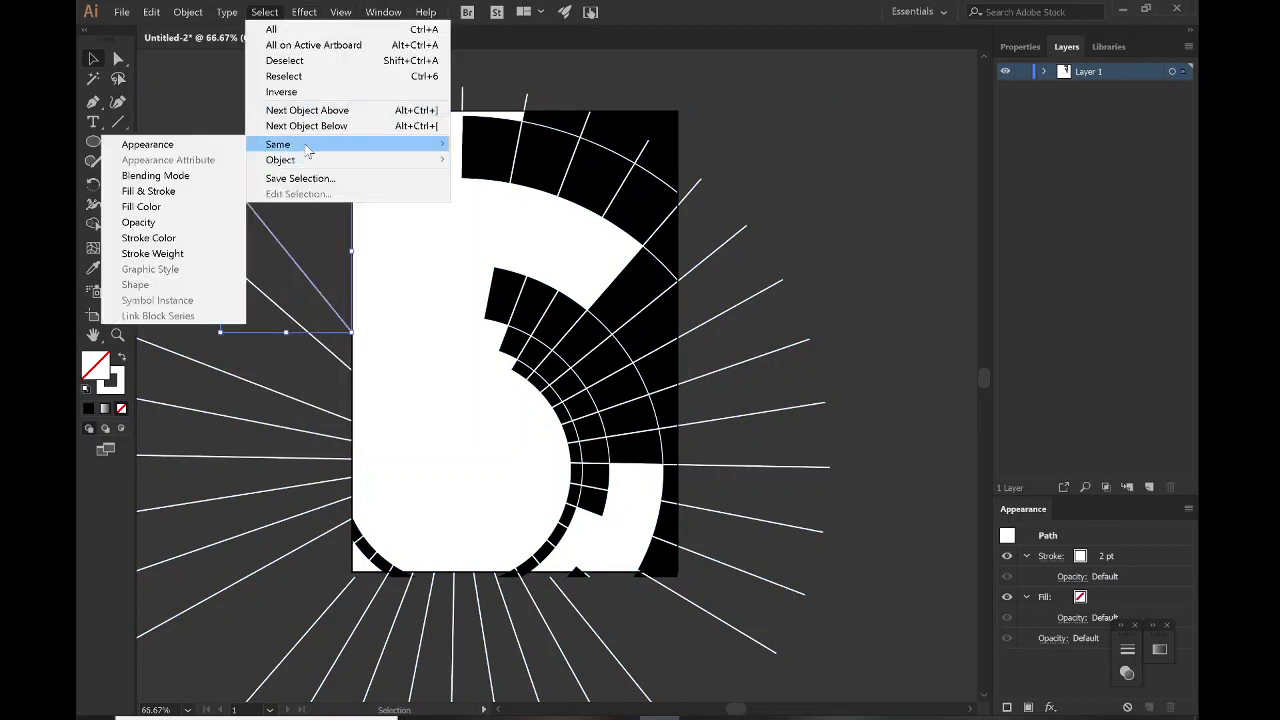
mouse_move(138, 222)
text(van halen)
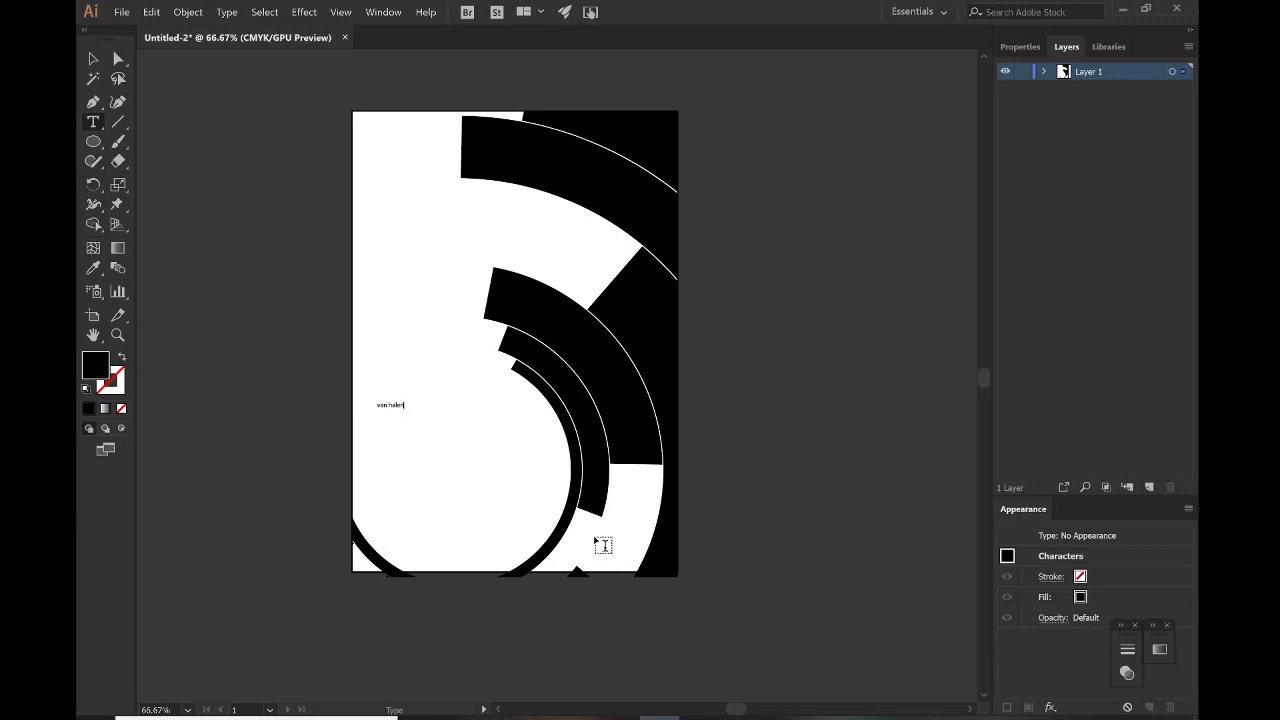
Set 'van halen' in large Berthold Akzidenz Grotesk Bold and duplicate it below as 'diver down'
double_click(390, 405)
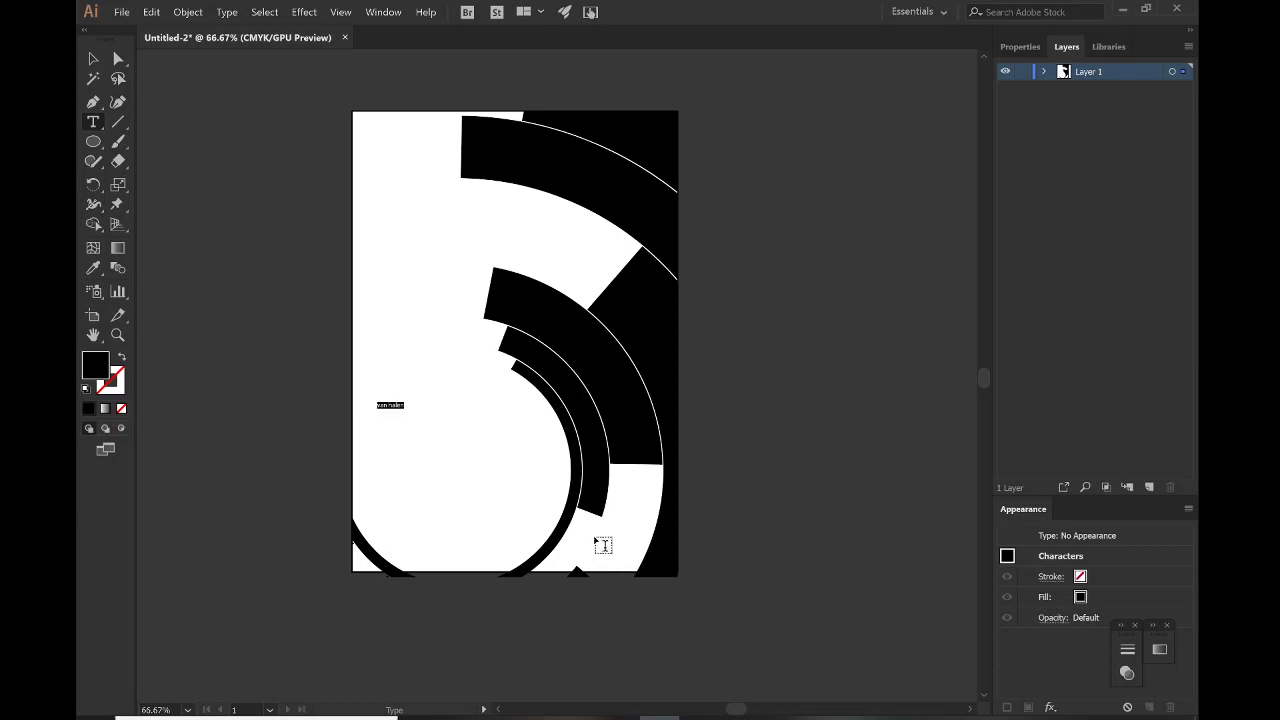
click(390, 405)
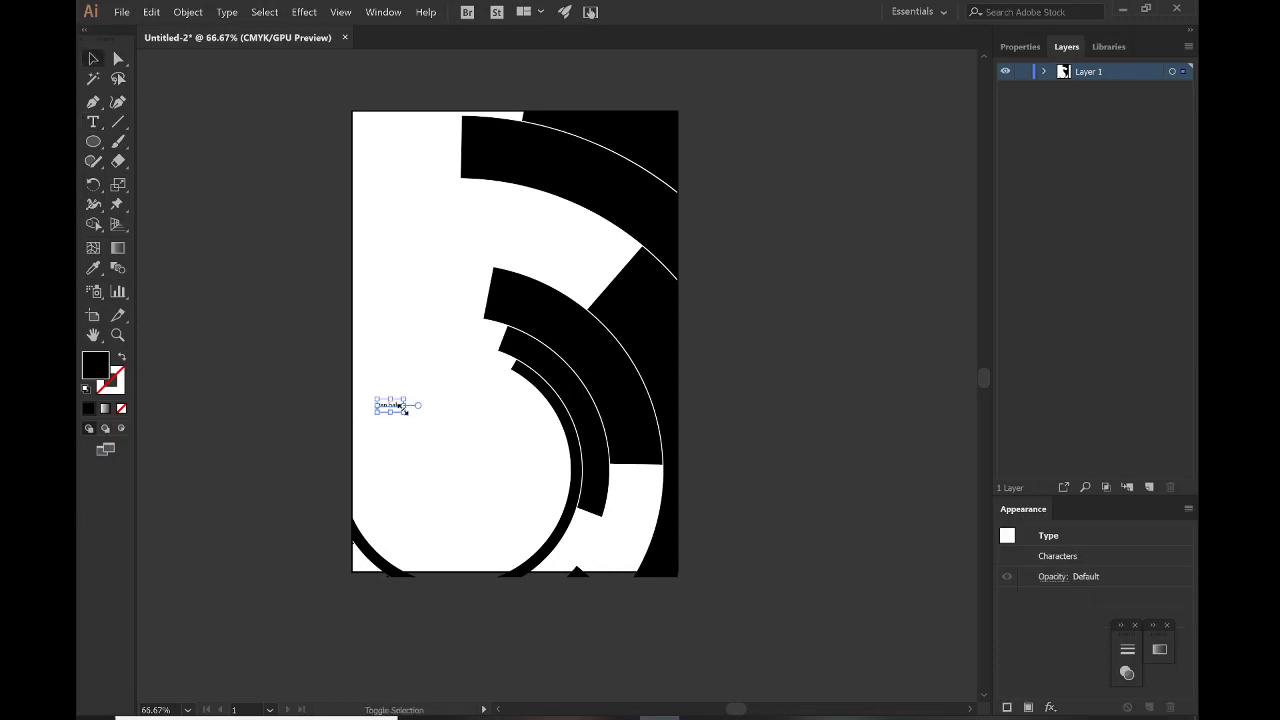
text(van halen)
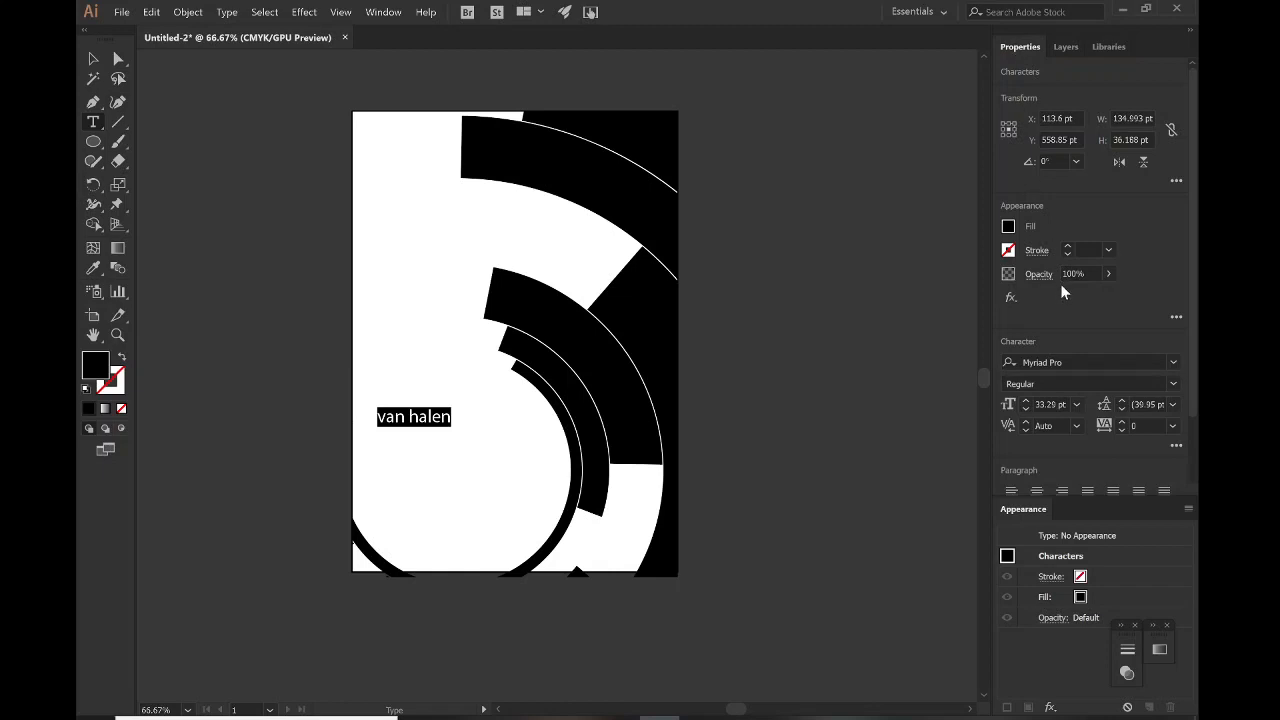
text(ak)
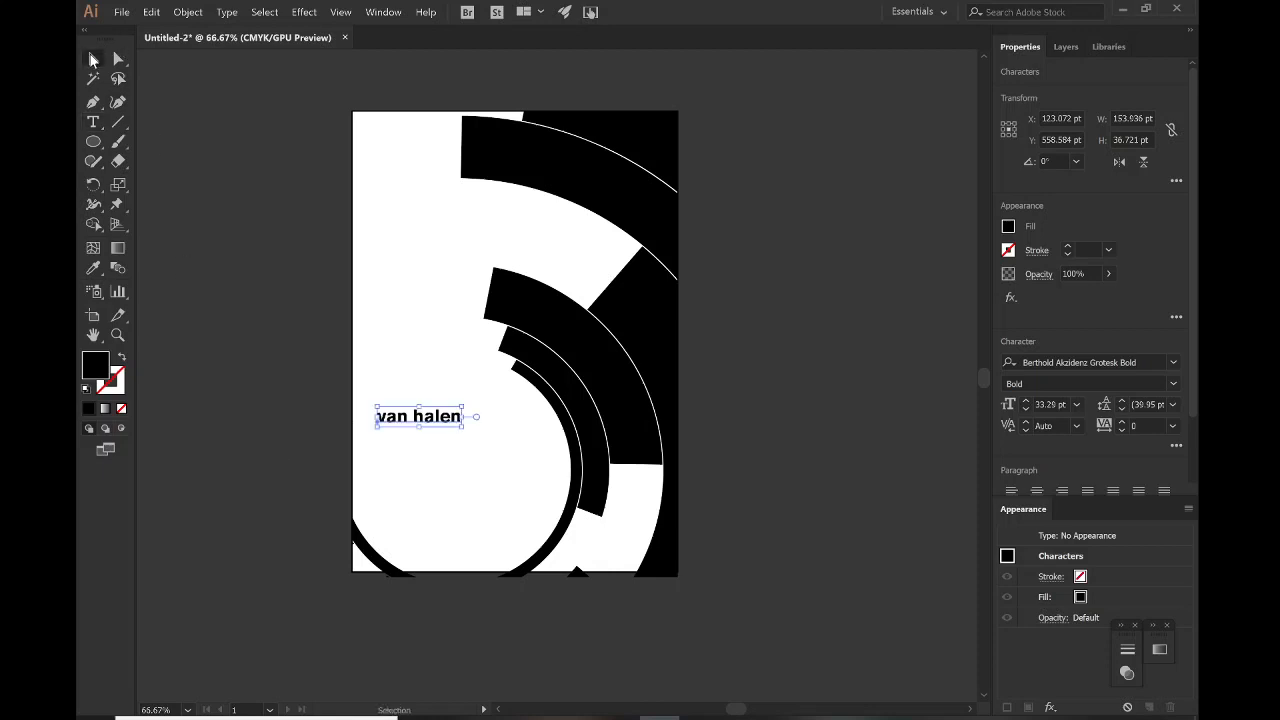
drag(418, 416, 418, 431)
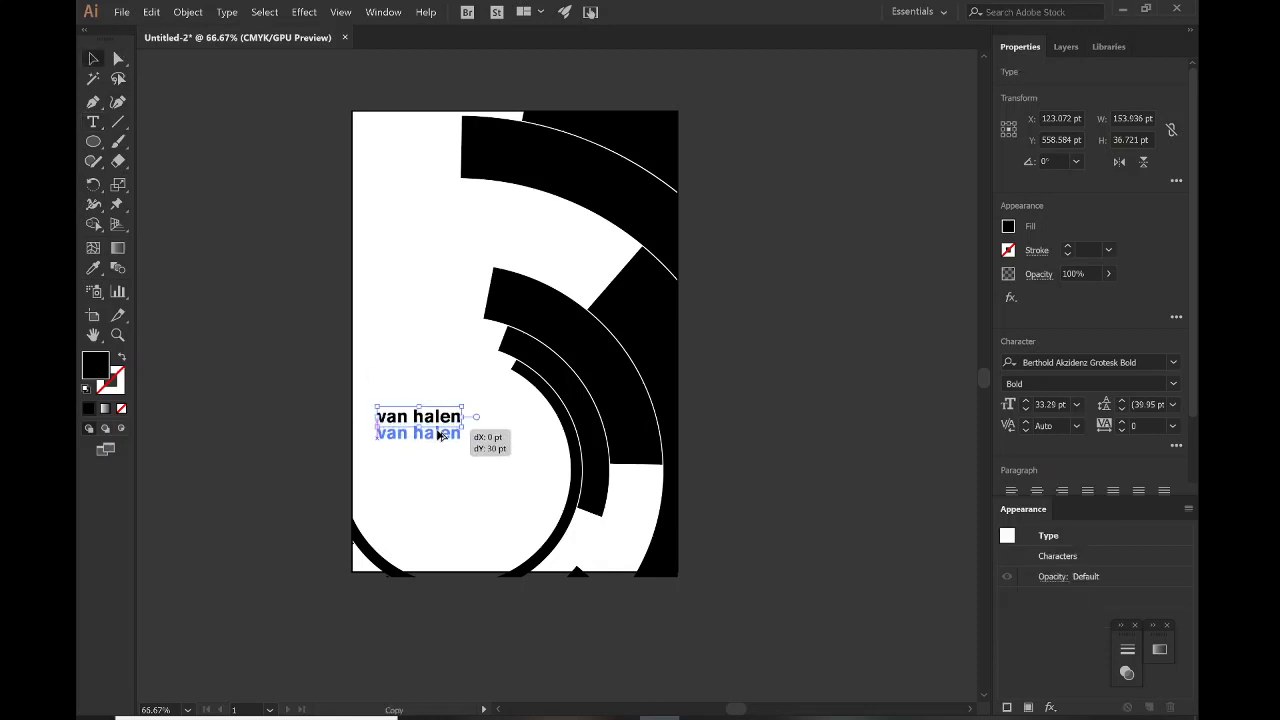
text(diver down)
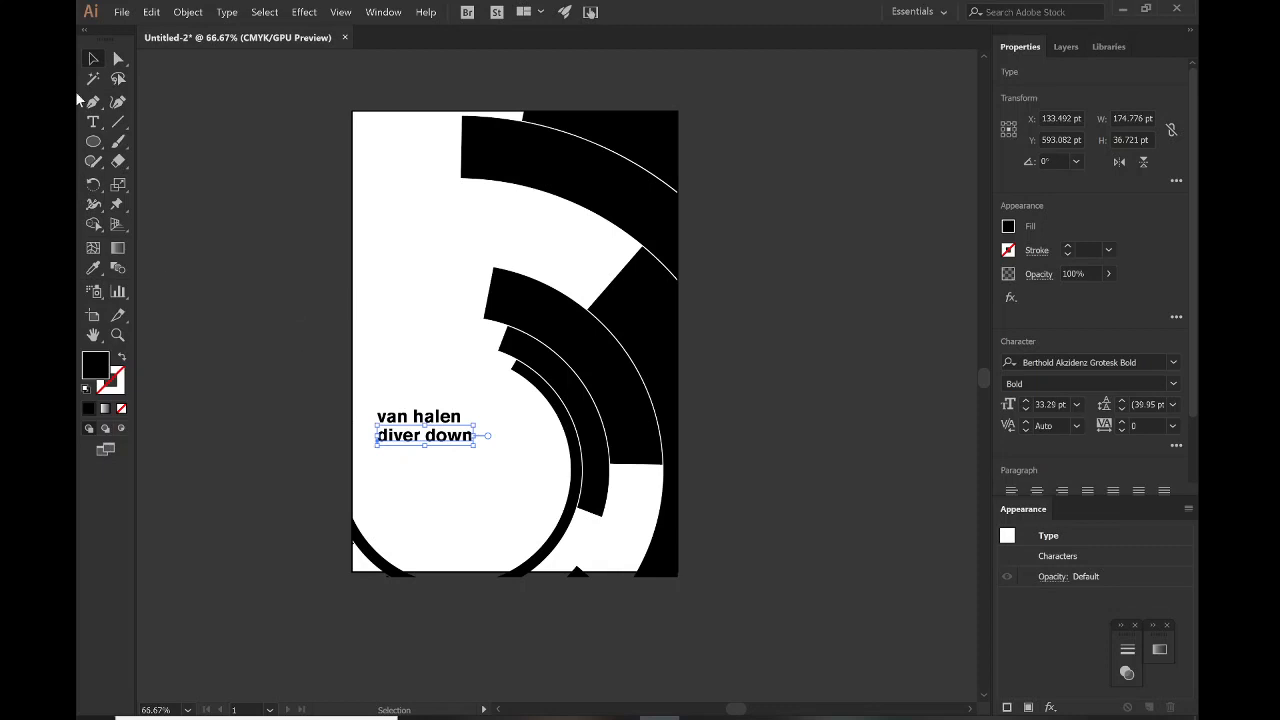
Type the track list, 'where have all the good times gone!' to 'happy trails', one per line
click(93, 121)
text(where have all the good times)
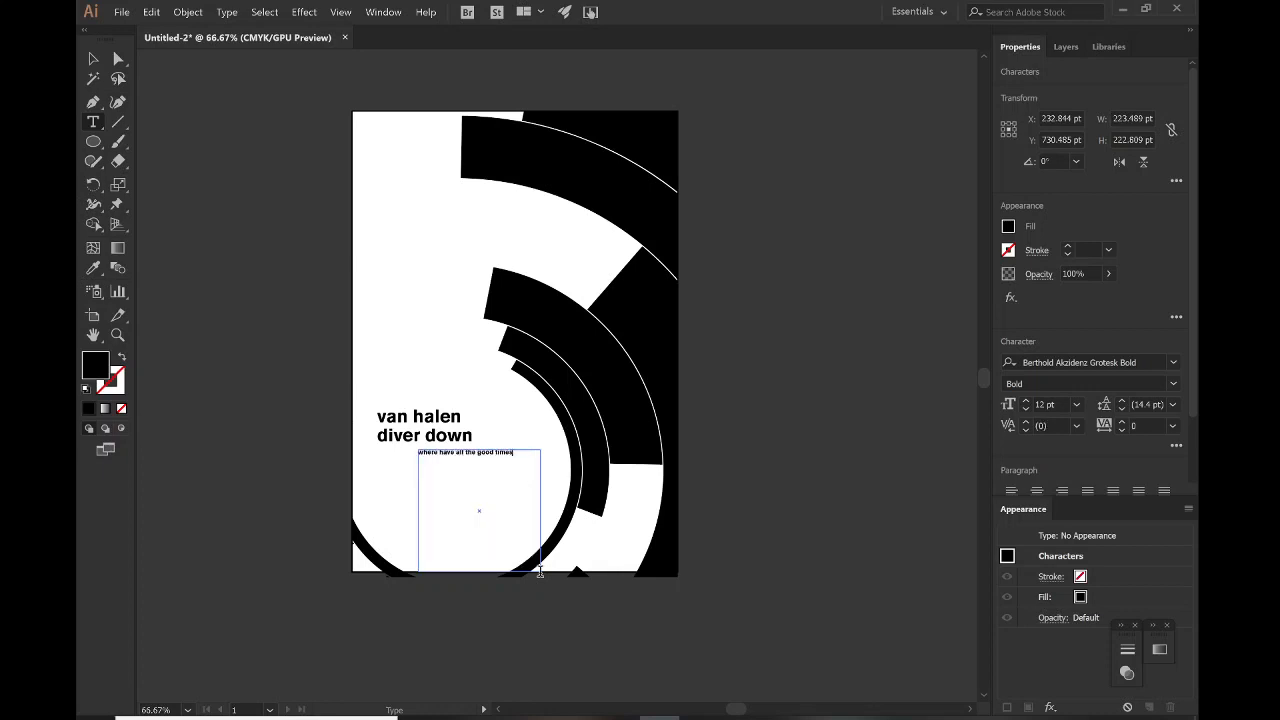
text(gone!)
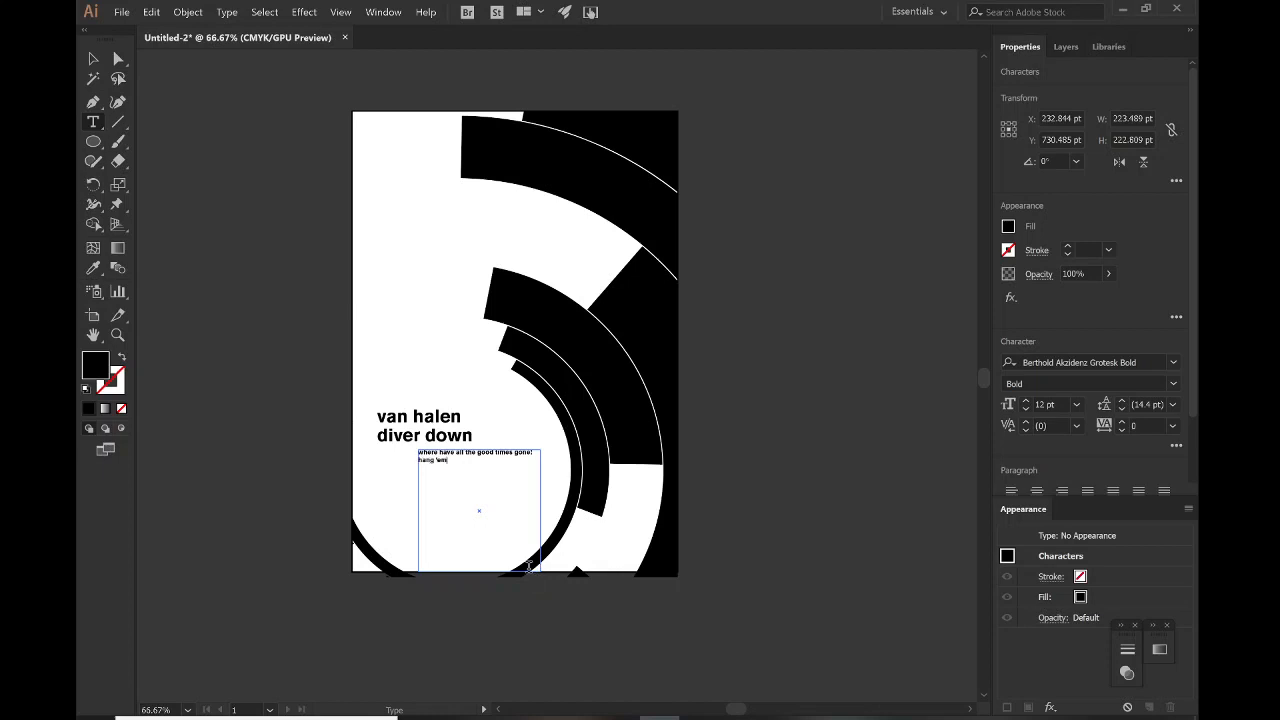
text(high)
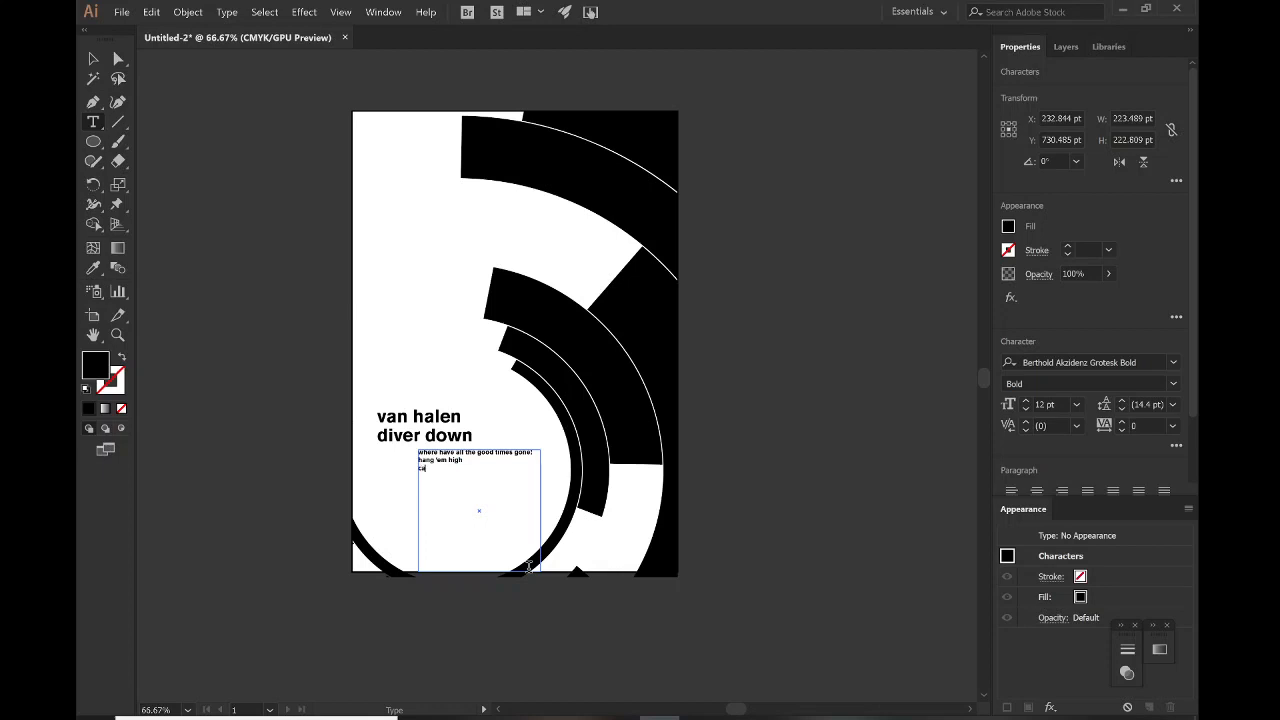
text(cathedral)
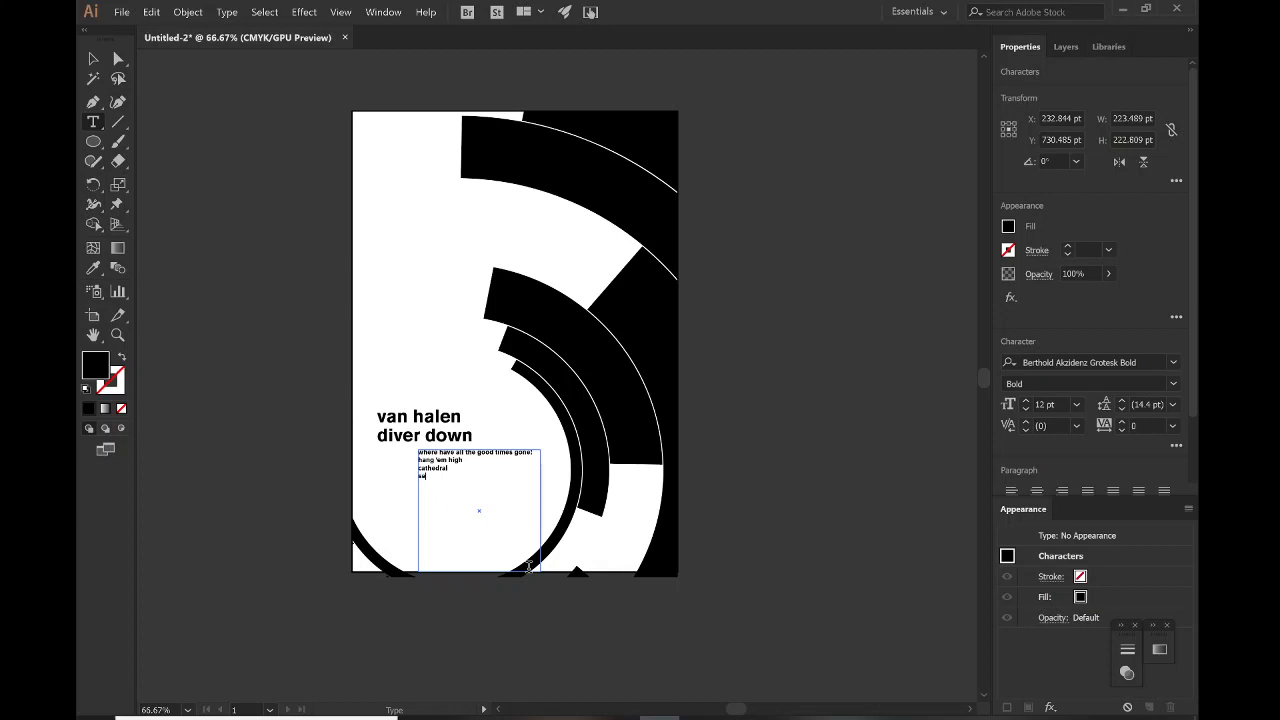
text(secrets)
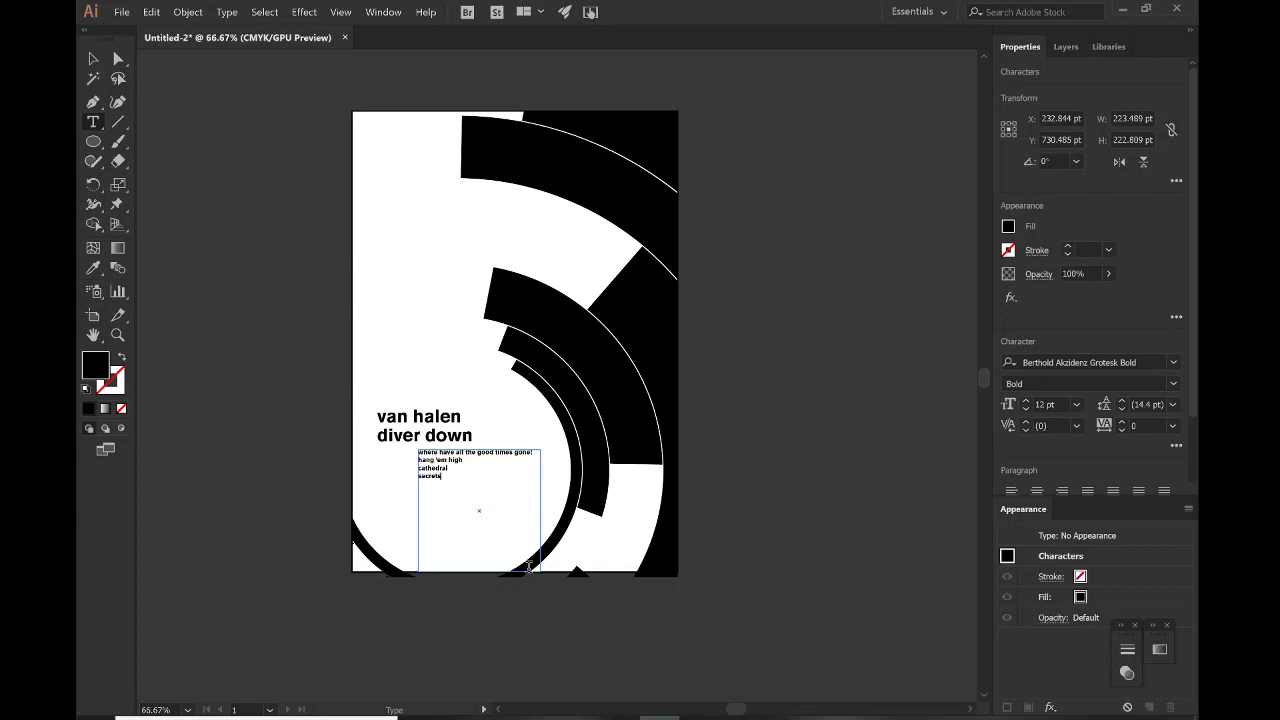
text(intruder)
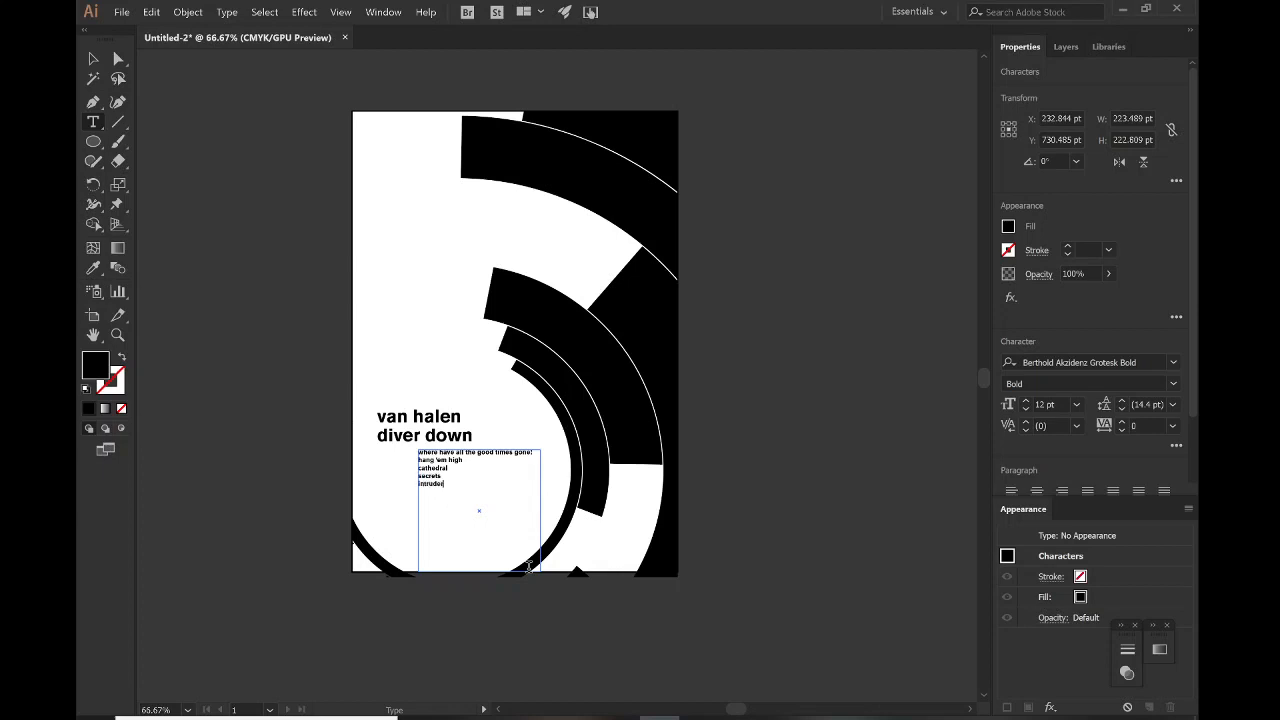
key(enter)
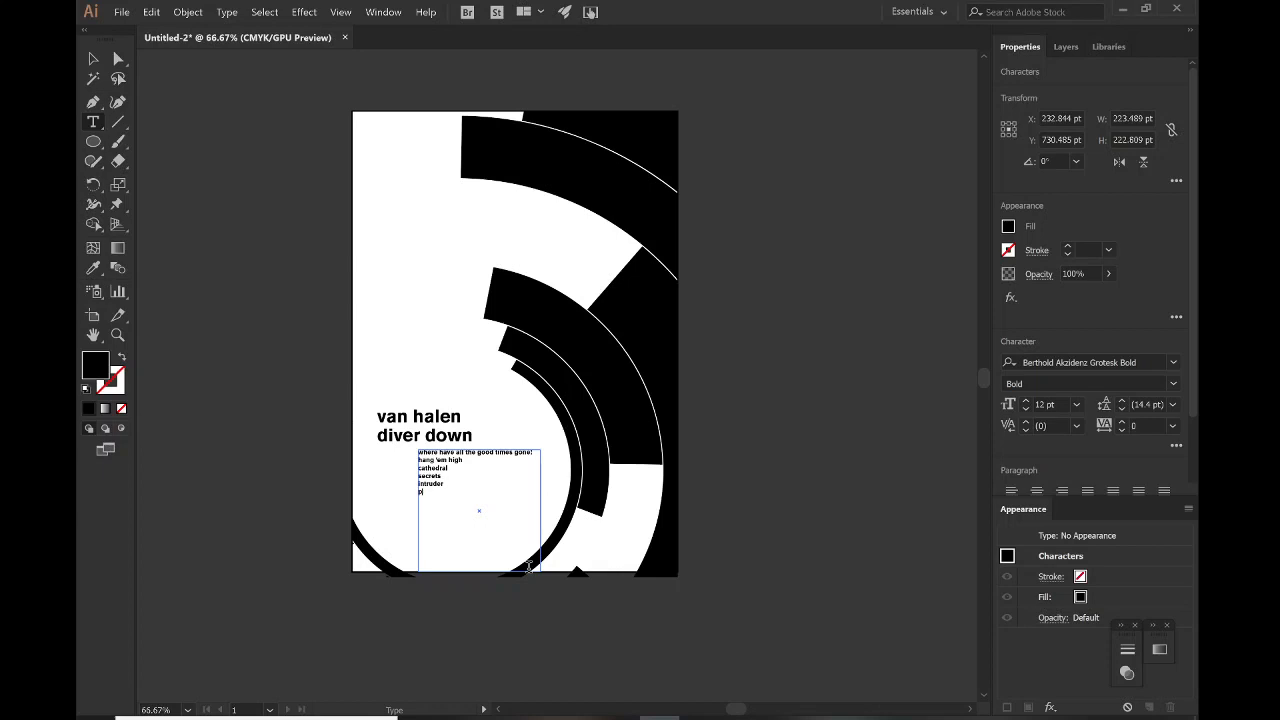
text(pretty wman)
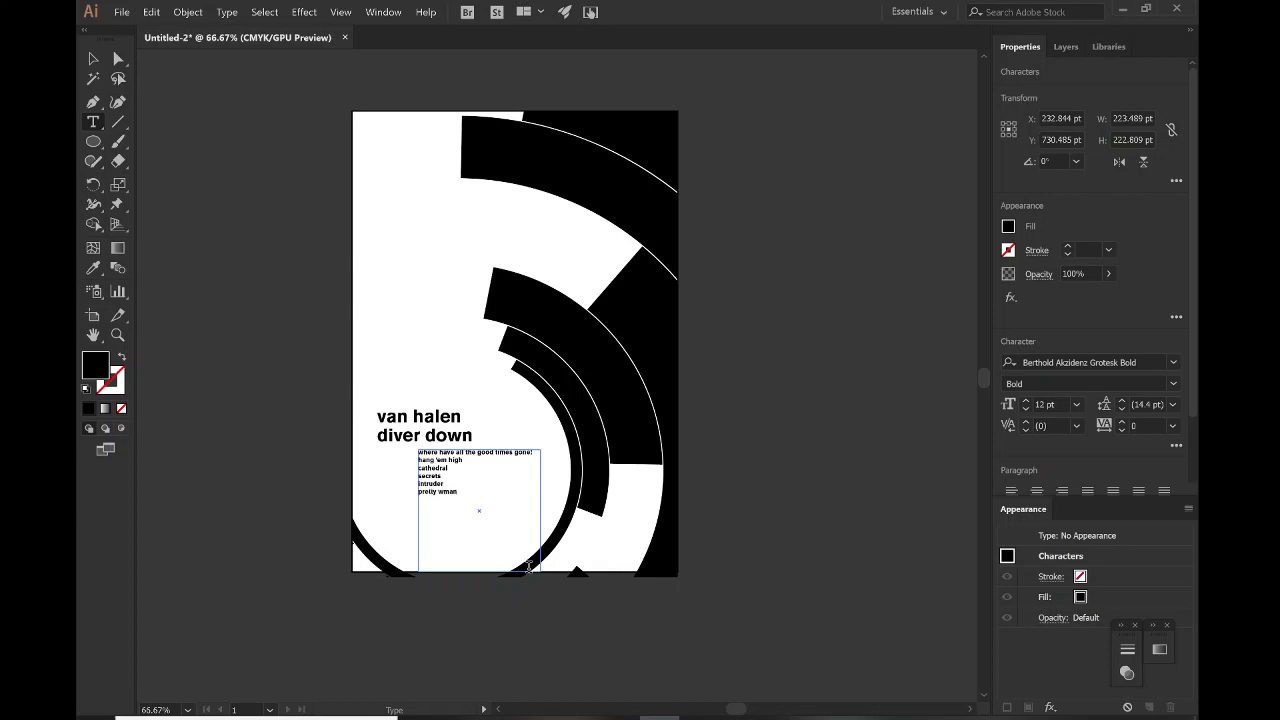
text(little guia)
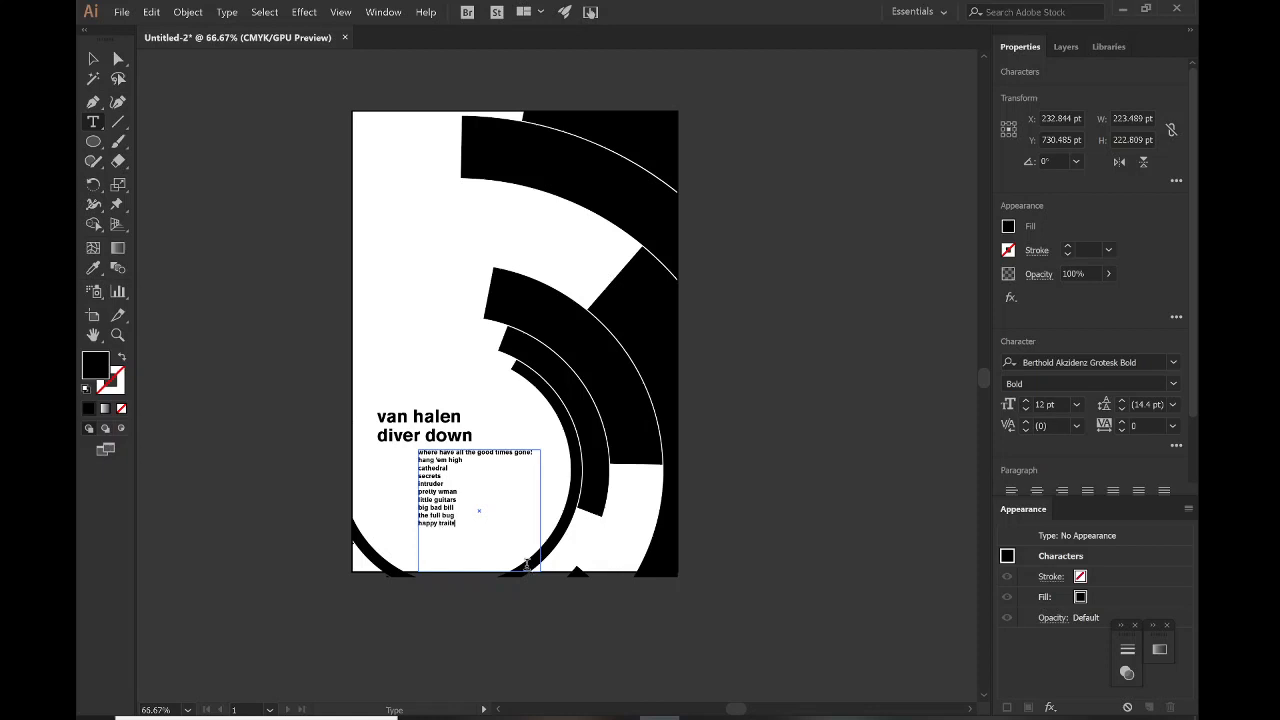
click(93, 59)
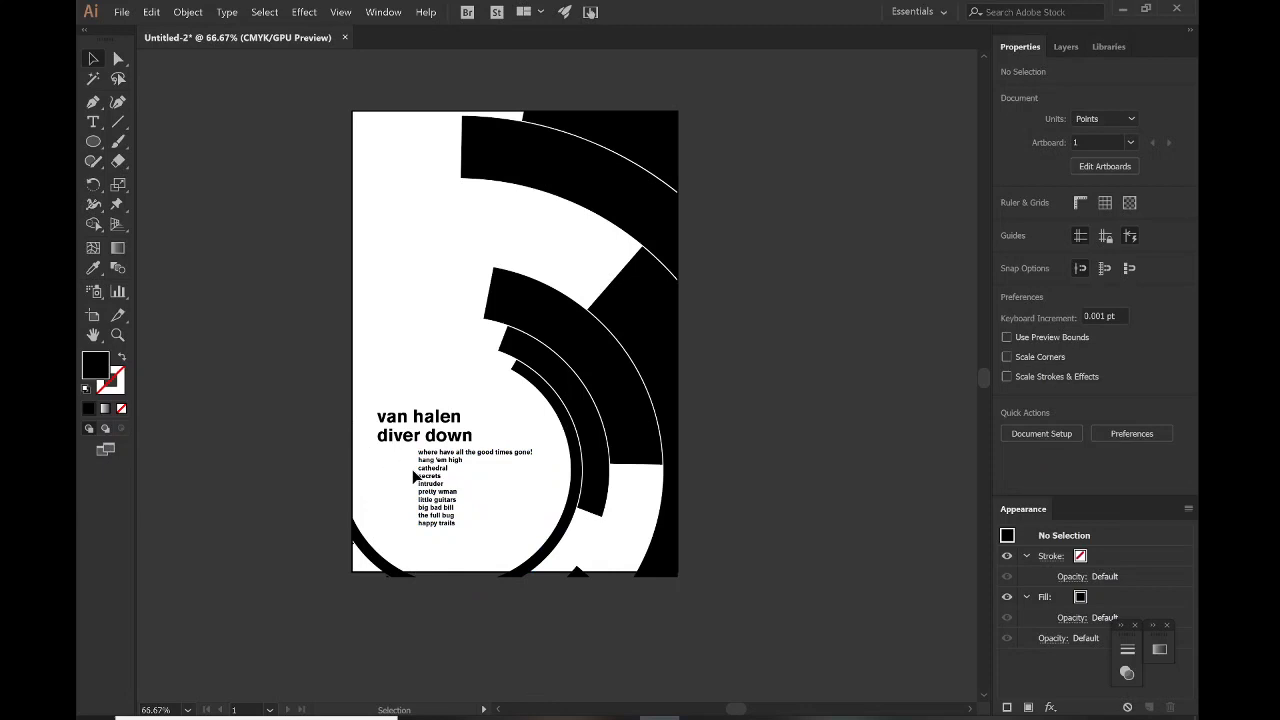
Scale up the title, set songs to 13.88 pt, and correct names like '(oh) pretty woman'
click(440, 485)
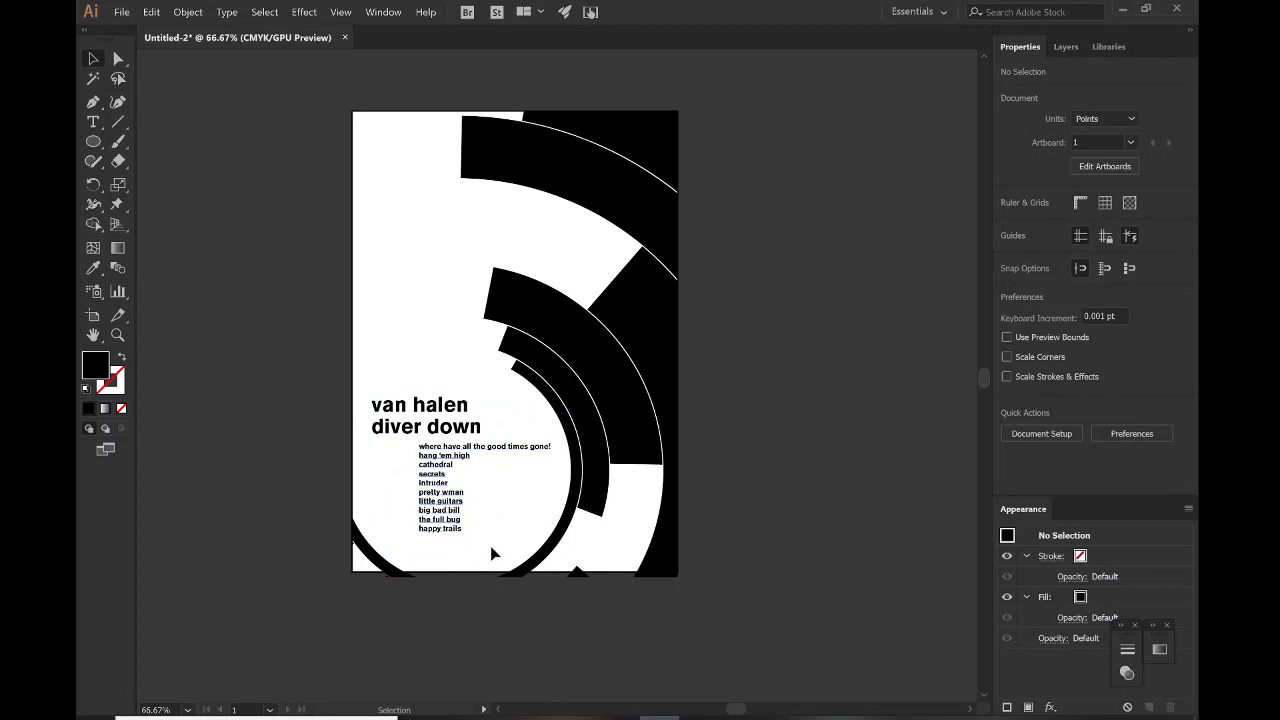
click(470, 490)
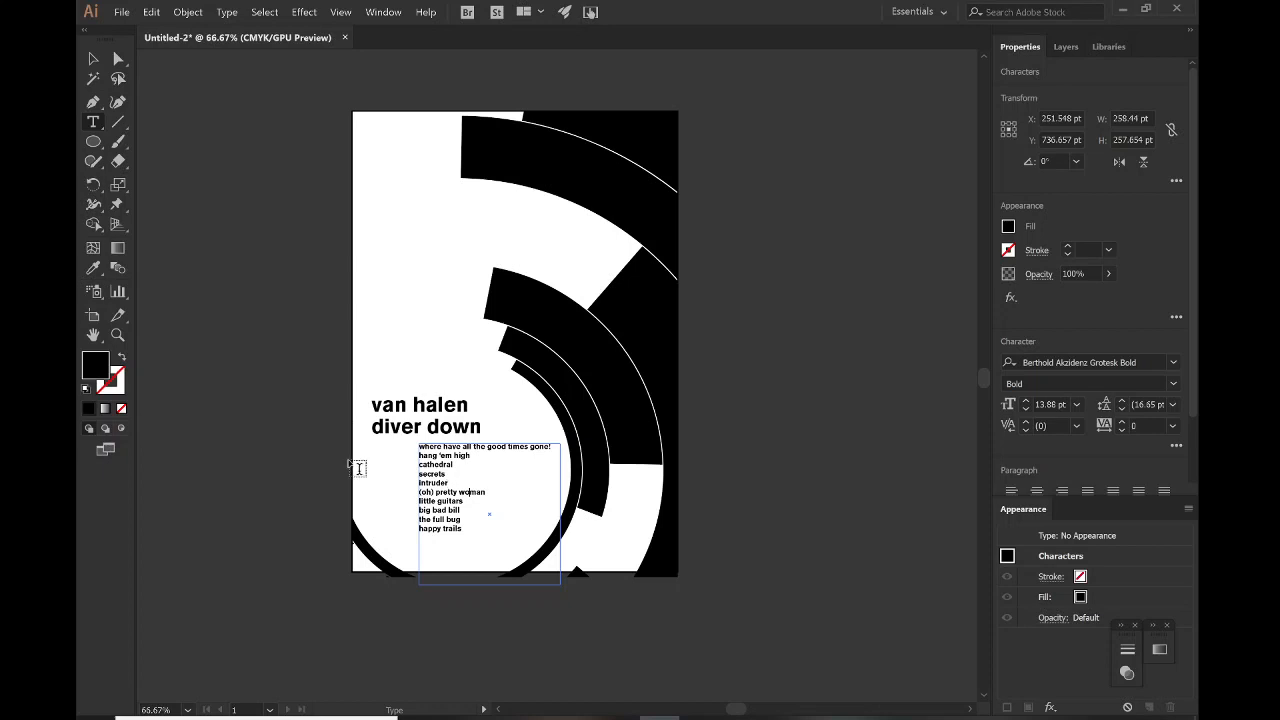
mouse_move(267, 460)
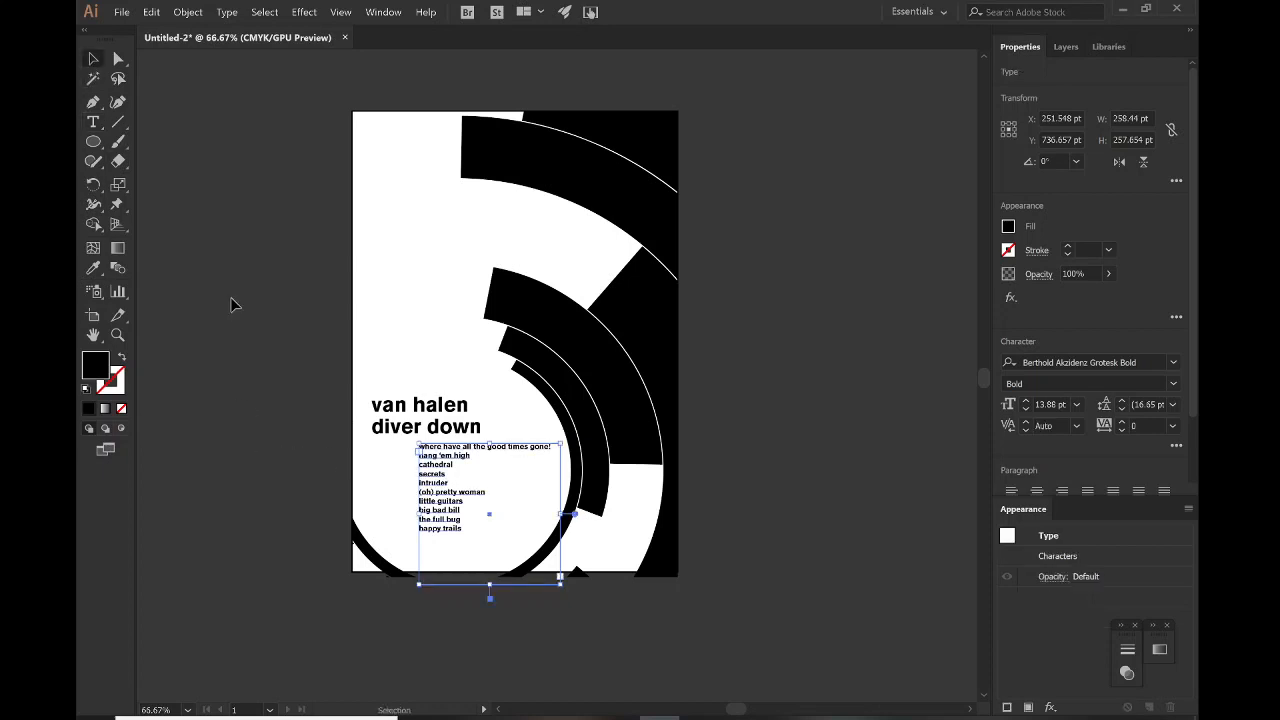
Fill all artwork and text red (CMYK 0/100/100/0) and select the stray bottom triangle
click(235, 305)
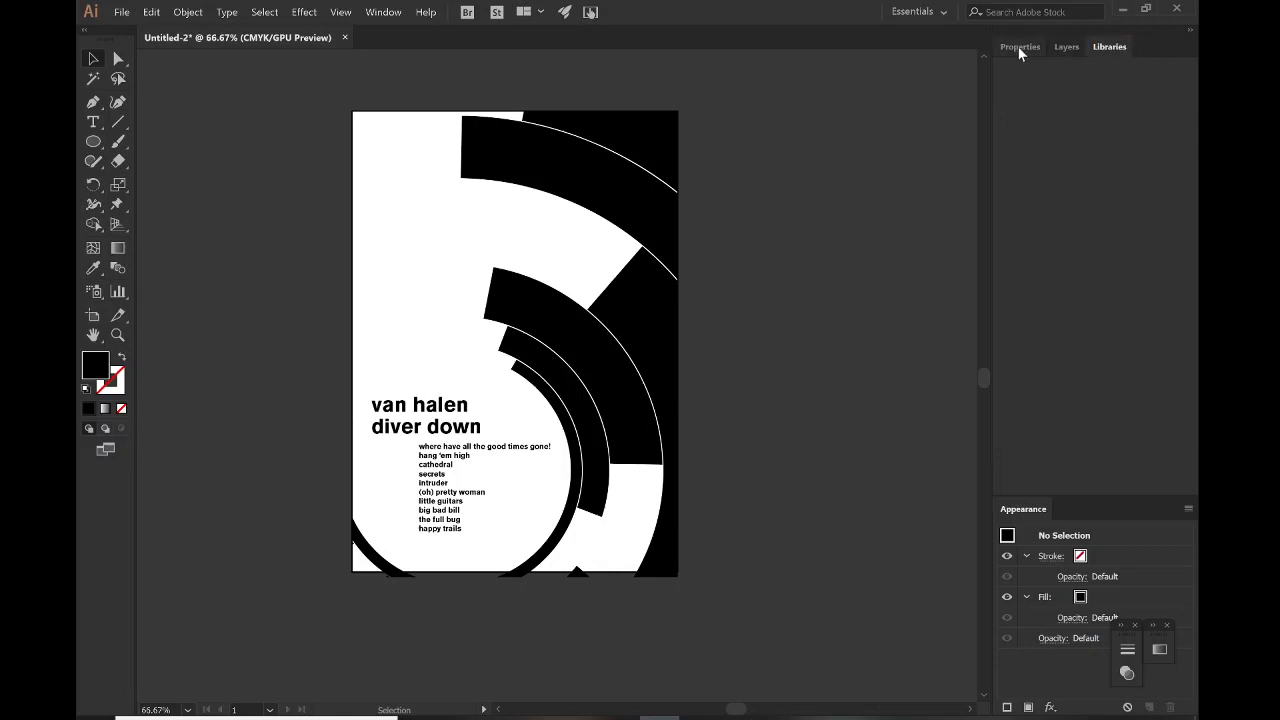
click(1065, 46)
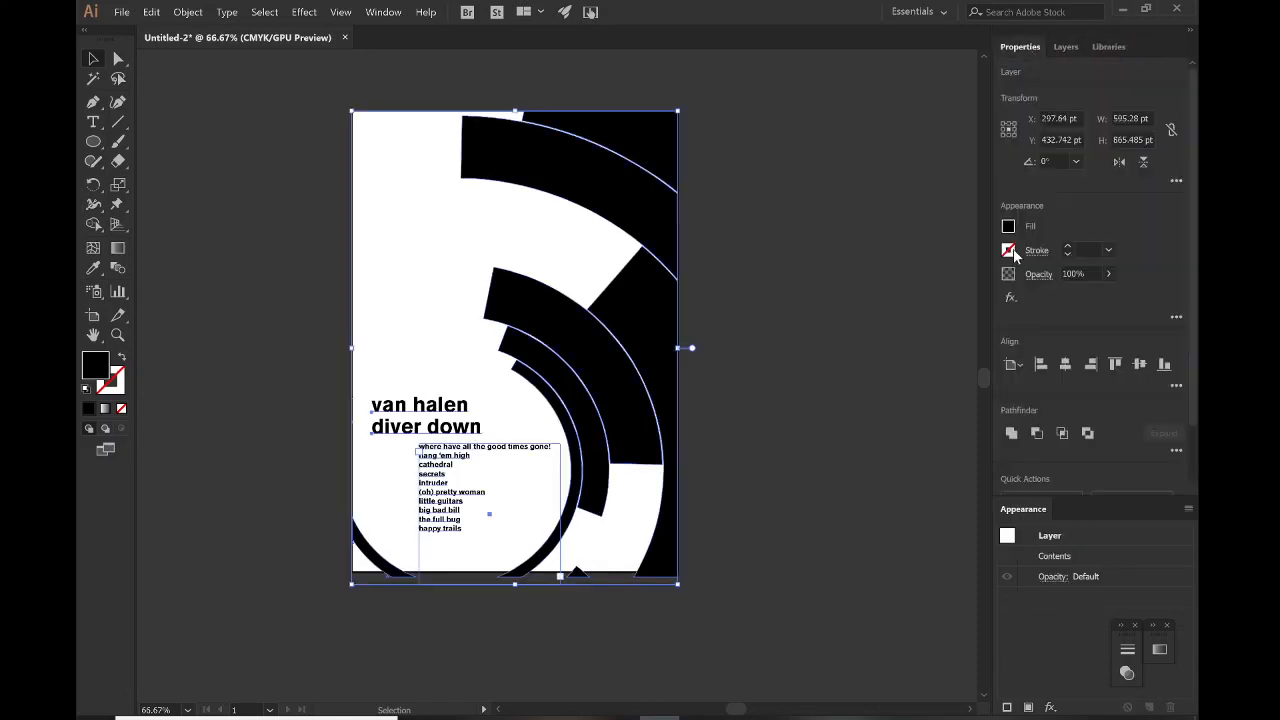
click(1008, 226)
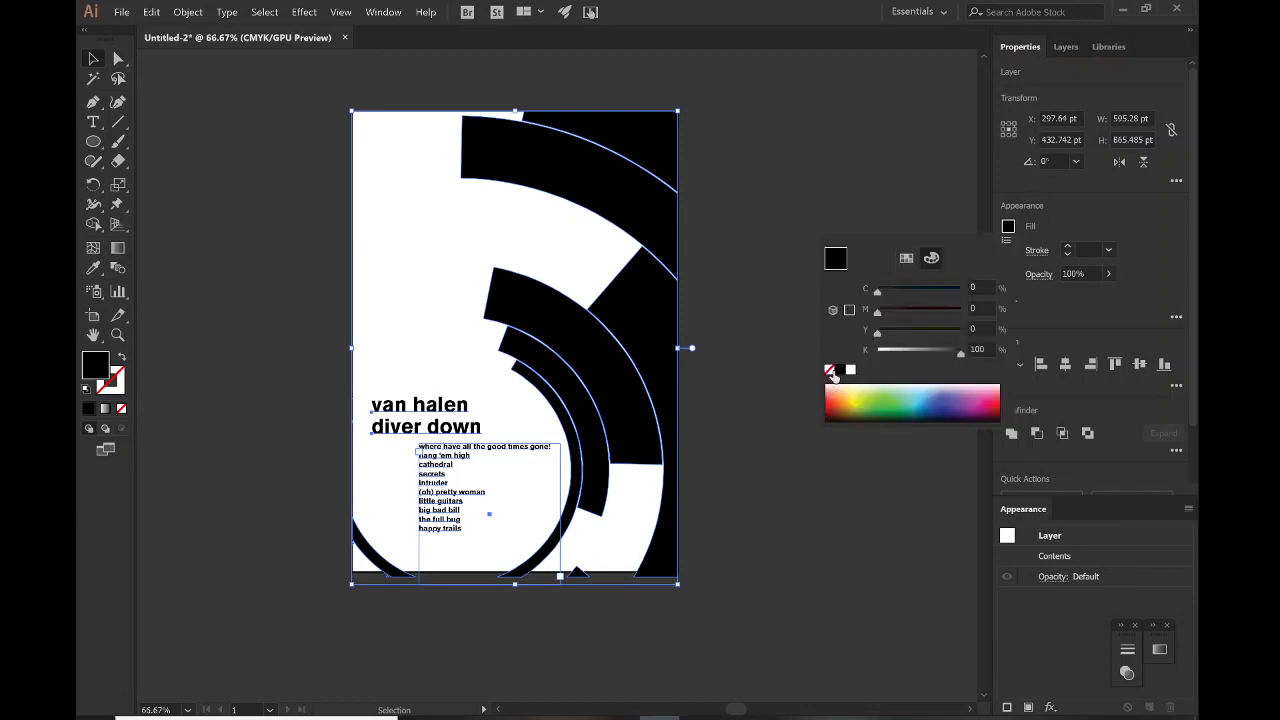
click(905, 258)
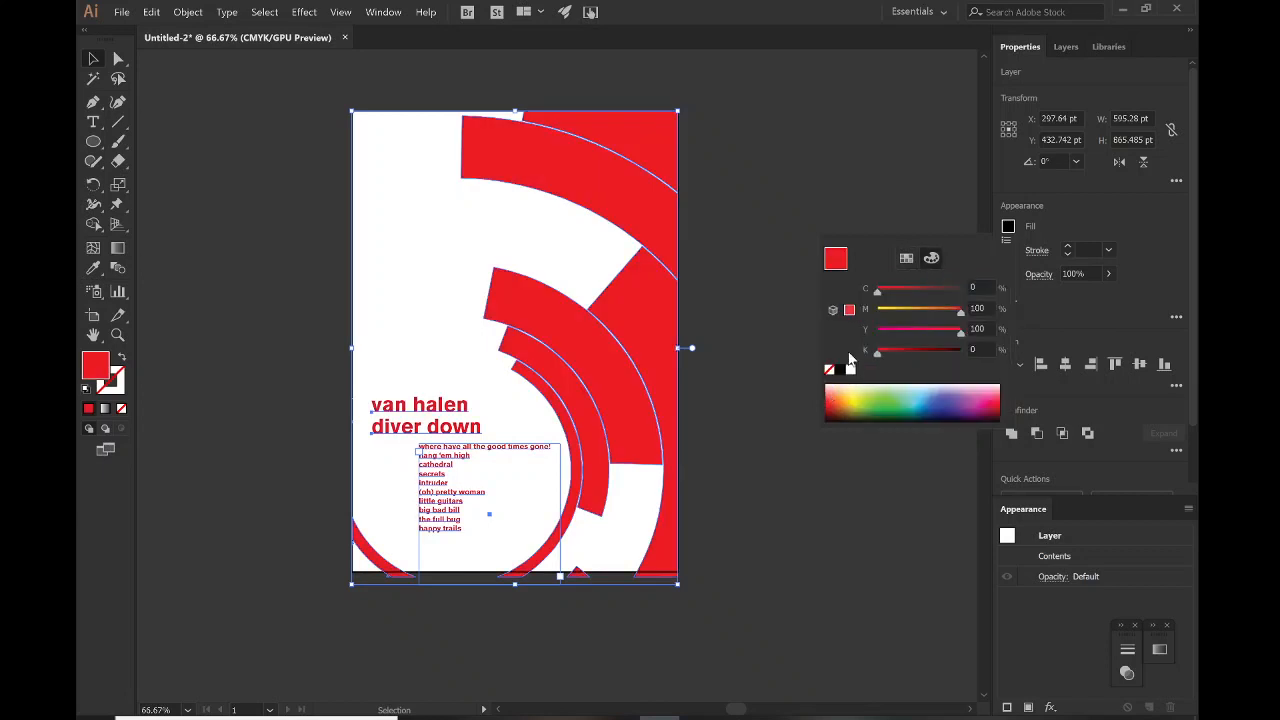
drag(878, 349, 890, 349)
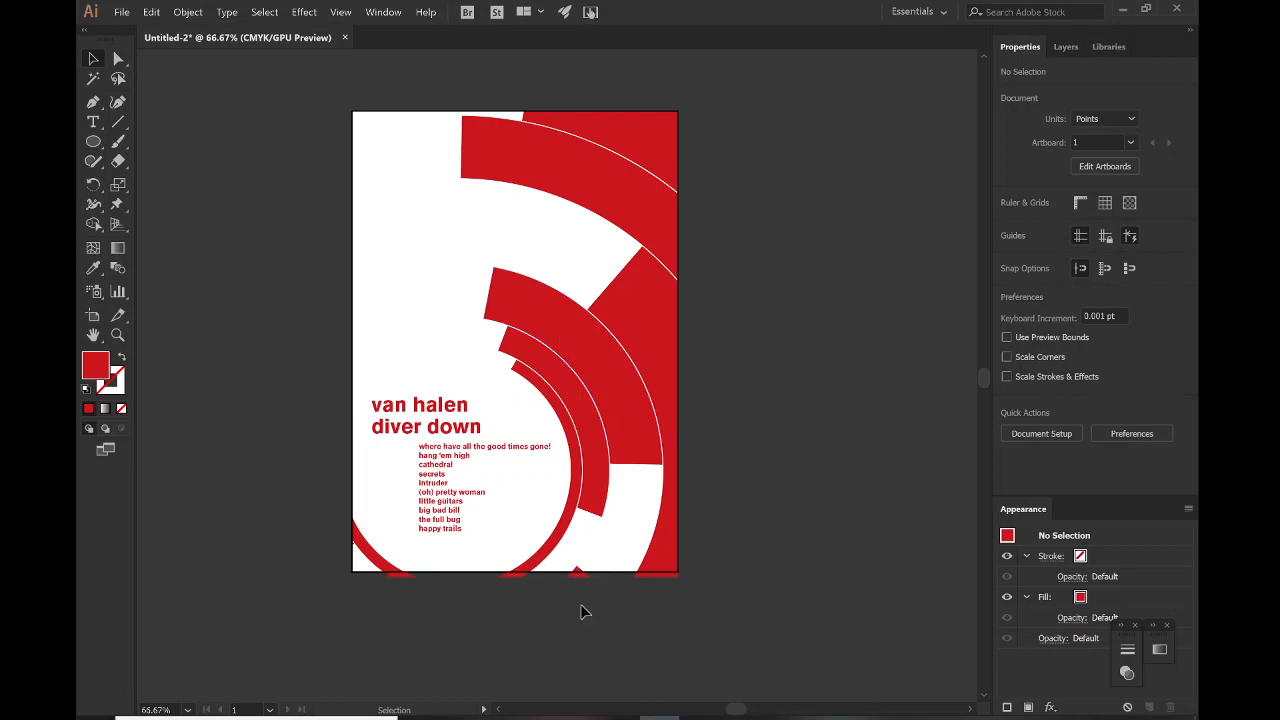
mouse_move(580, 580)
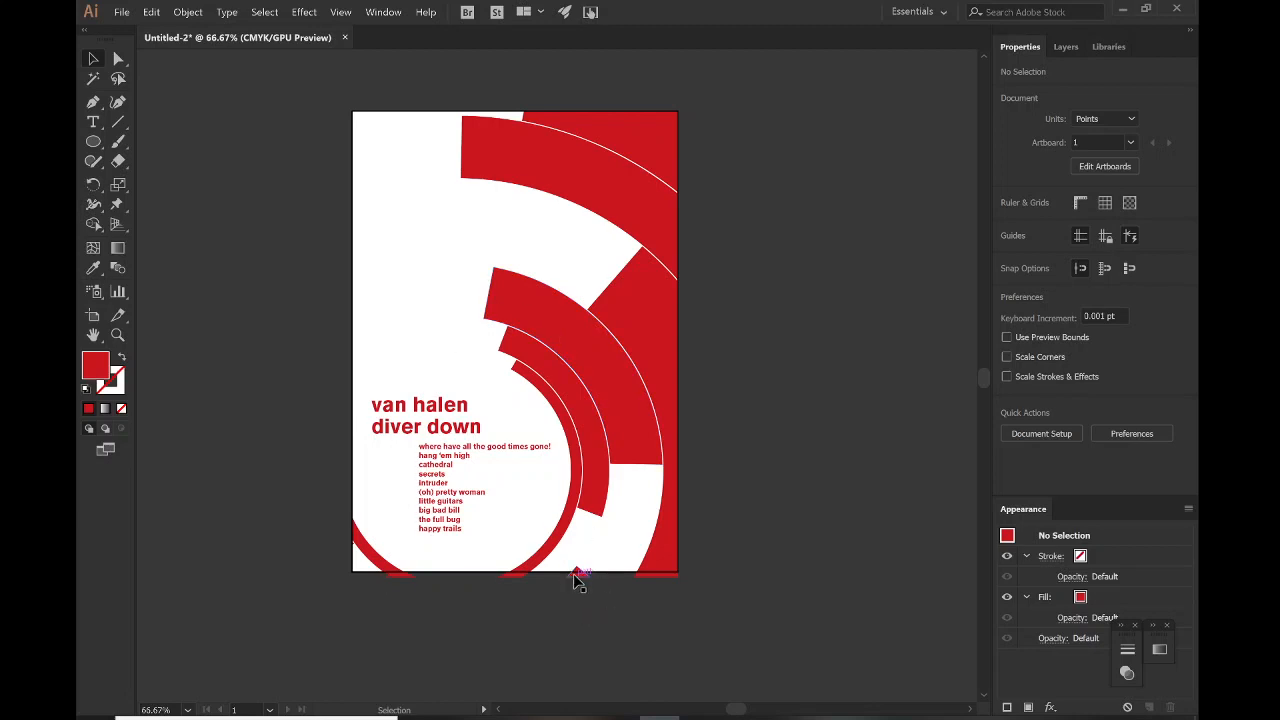
click(573, 588)
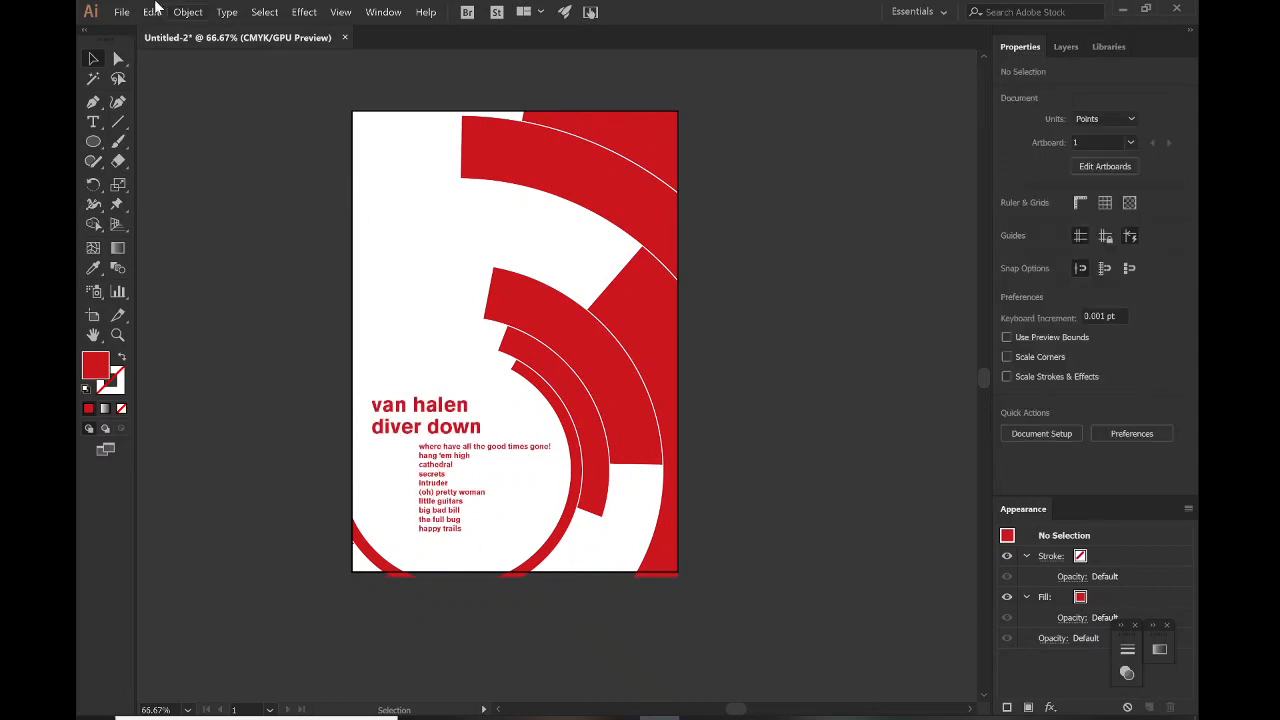
Export the artboard as 'swiss style 3' JPG at 100 quality to Pictures
click(121, 12)
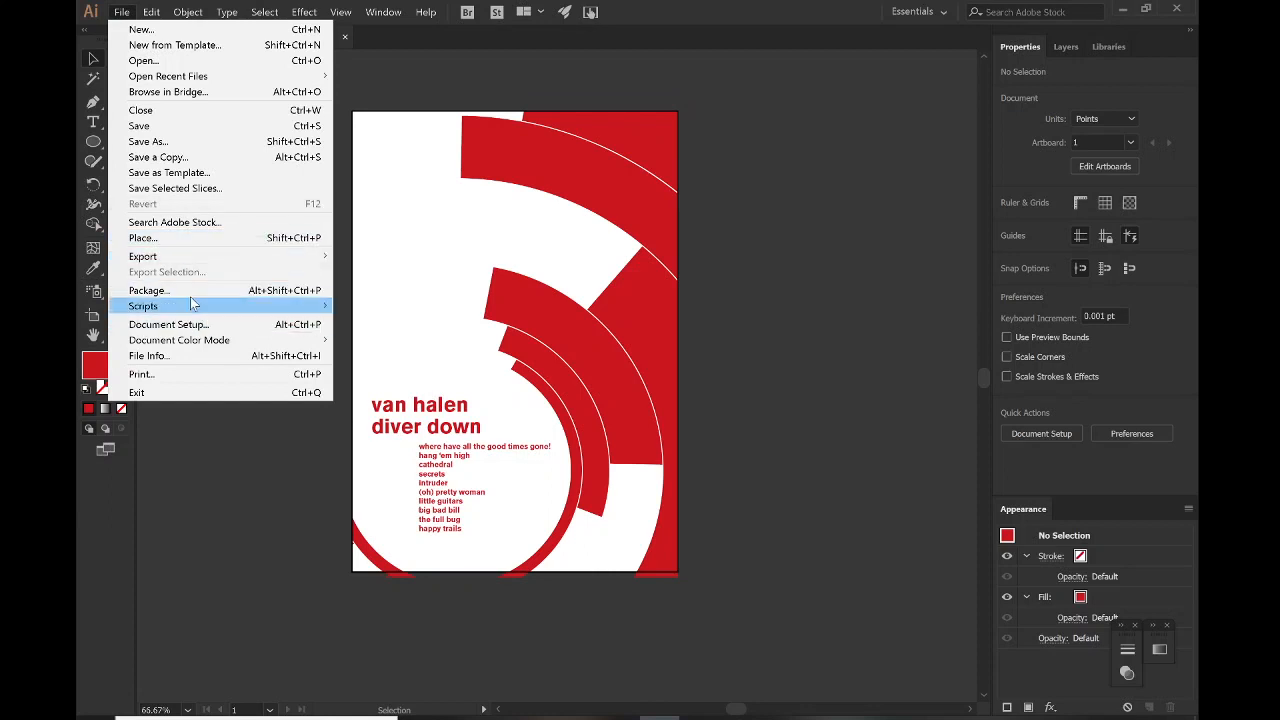
mouse_move(142, 256)
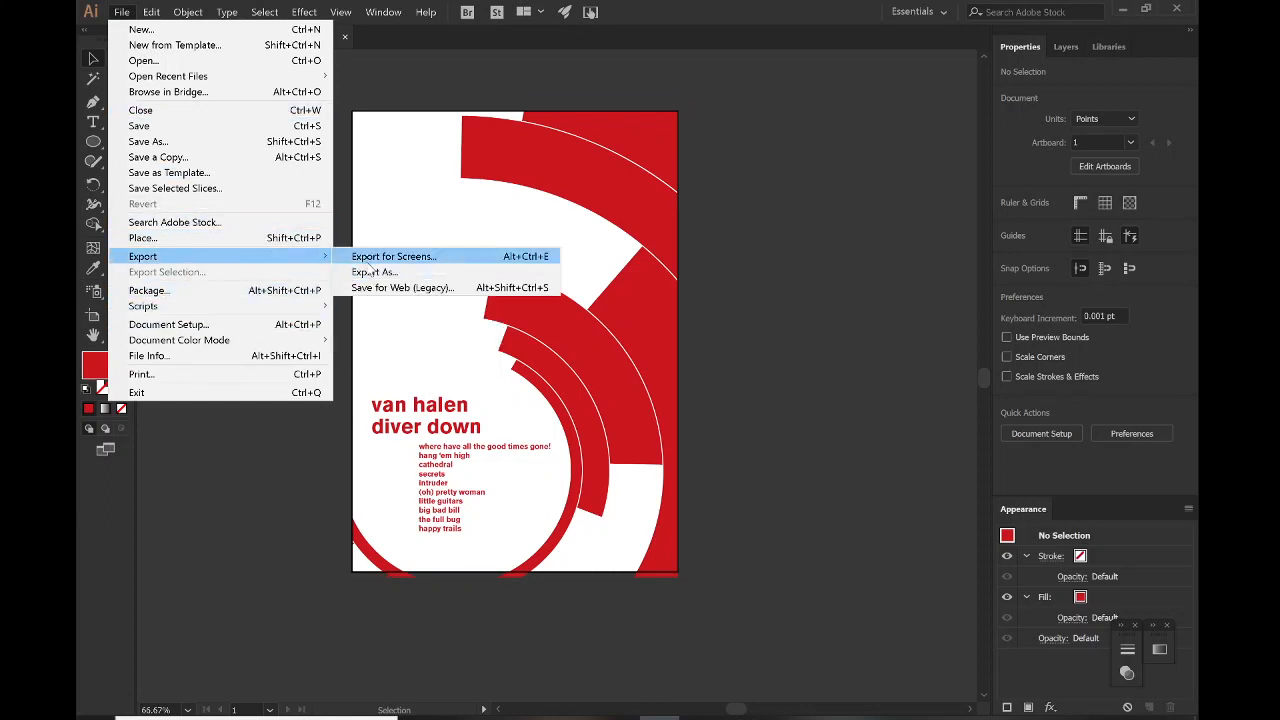
click(393, 256)
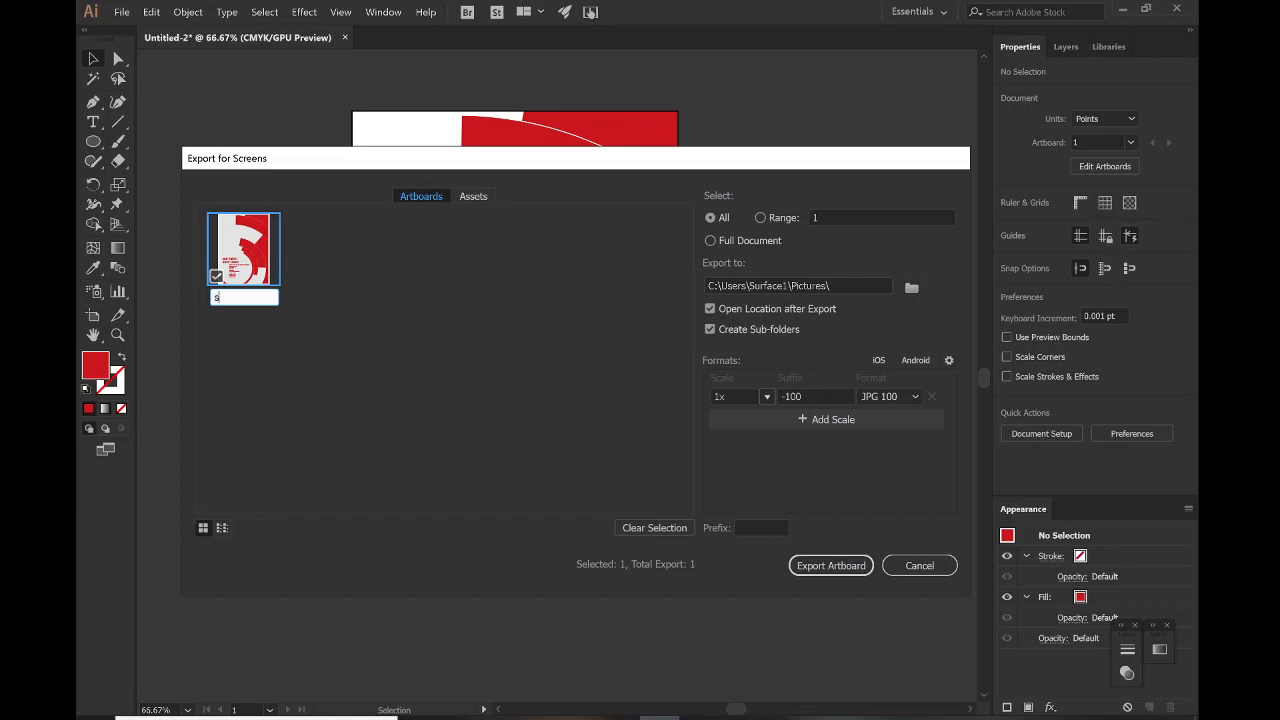
text(swiss style 3)
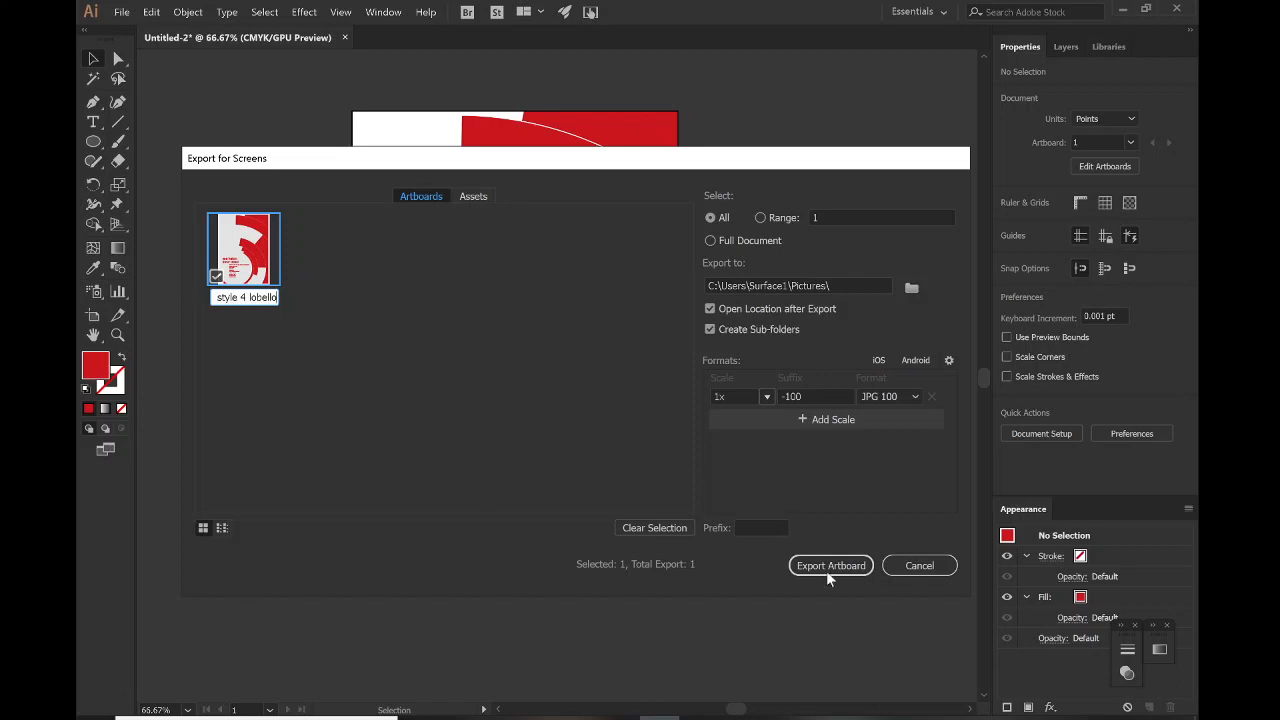
click(830, 565)
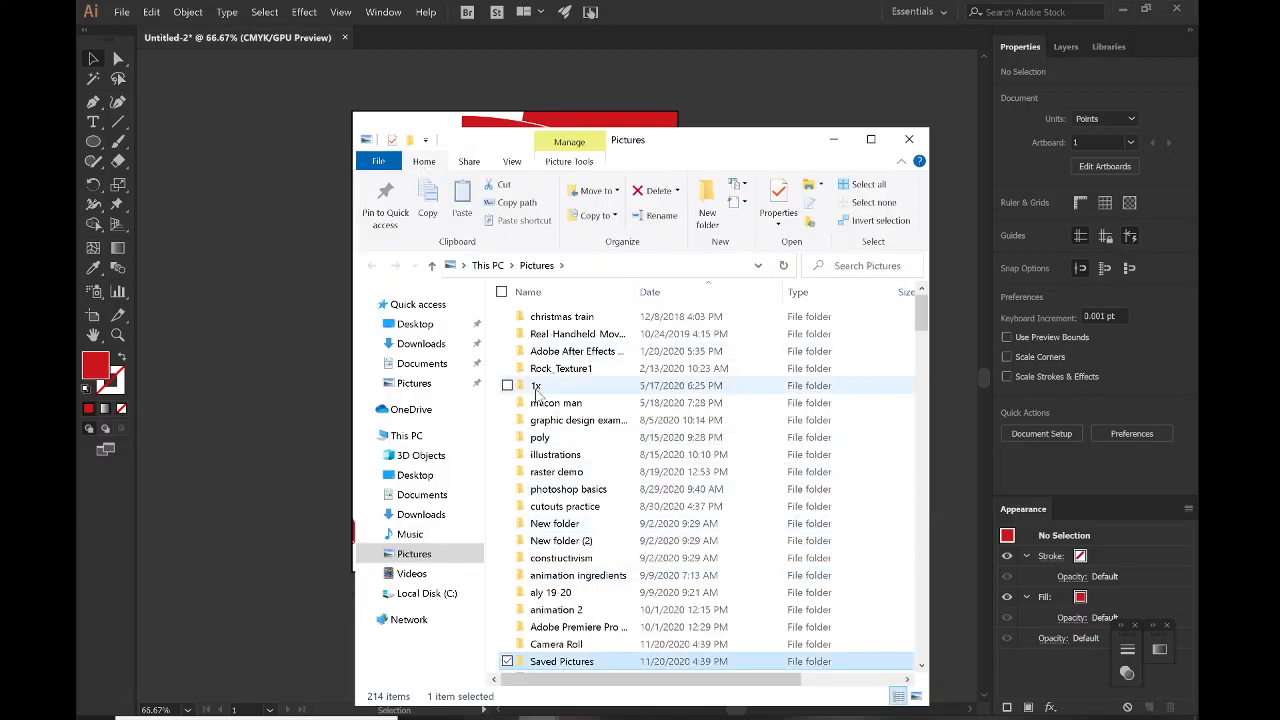
Open 'swiss style 4 lobello-100' from the 1x folder in IrfanView
double_click(536, 385)
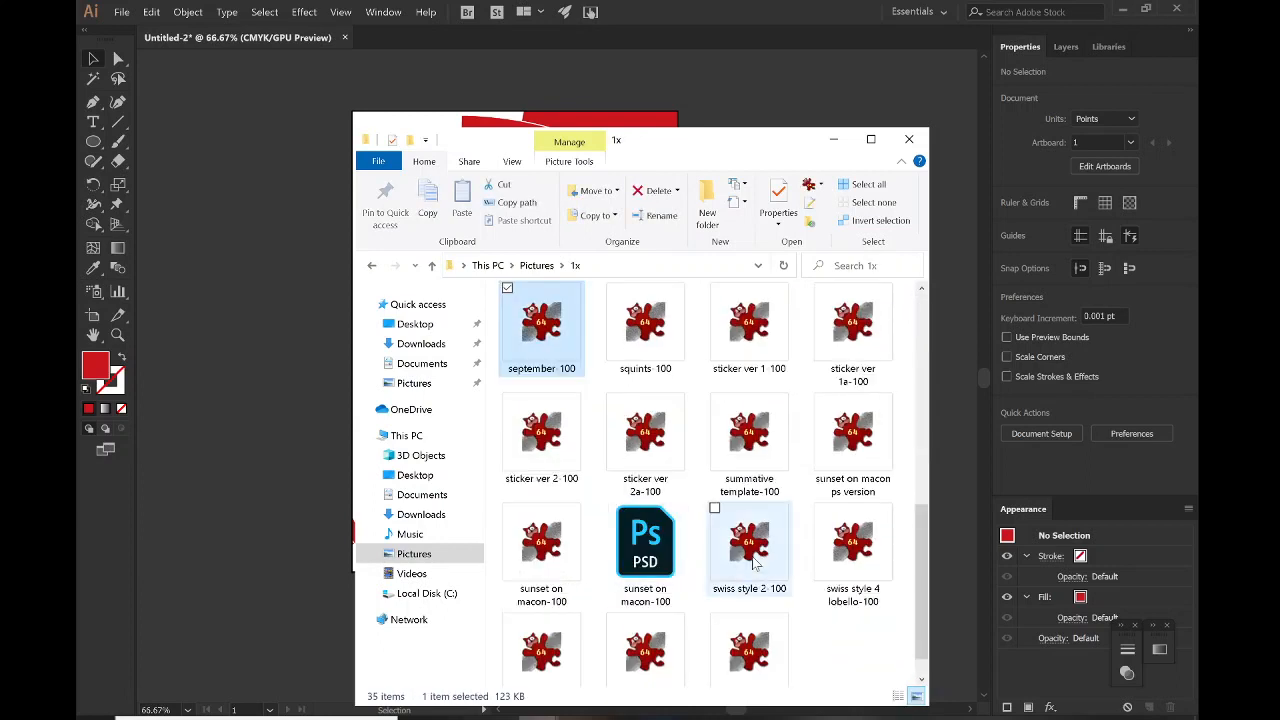
double_click(853, 541)
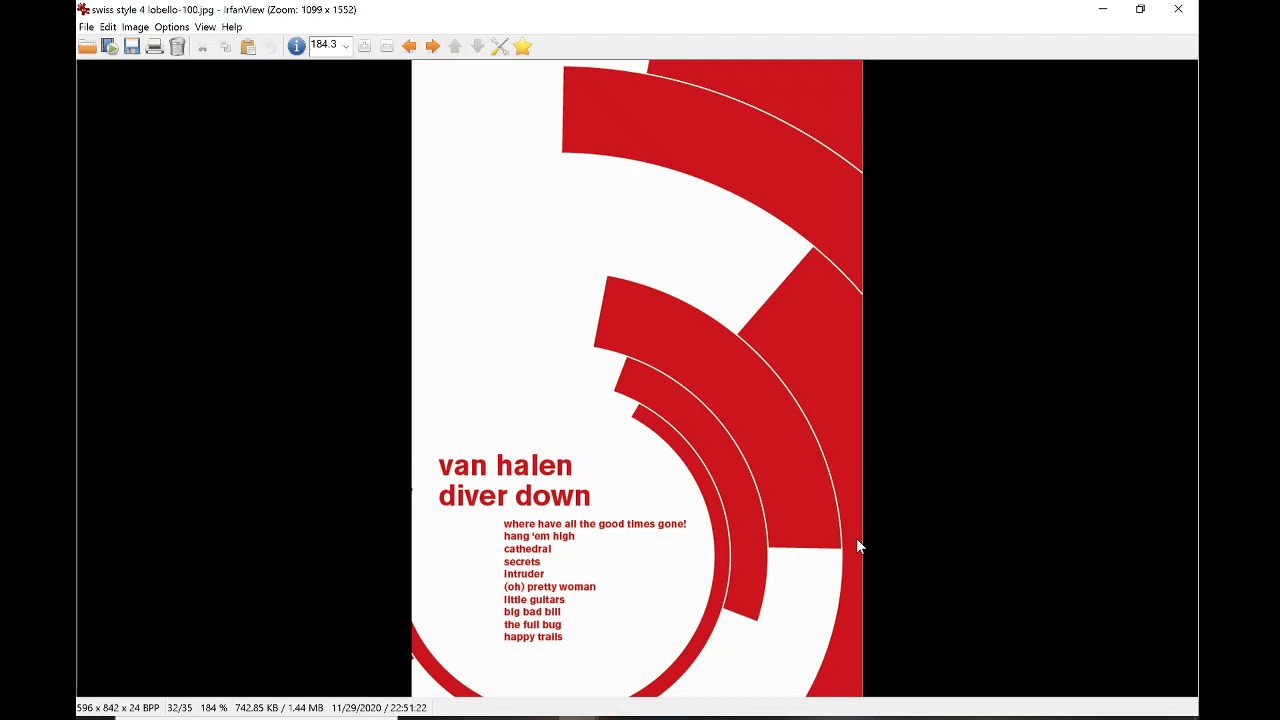
mouse_move(708, 628)
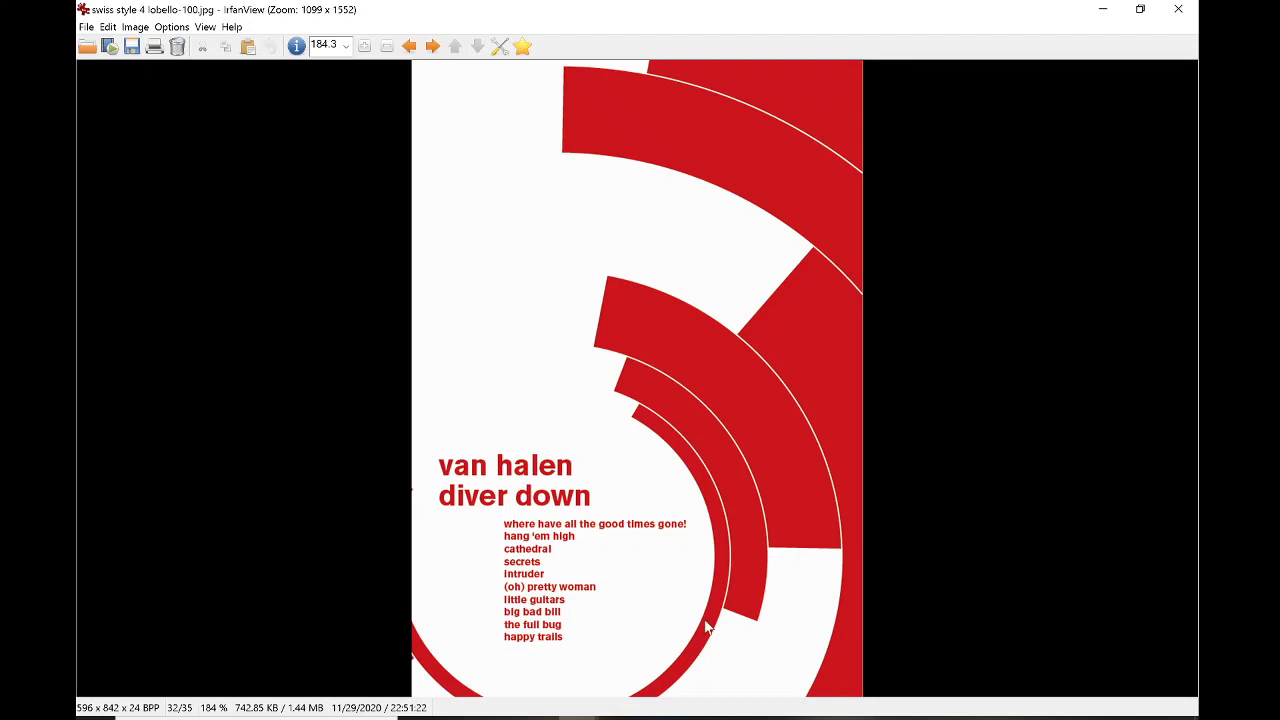